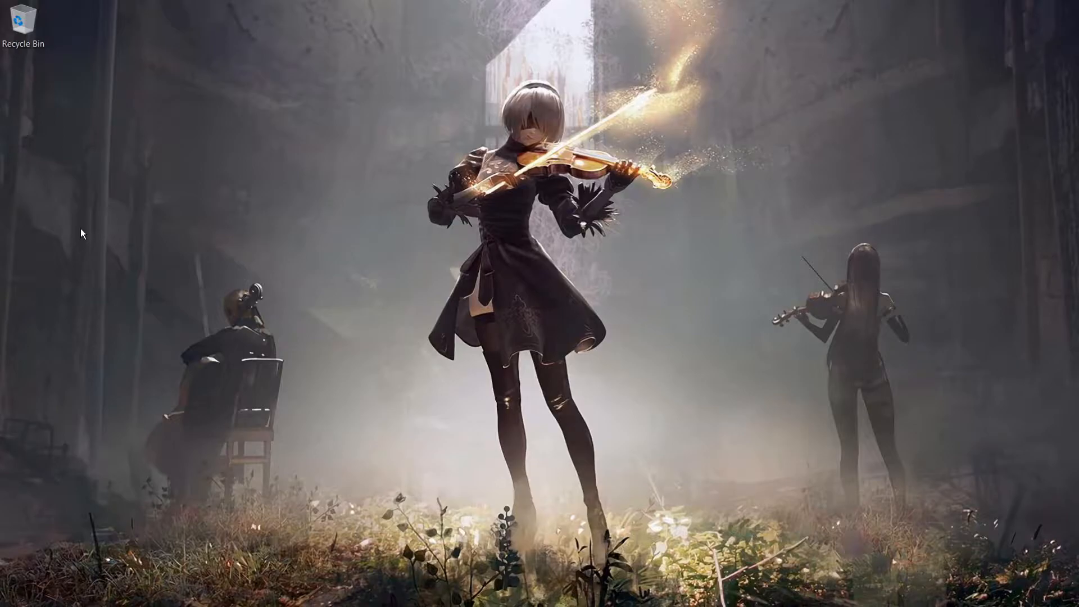
Launch Steam from the desktop so the game library is showing.
click(62, 12)
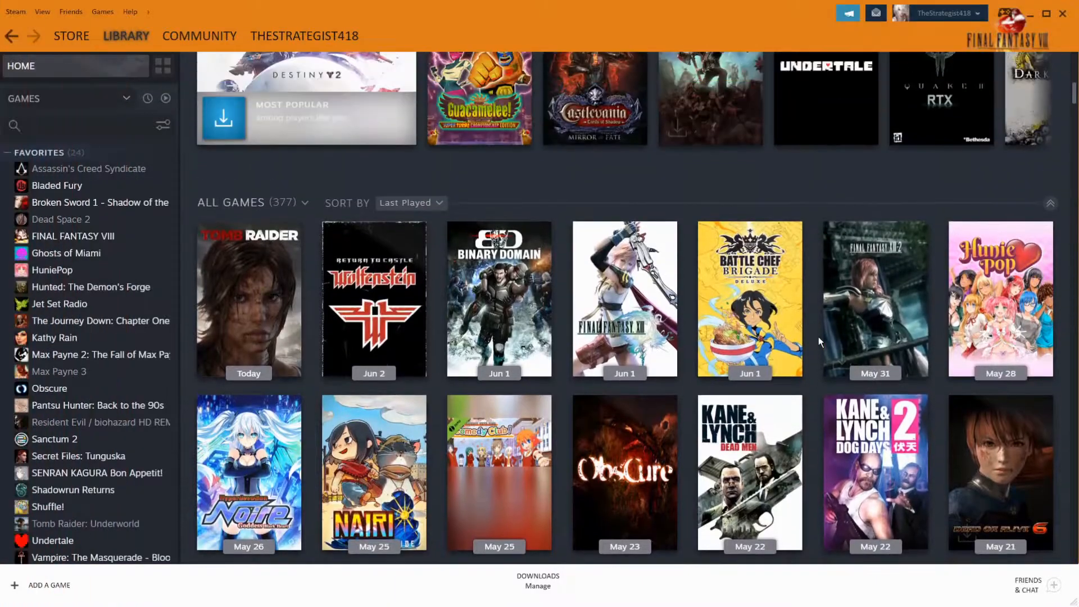
Browse down through the Library home shelves from the top.
click(20, 65)
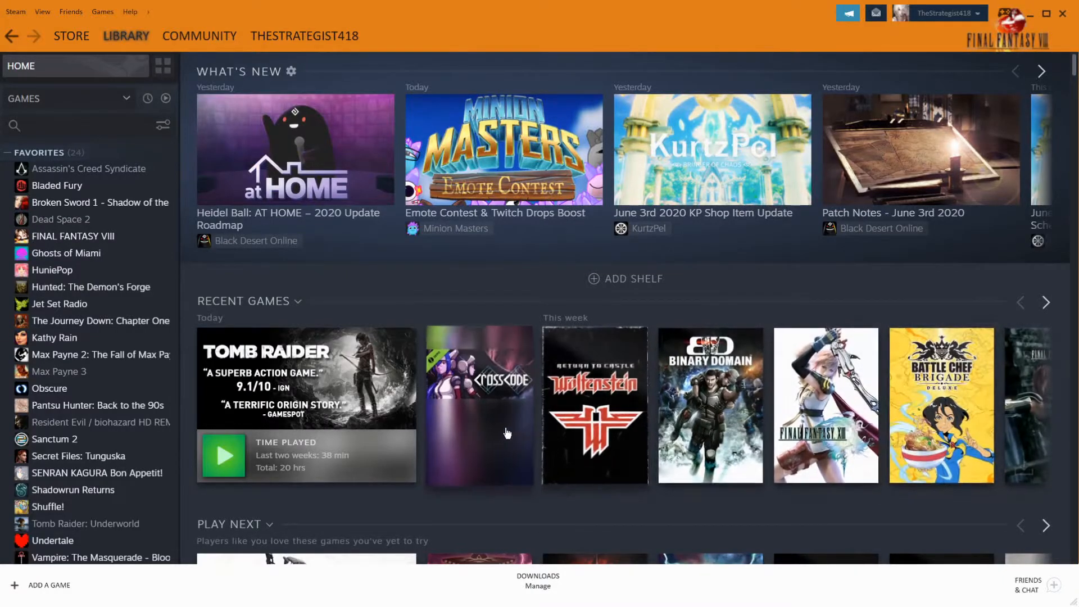
scroll(down, 3)
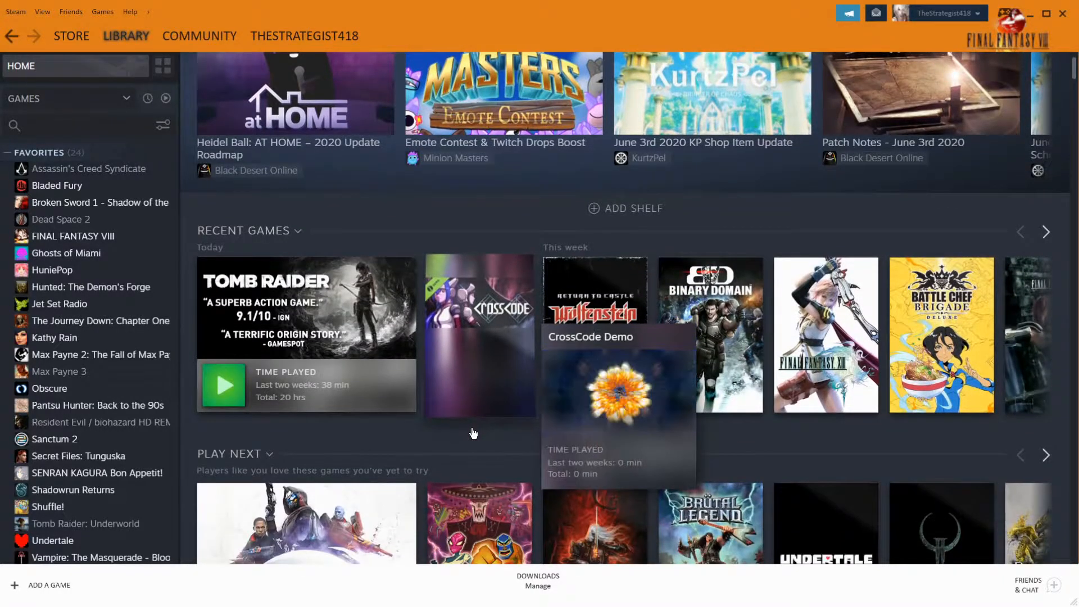
scroll(down, 3)
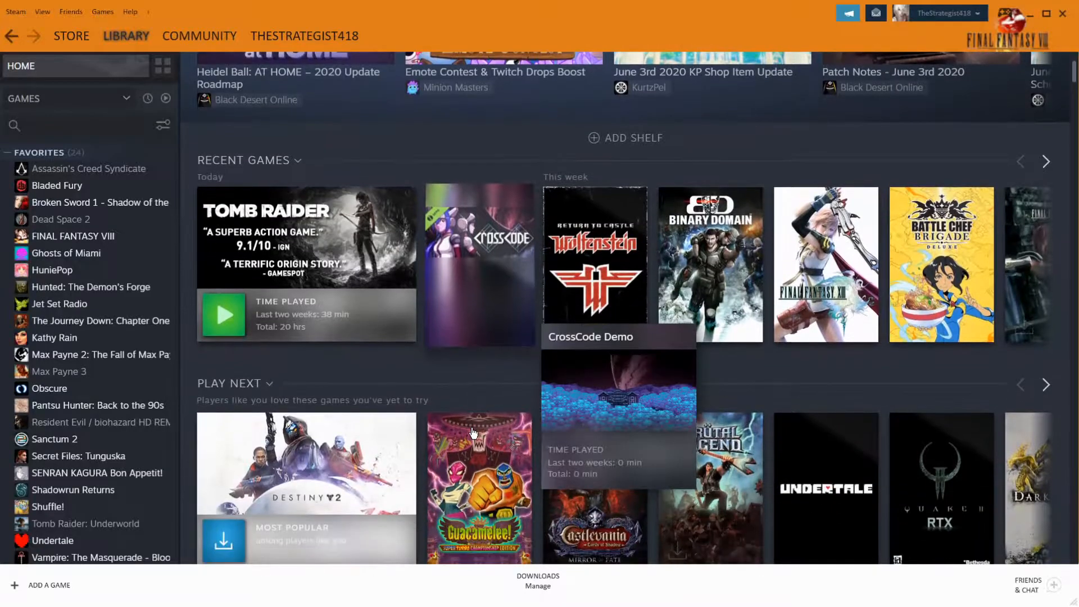
scroll(down, 3)
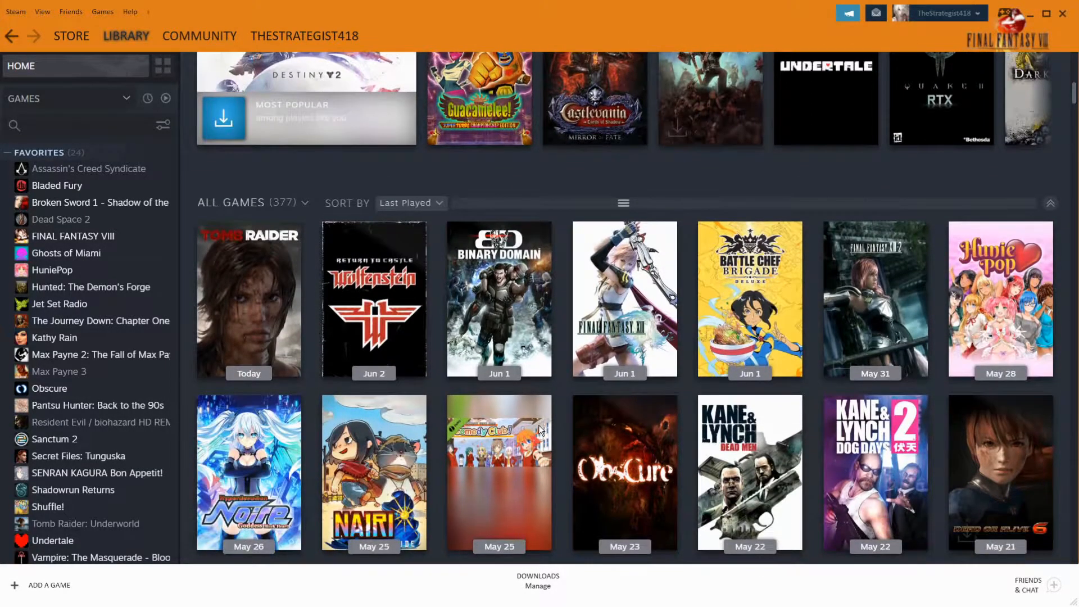
scroll(down, 3)
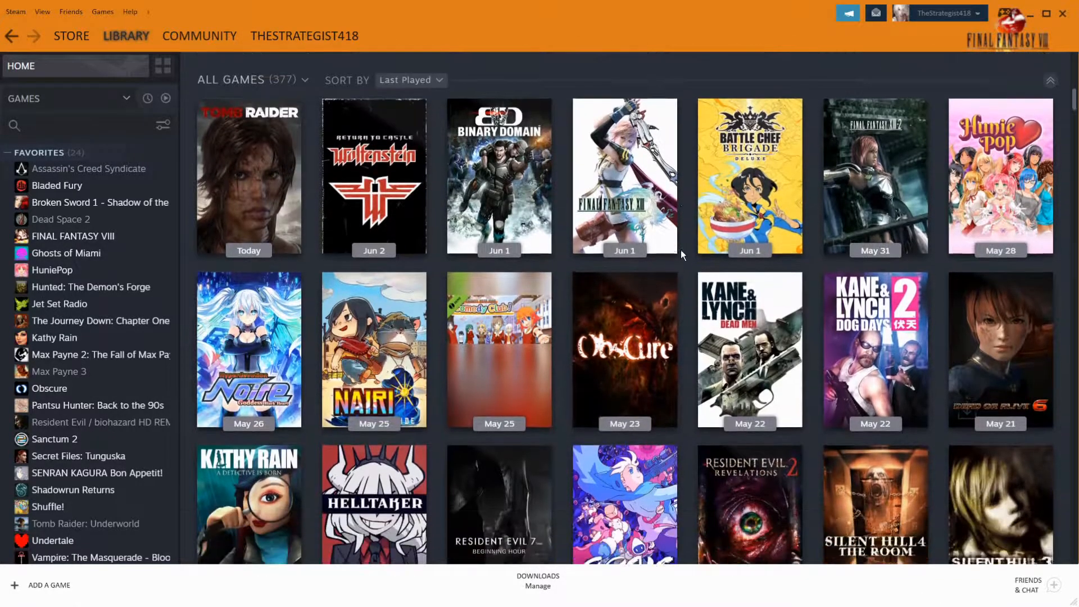
scroll(down, 3)
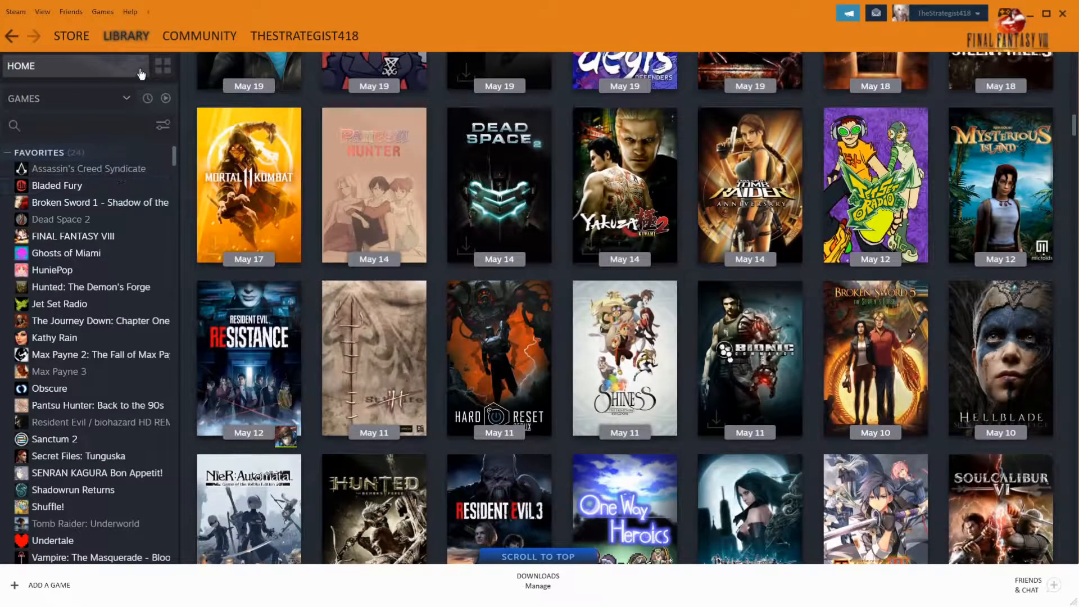
Show Your Collections overview listing Favorites, Horror, FPS Games and RPGs.
click(162, 66)
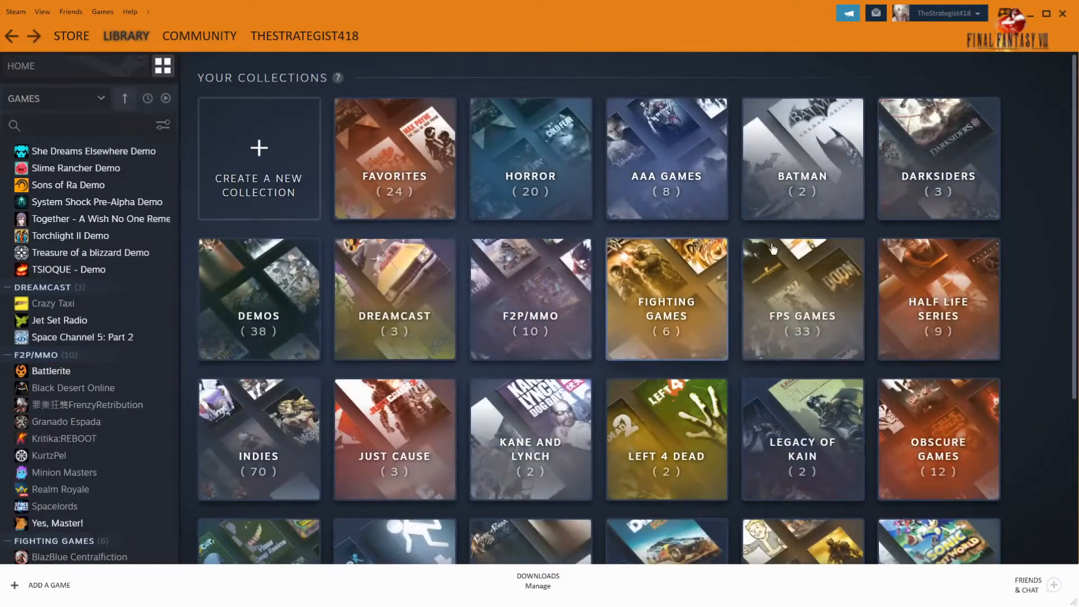
scroll(down, 3)
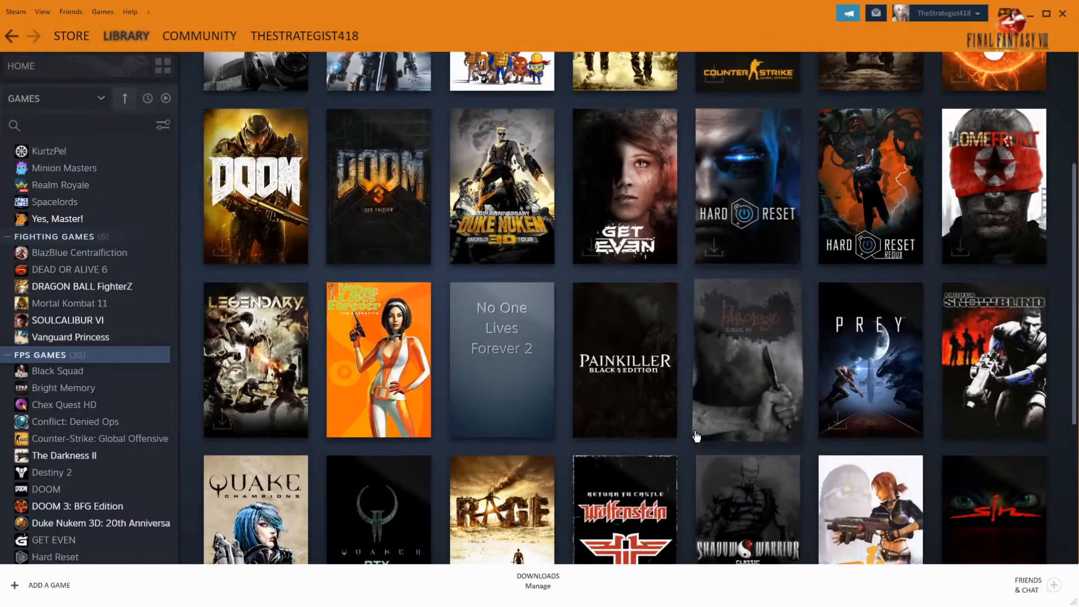
click(162, 65)
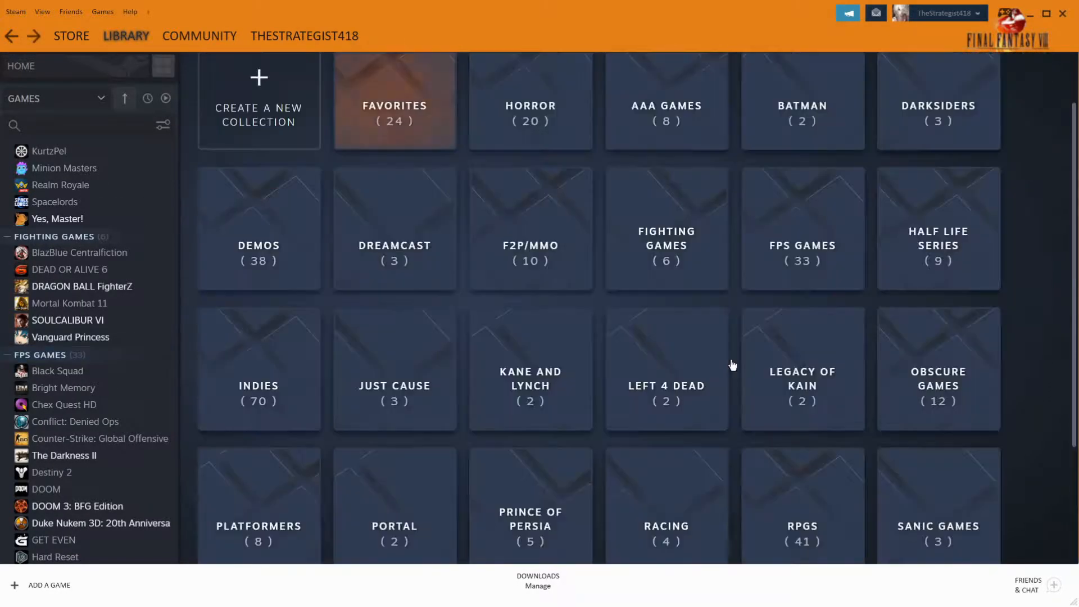
scroll(down, 3)
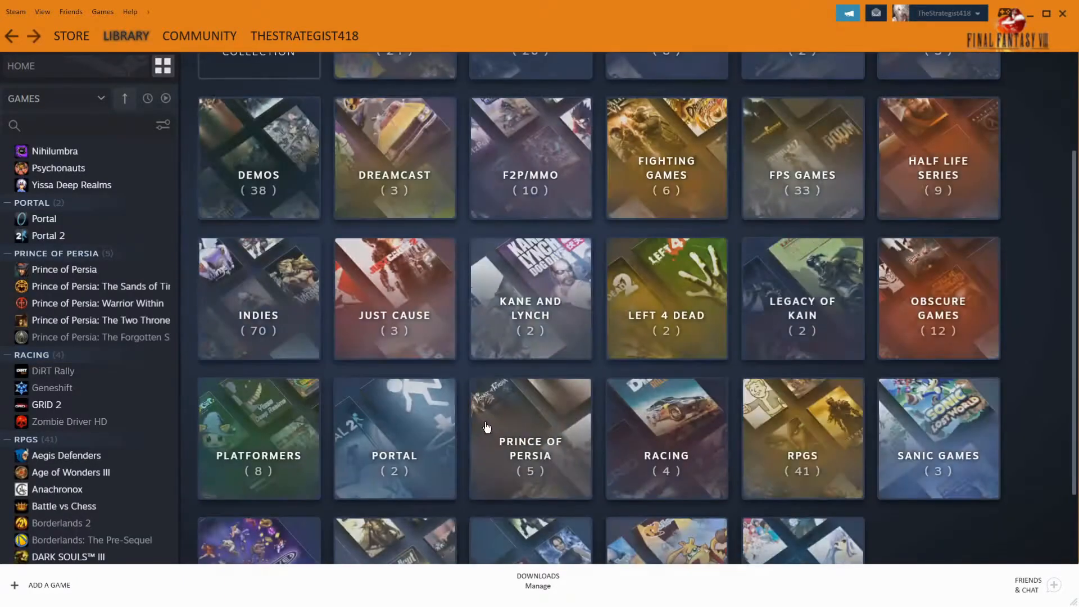
Enter the Indies collection and select the Republique cover in its grid.
click(259, 297)
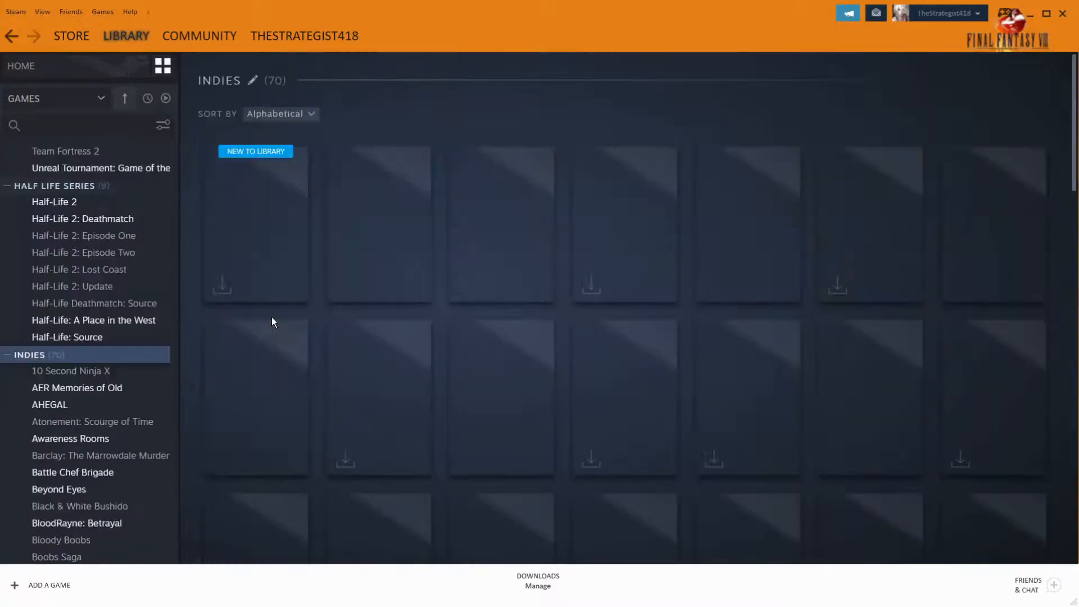
scroll(down, 3)
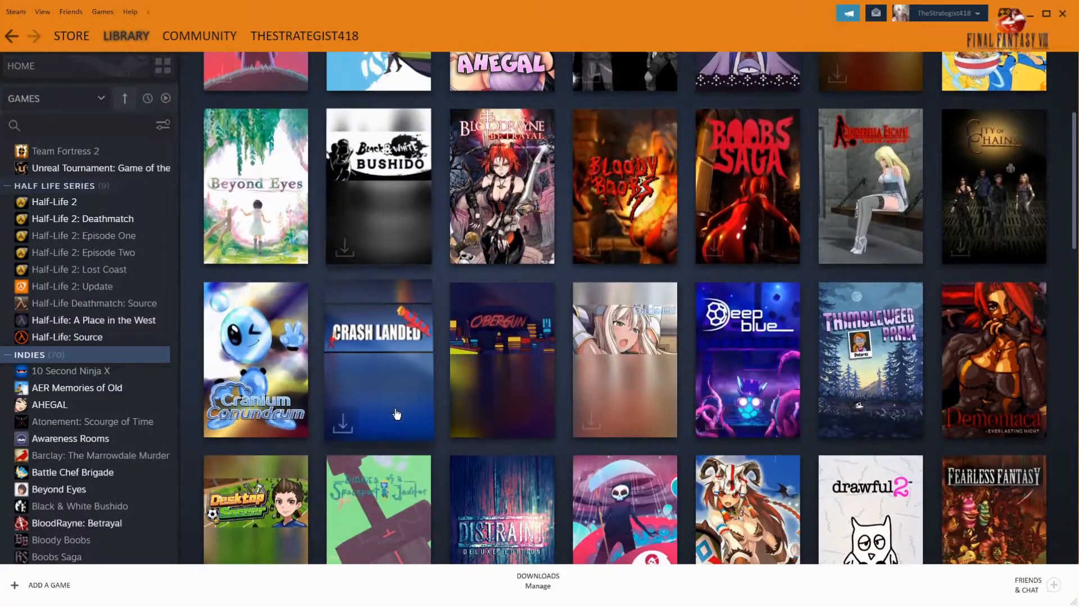
scroll(down, 3)
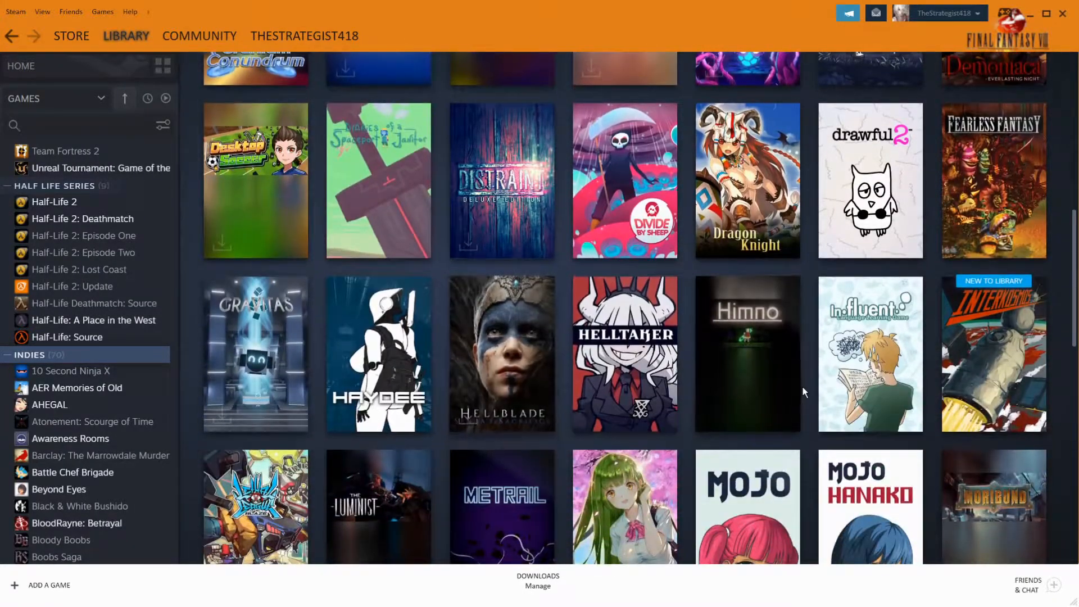
click(746, 353)
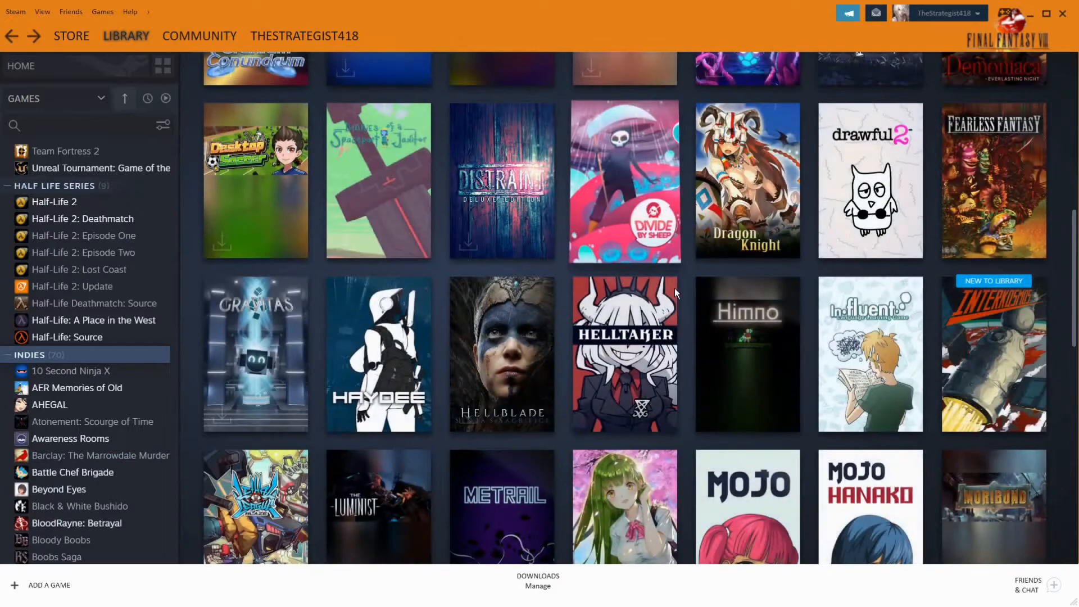
mouse_move(747, 354)
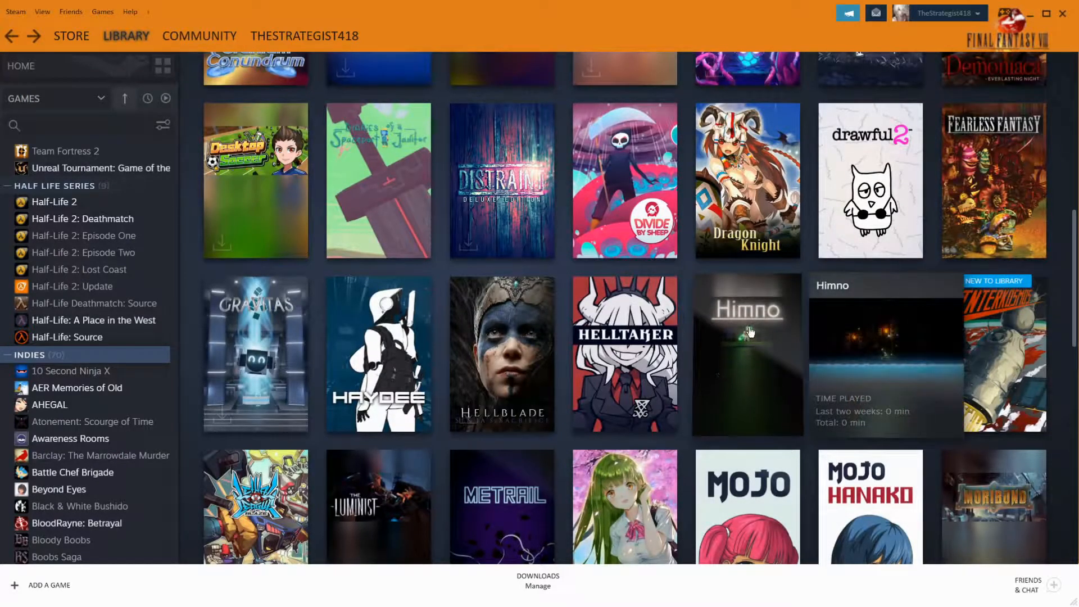
mouse_move(769, 369)
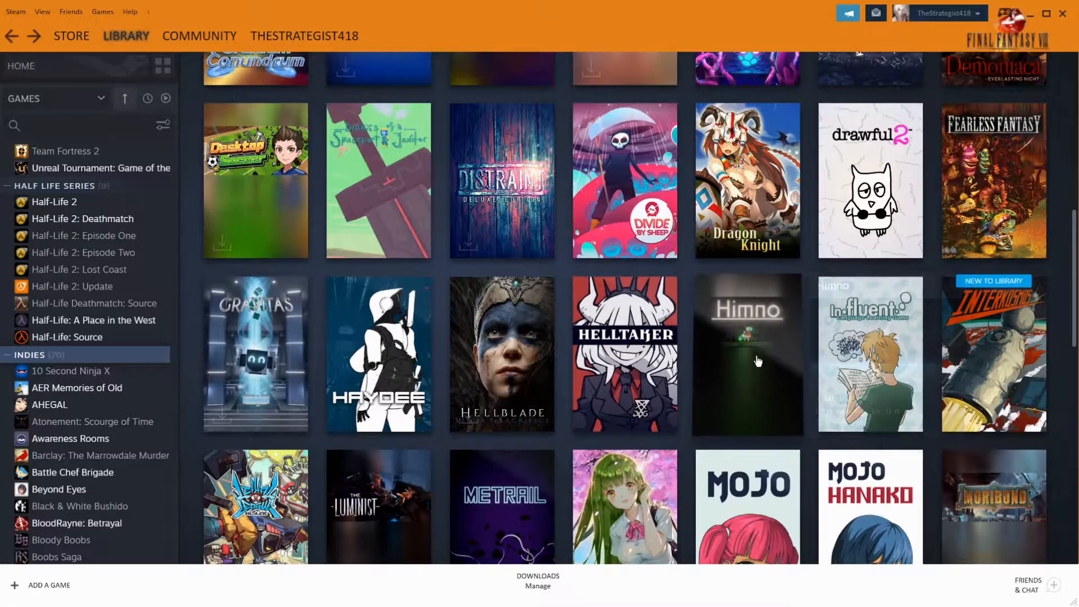
mouse_move(757, 361)
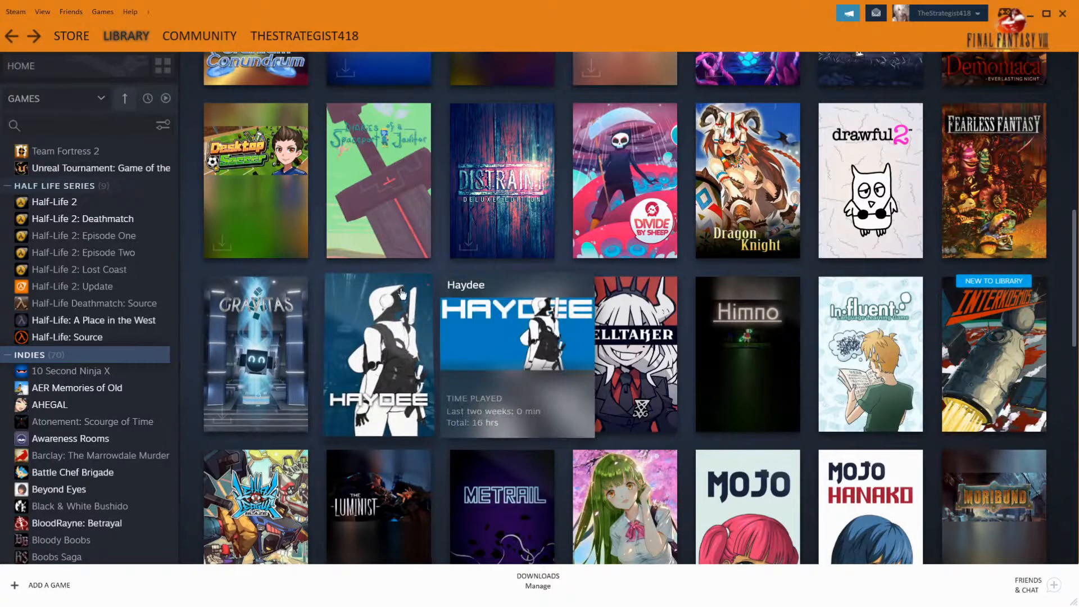
Scroll through Republique's game page to review play time and achievements.
scroll(down, 3)
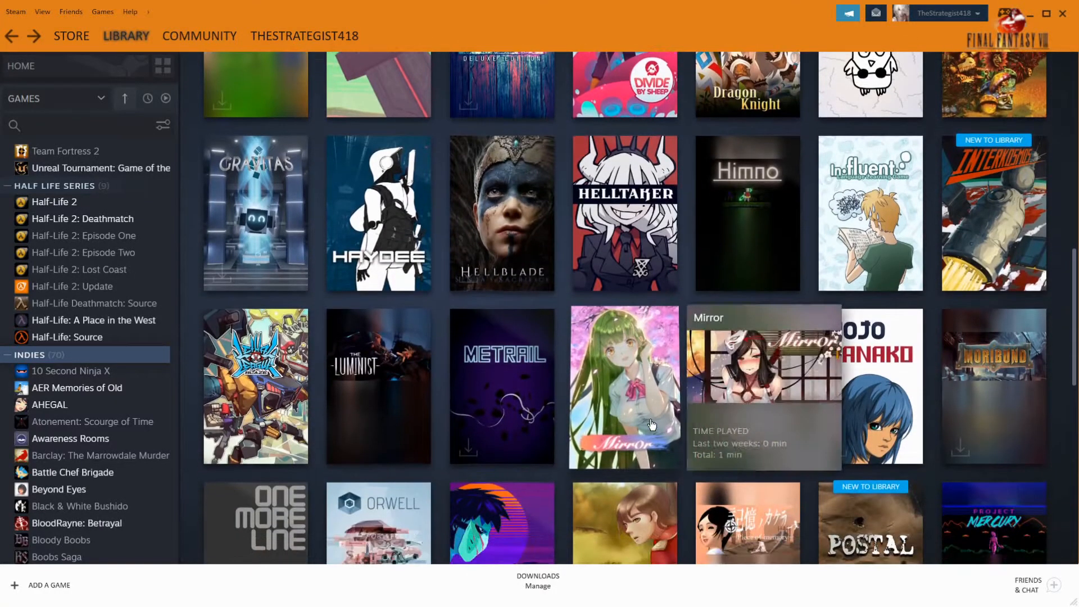
scroll(down, 3)
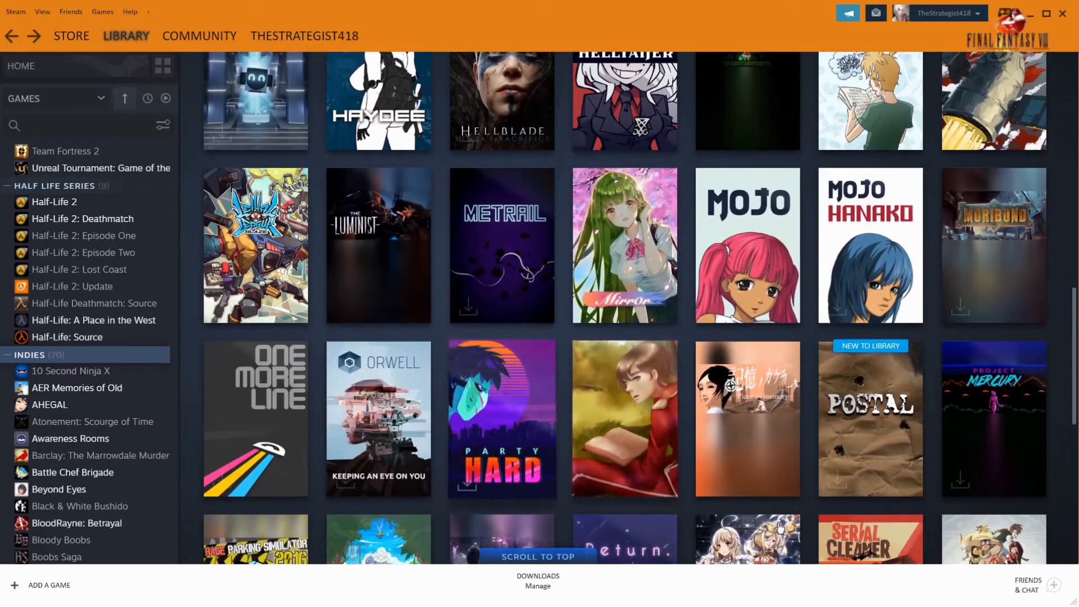
scroll(down, 3)
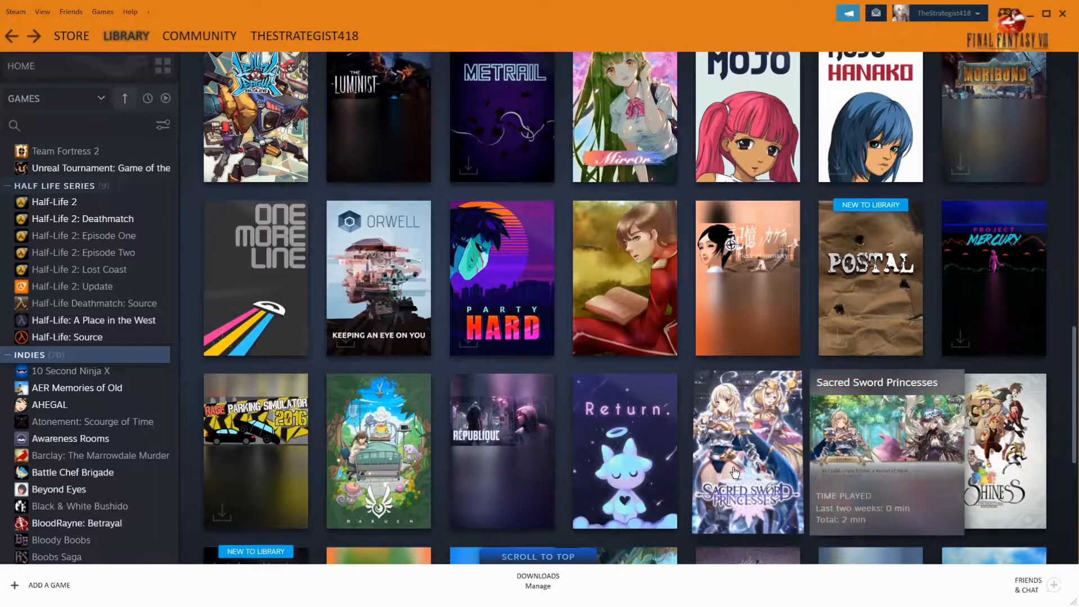
mouse_move(544, 437)
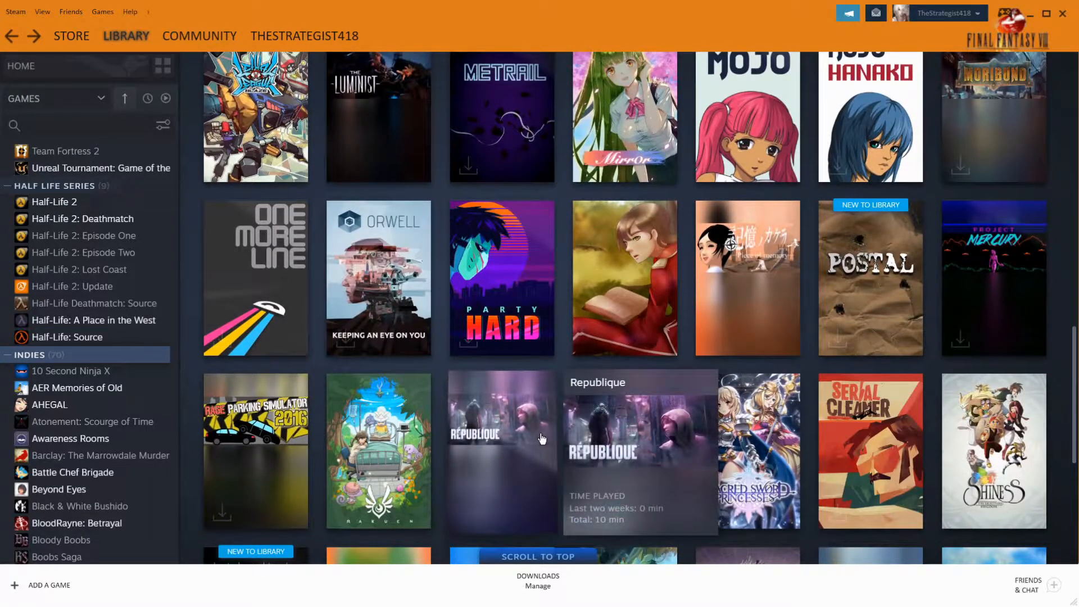
scroll(down, 3)
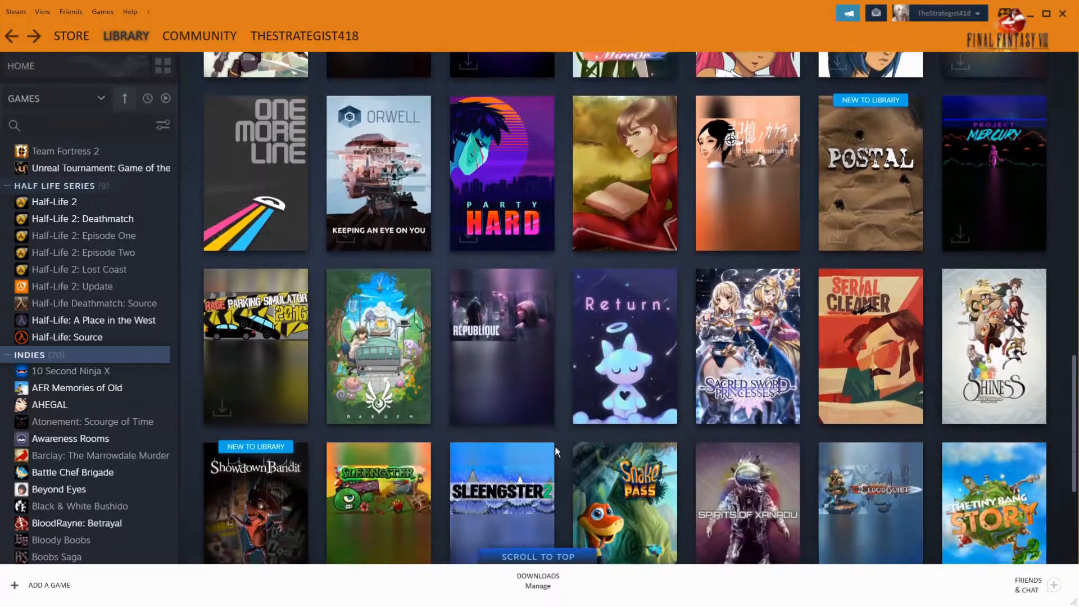
scroll(down, 3)
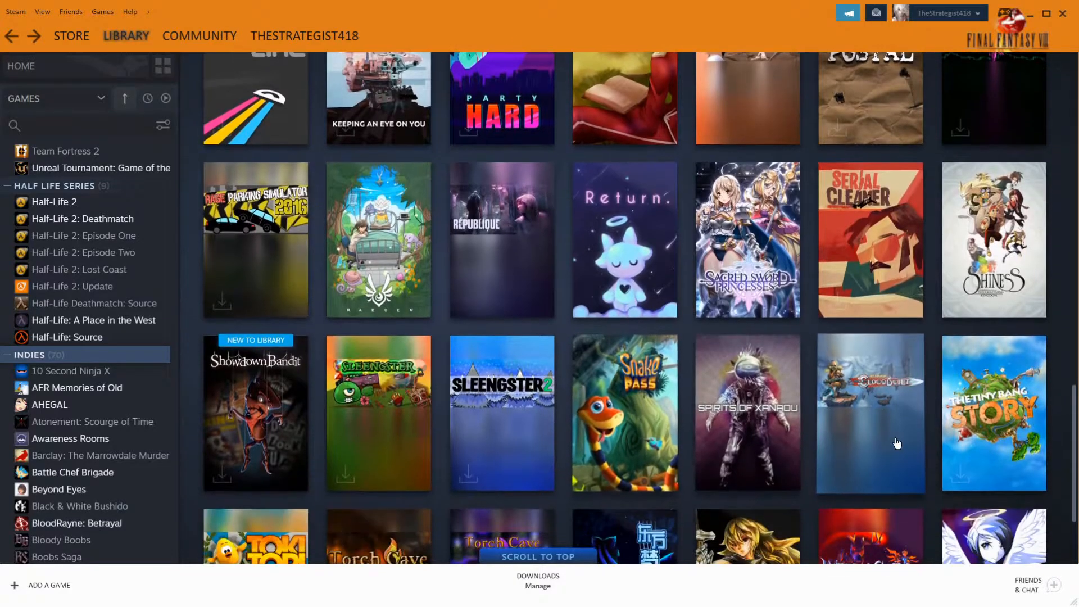
scroll(down, 3)
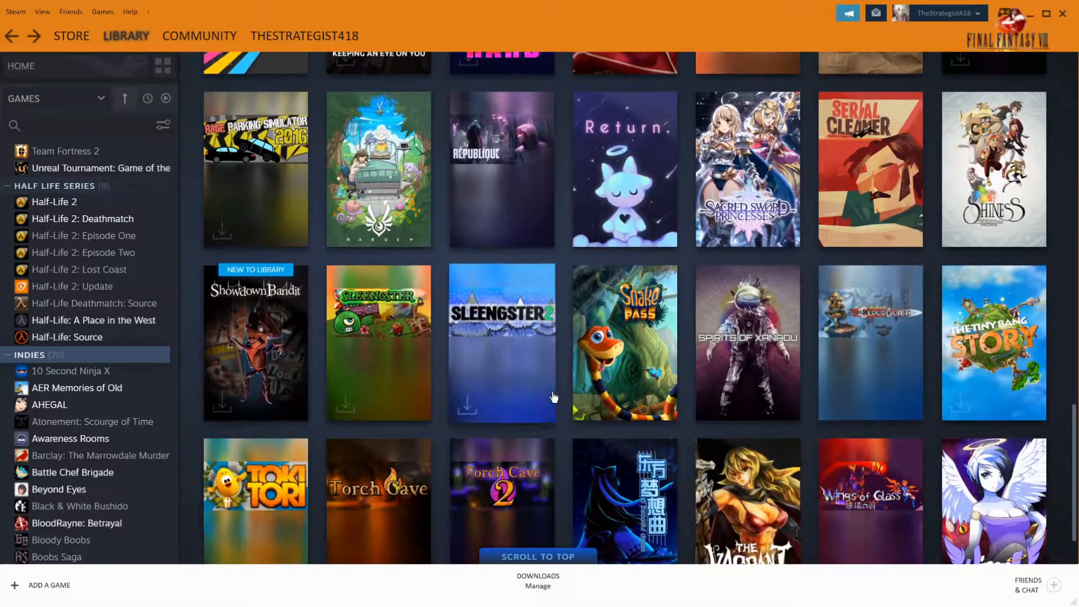
mouse_move(551, 391)
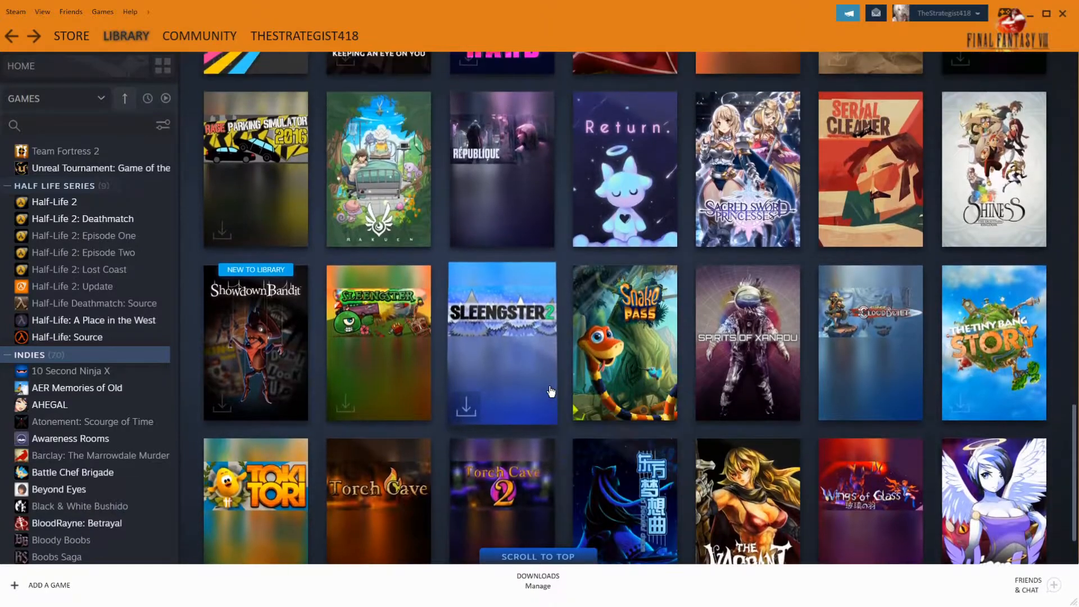
scroll(up, 3)
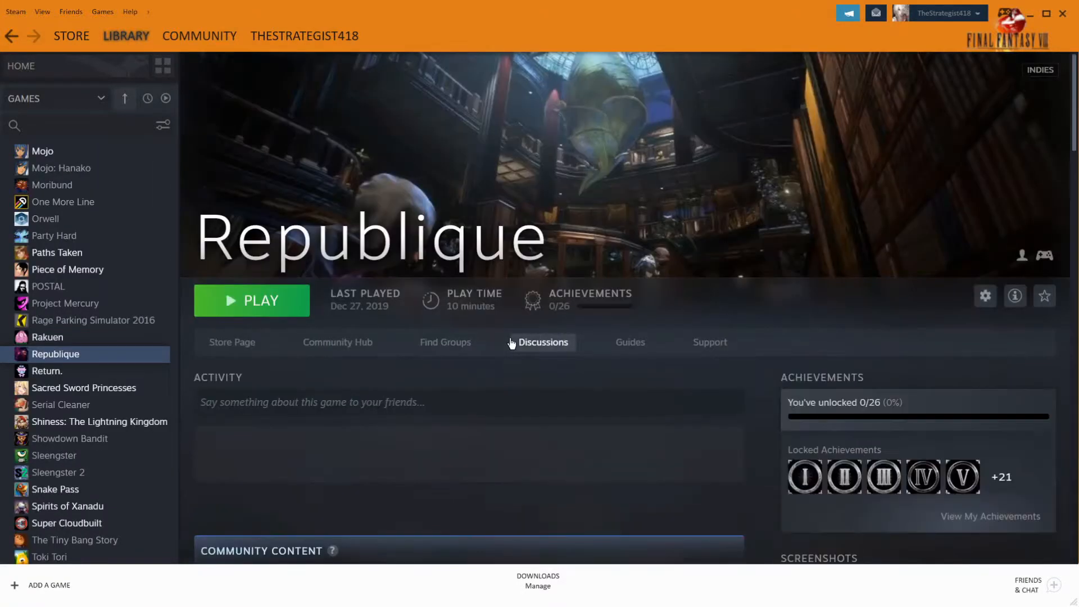
scroll(down, 3)
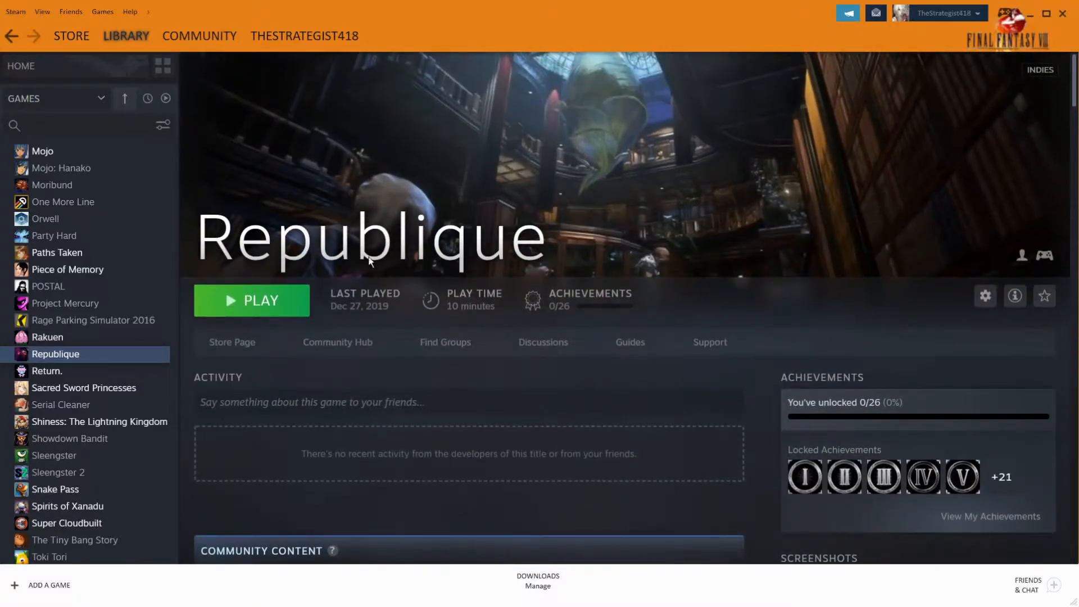
mouse_move(566, 118)
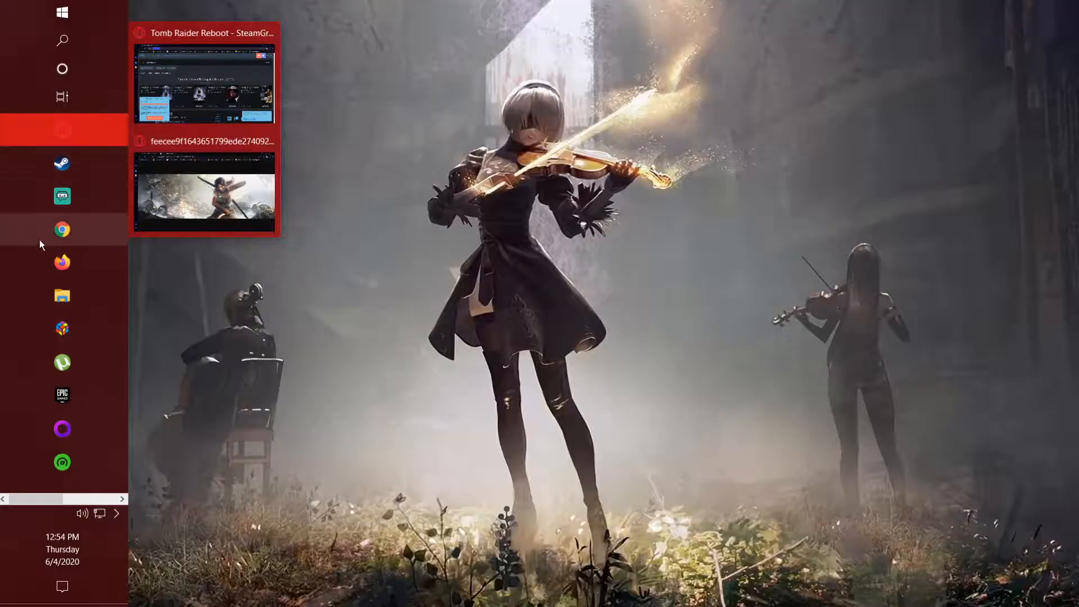
Launch Chrome and search Google for steamgriddb from the address bar.
click(61, 229)
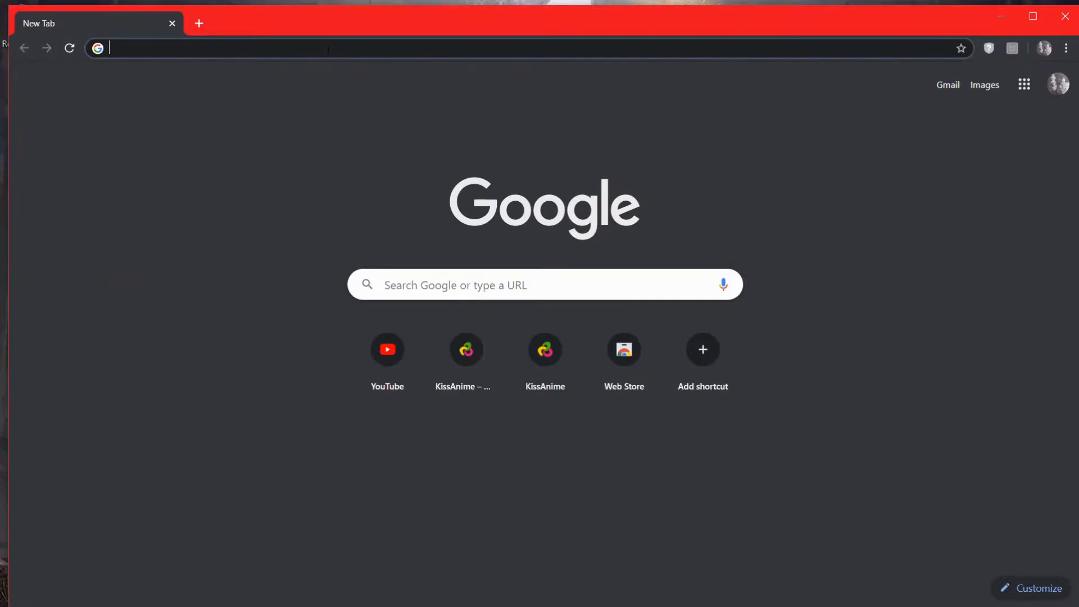
text(go)
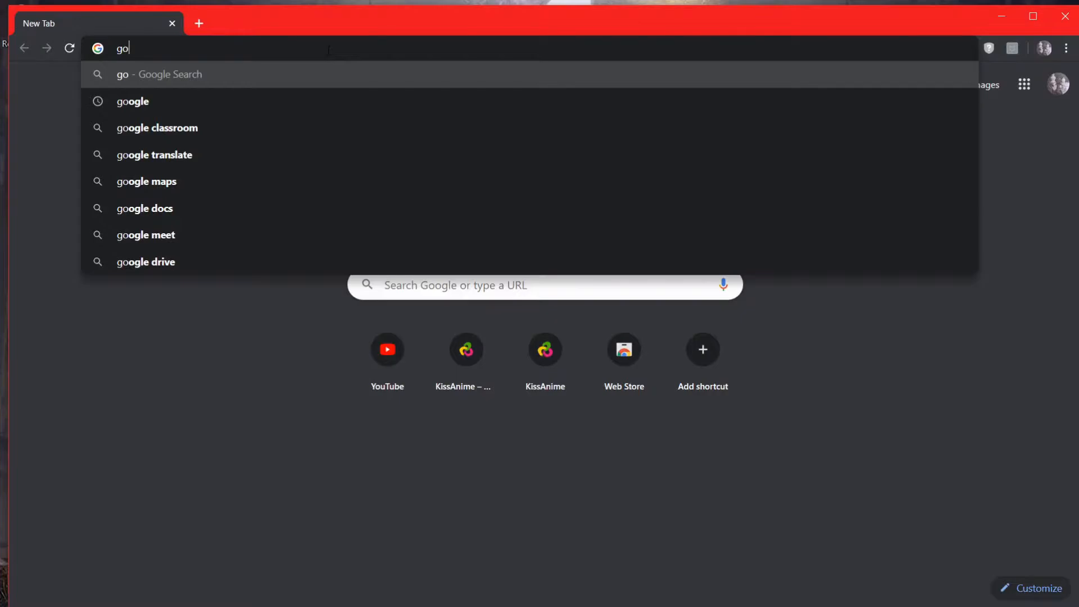
click(131, 101)
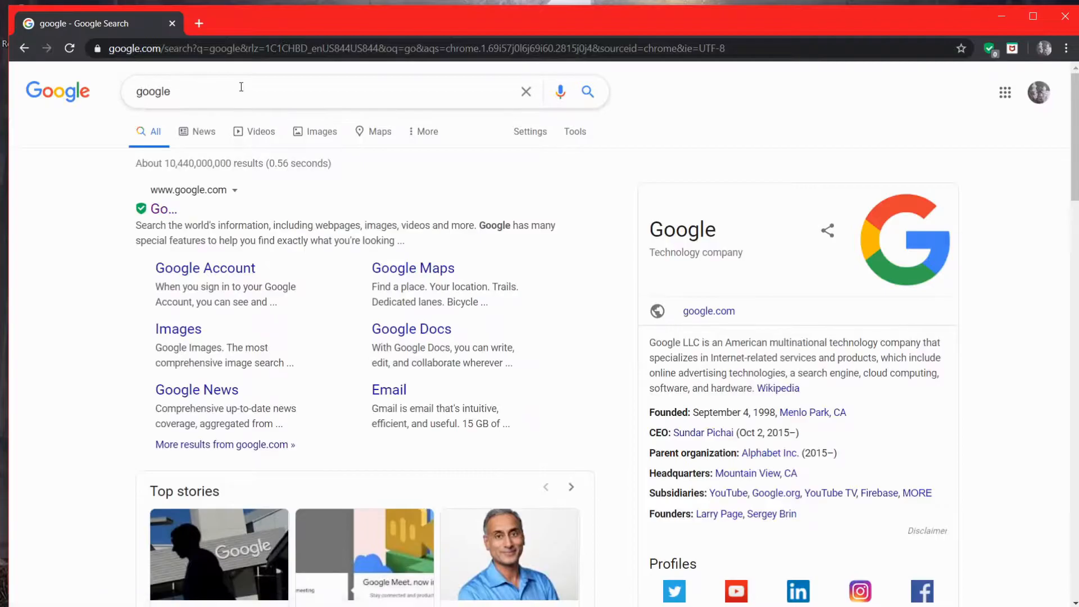
text(steamgriddb)
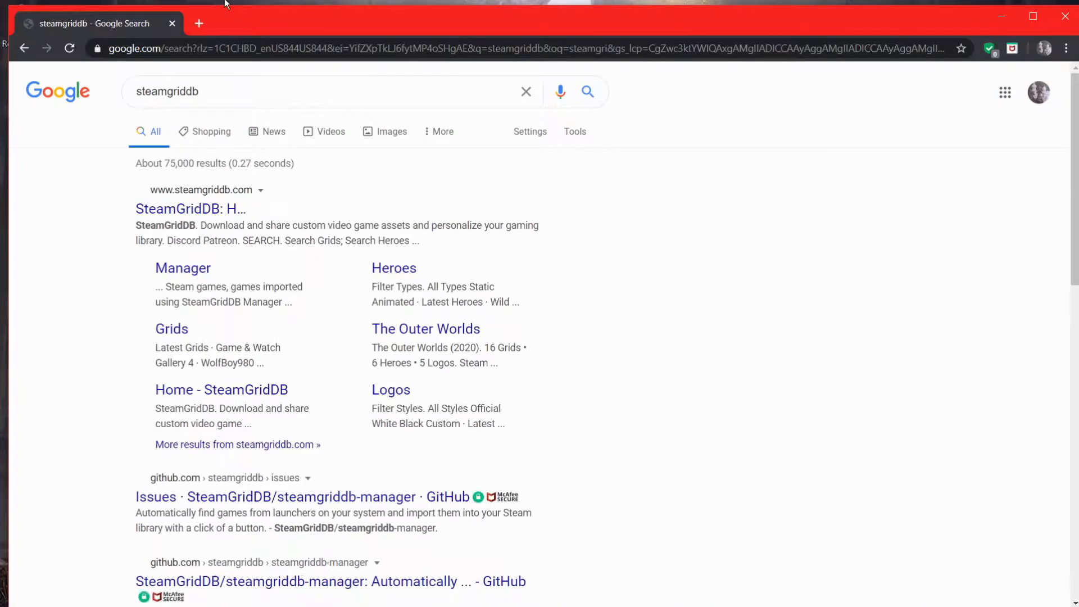
Go to SteamGridDB and search the site for 'Republique'.
click(190, 209)
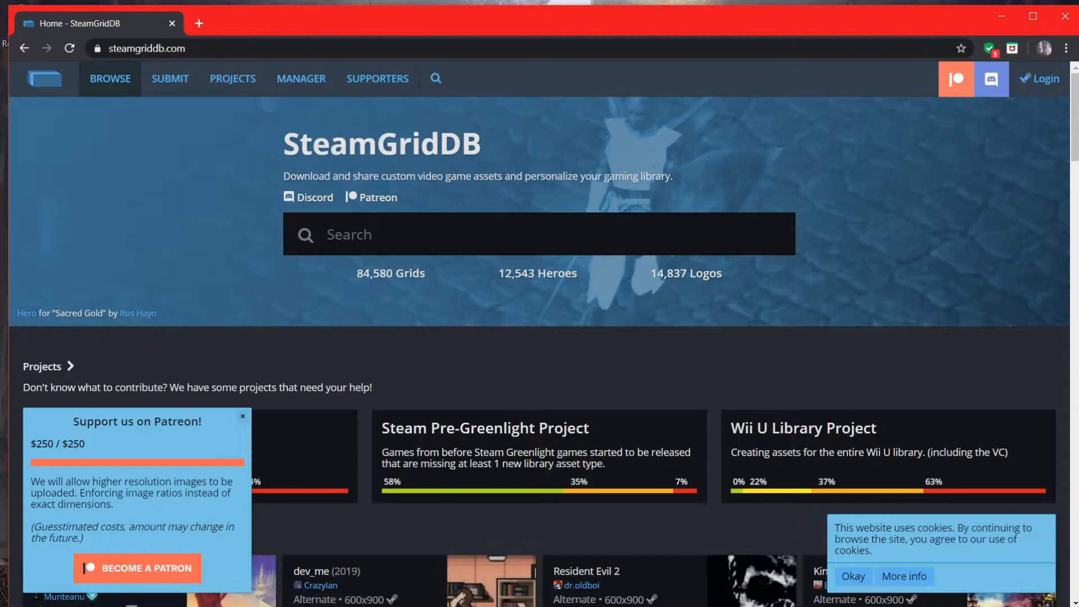
click(538, 234)
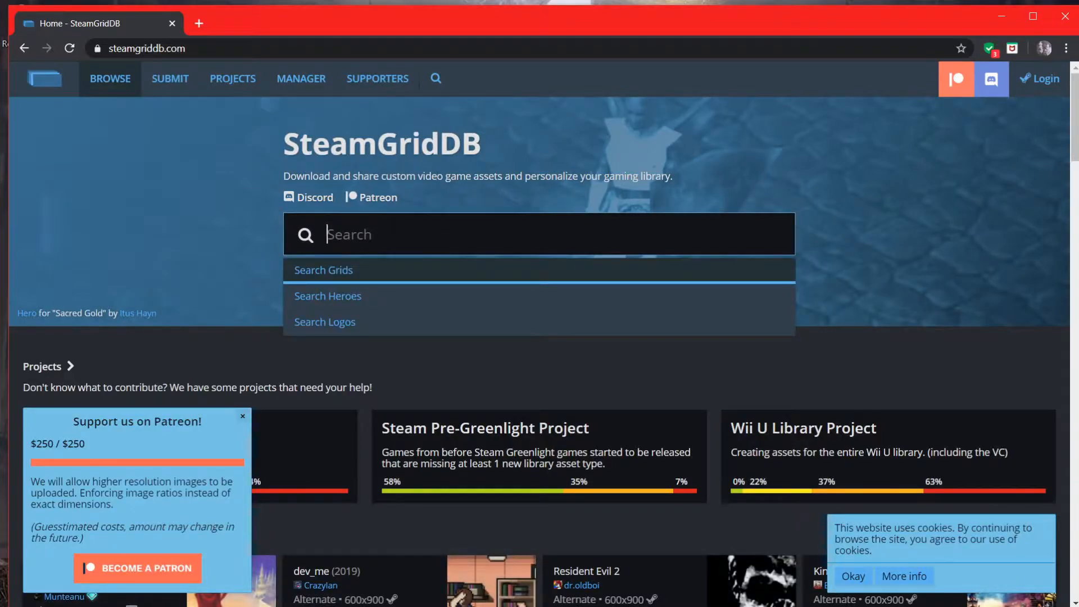
text(Rep)
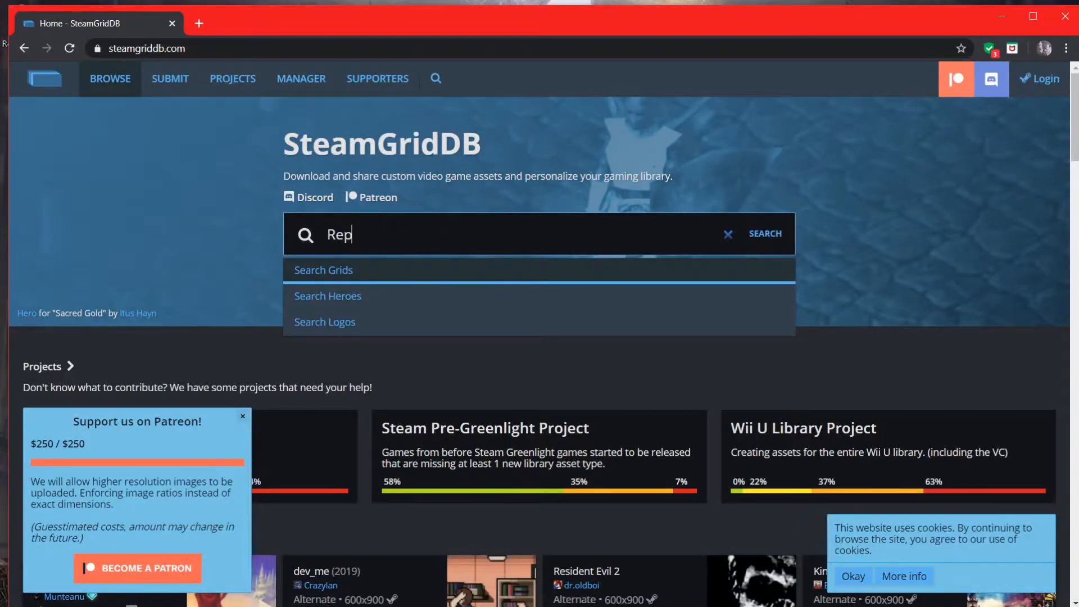
text(ubli)
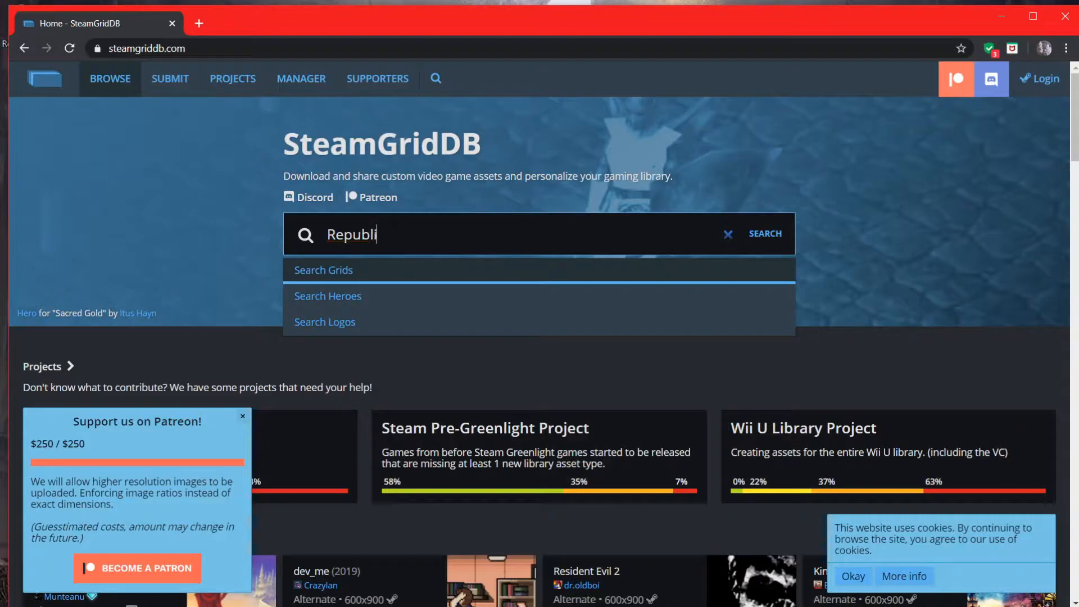
text(que)
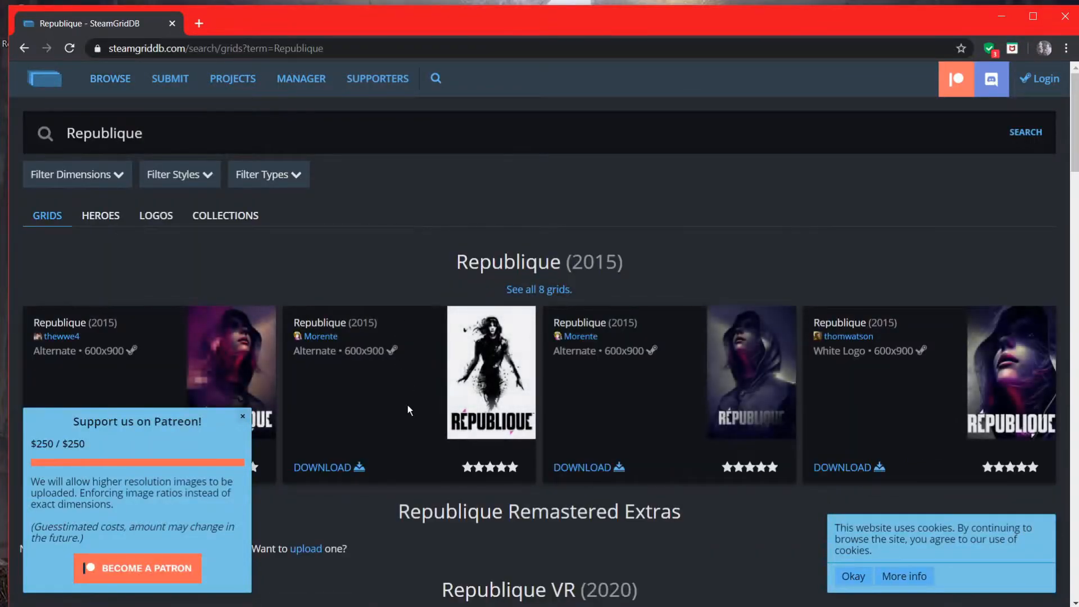
Browse the 600x900 Republique grid results down to the Remastered cover.
scroll(down, 3)
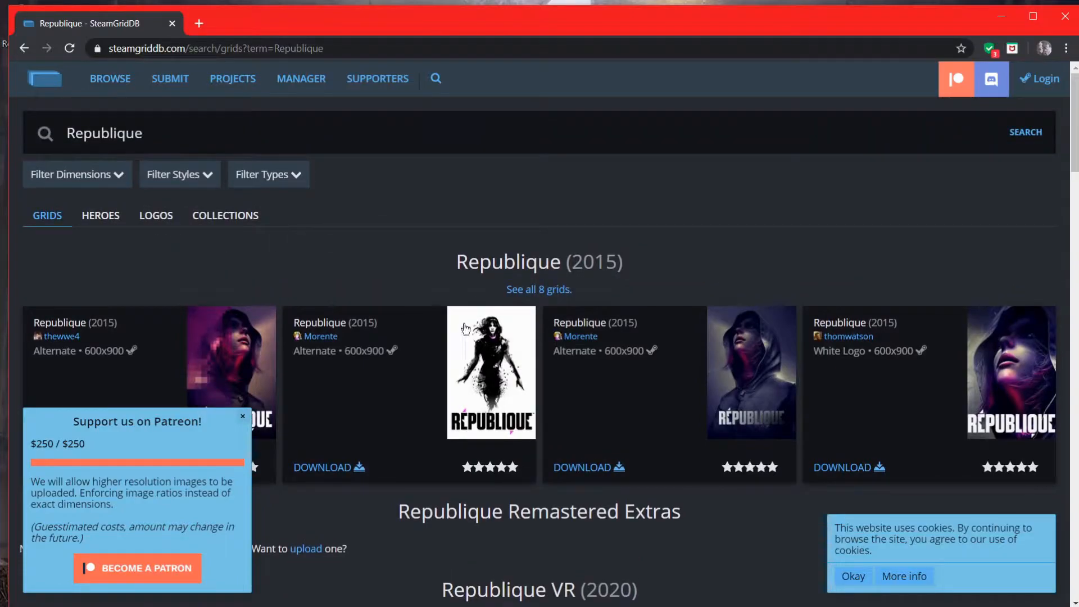
mouse_move(422, 231)
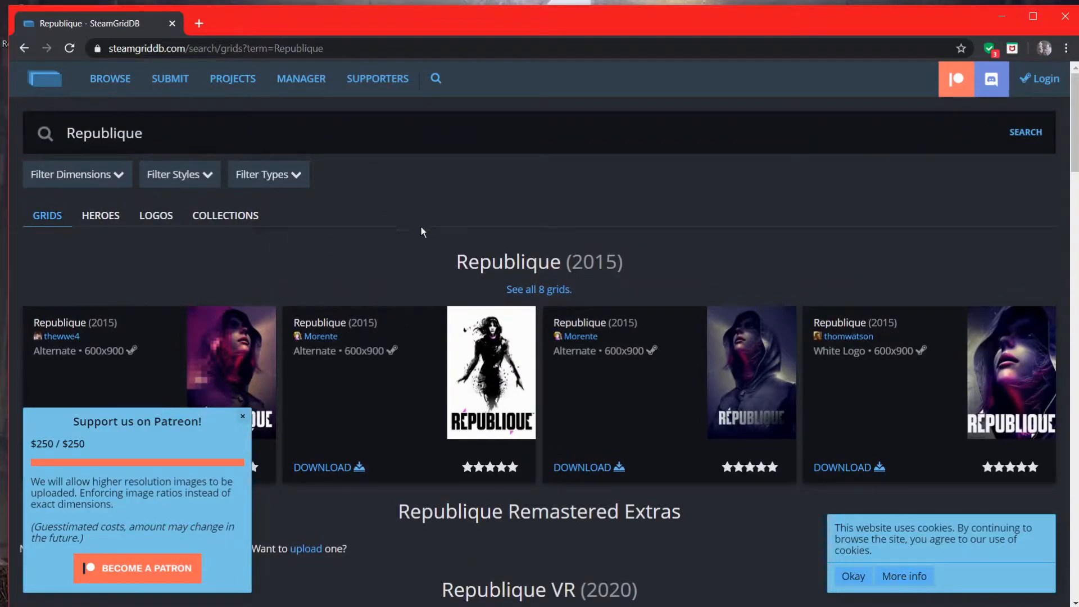
scroll(down, 3)
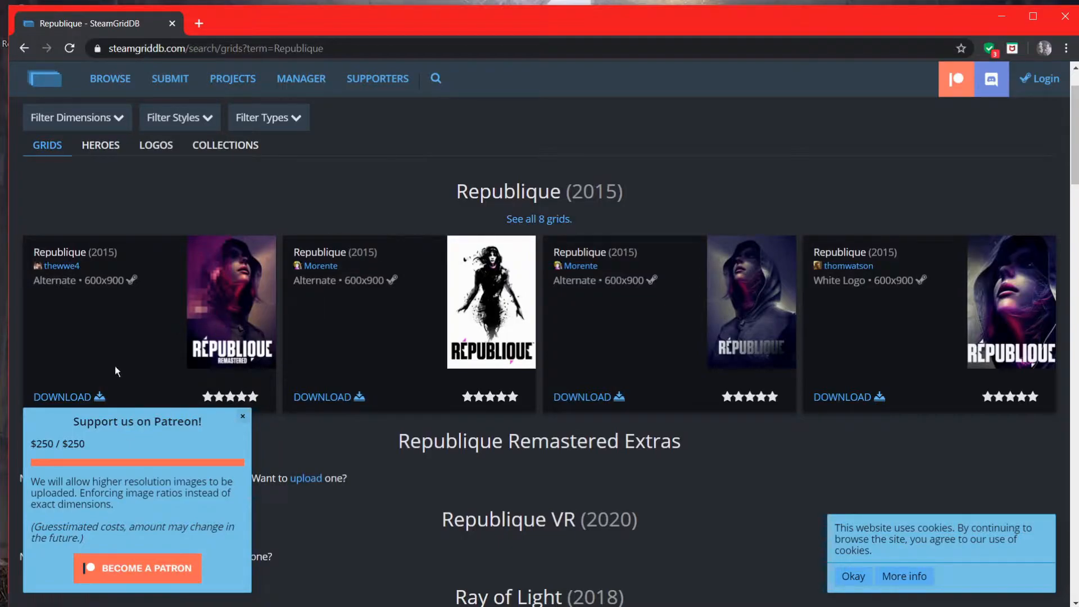
mouse_move(61, 397)
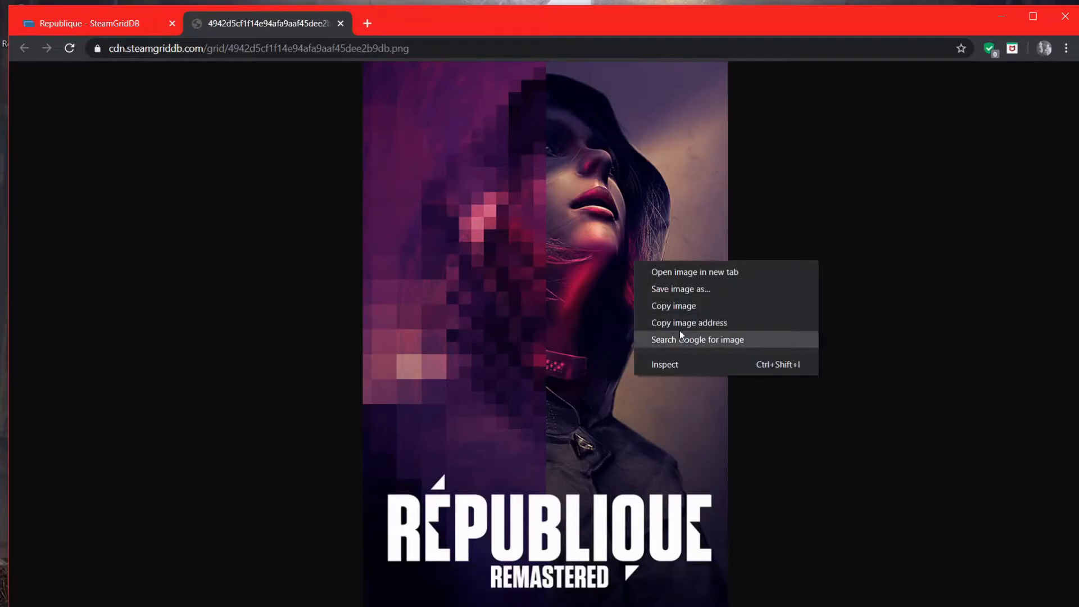
Save the Republique Remastered cover PNG into C:\Steam Photos.
click(680, 289)
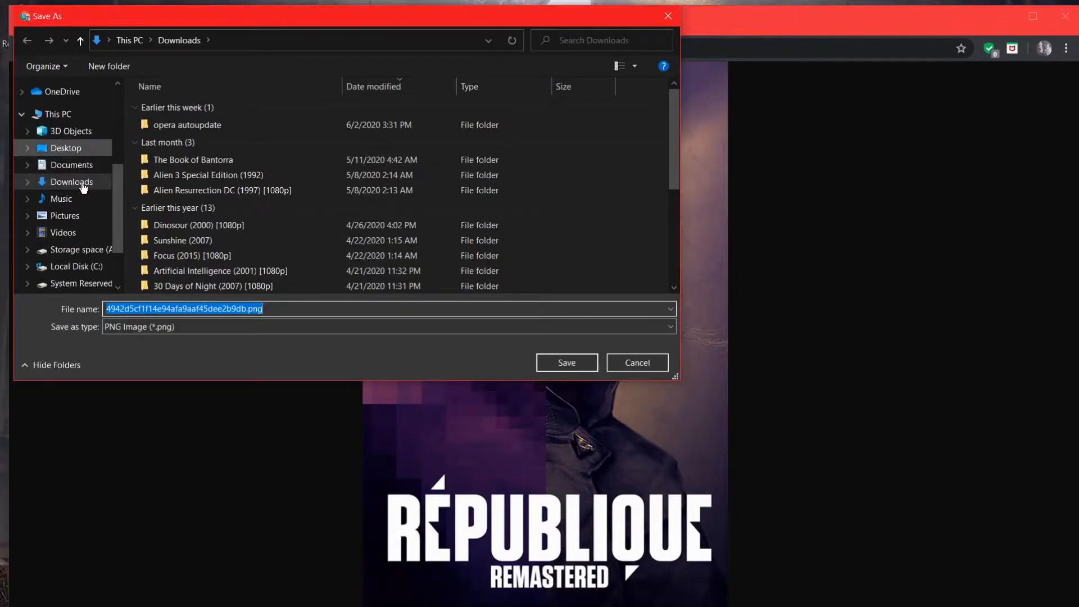
click(65, 216)
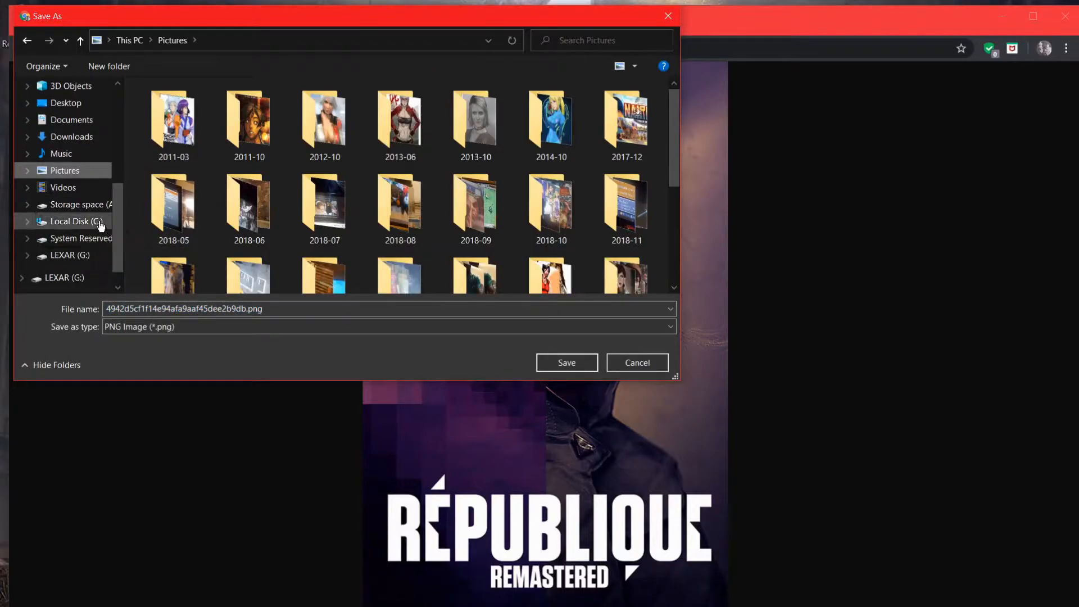
click(75, 222)
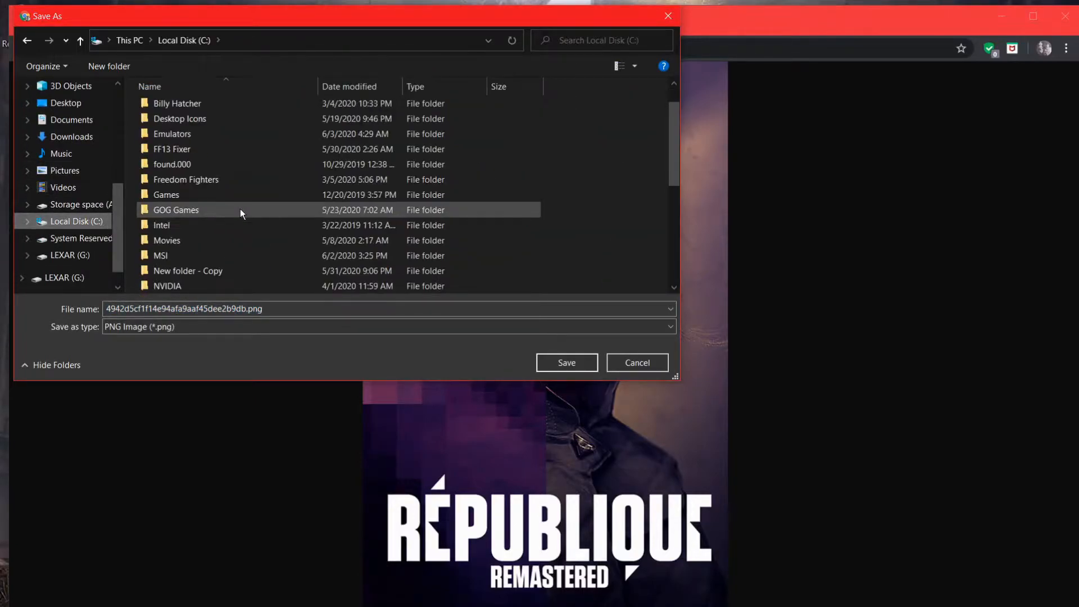
scroll(down, 3)
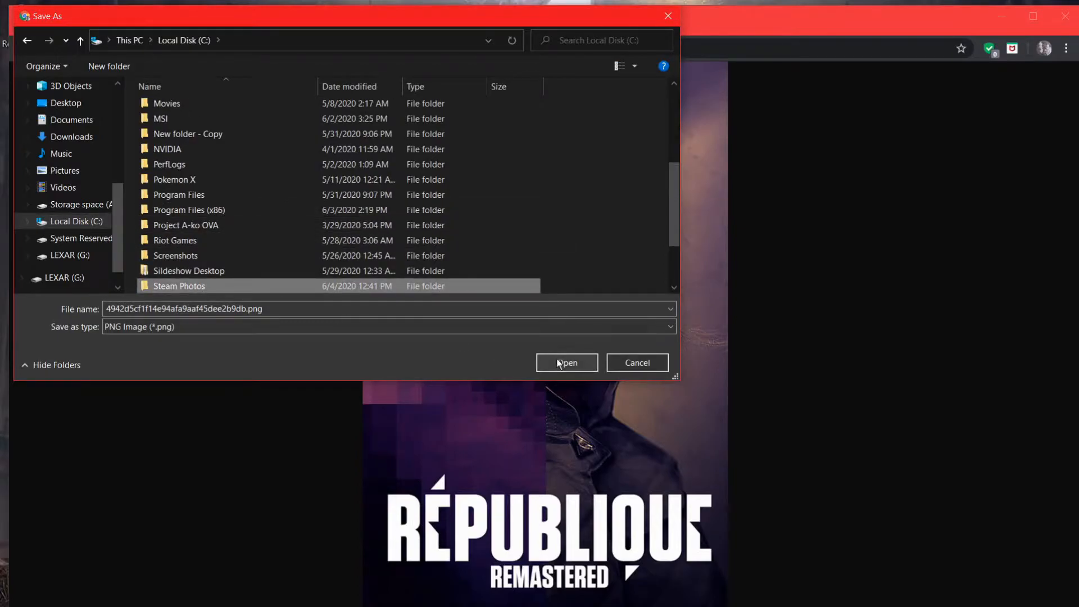
click(565, 362)
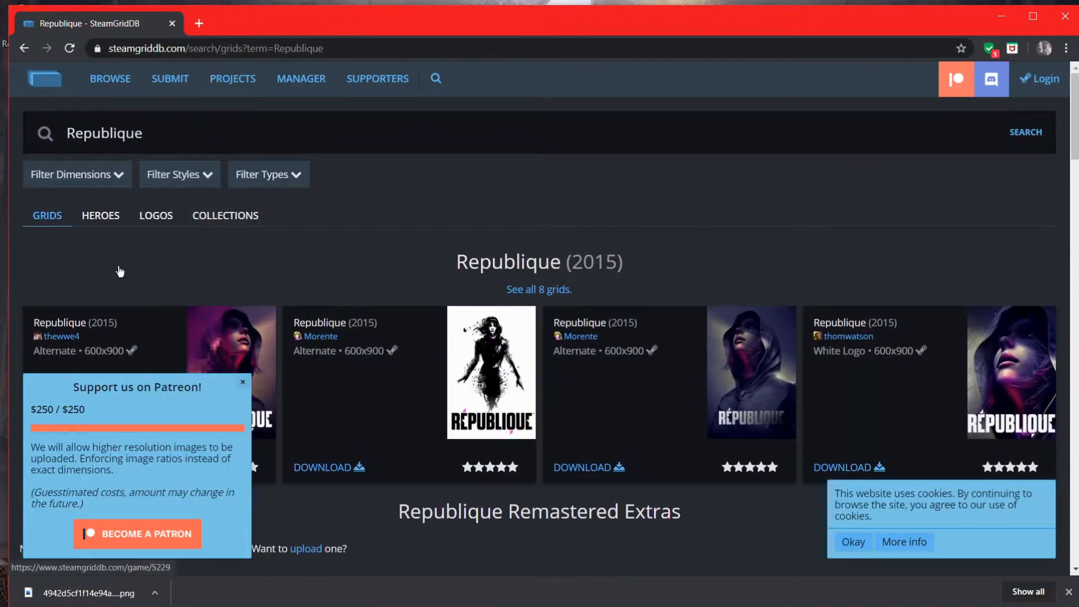
Download the 1920x620 Republique hero banner JPG, then return to the grid results.
click(100, 216)
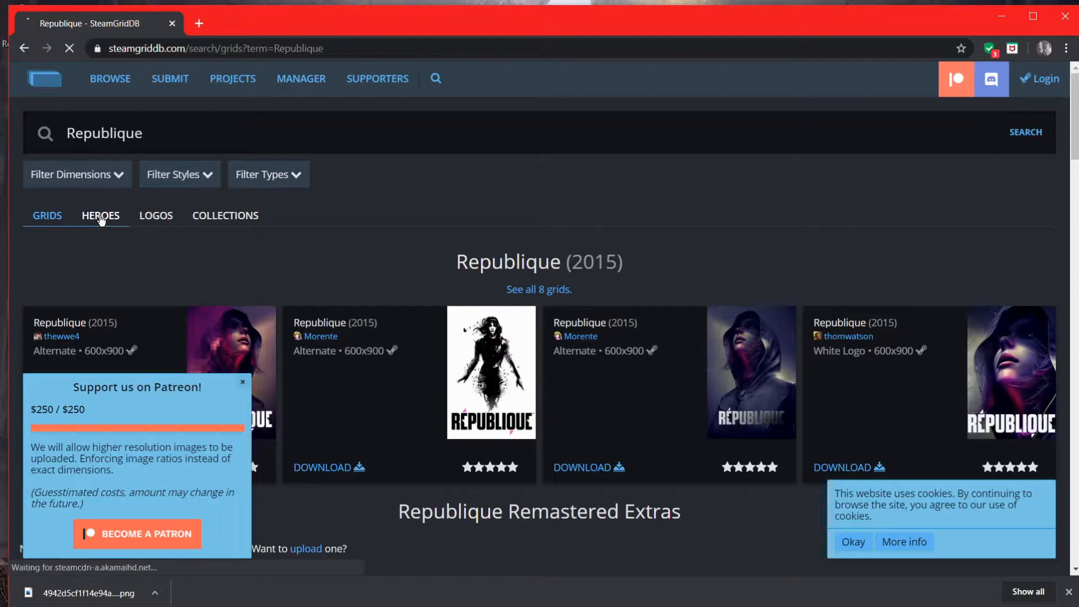
click(100, 215)
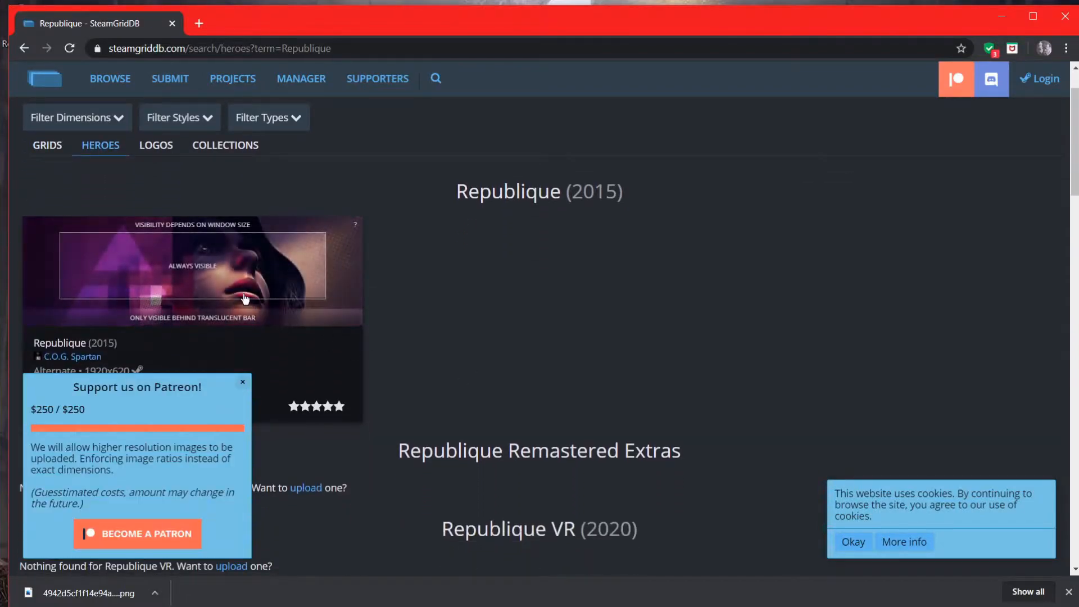
mouse_move(337, 311)
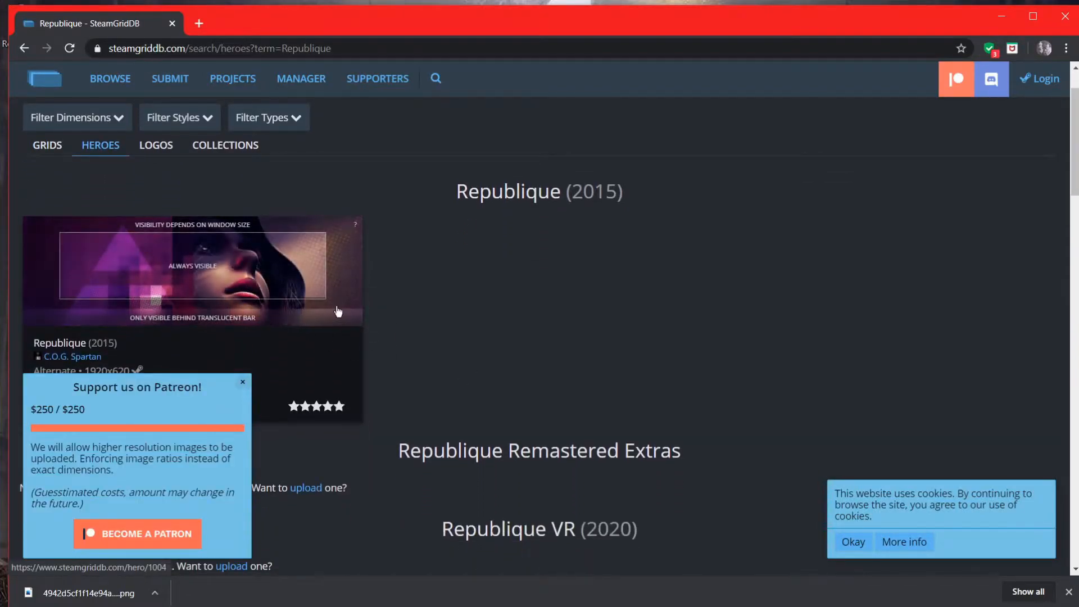
click(192, 270)
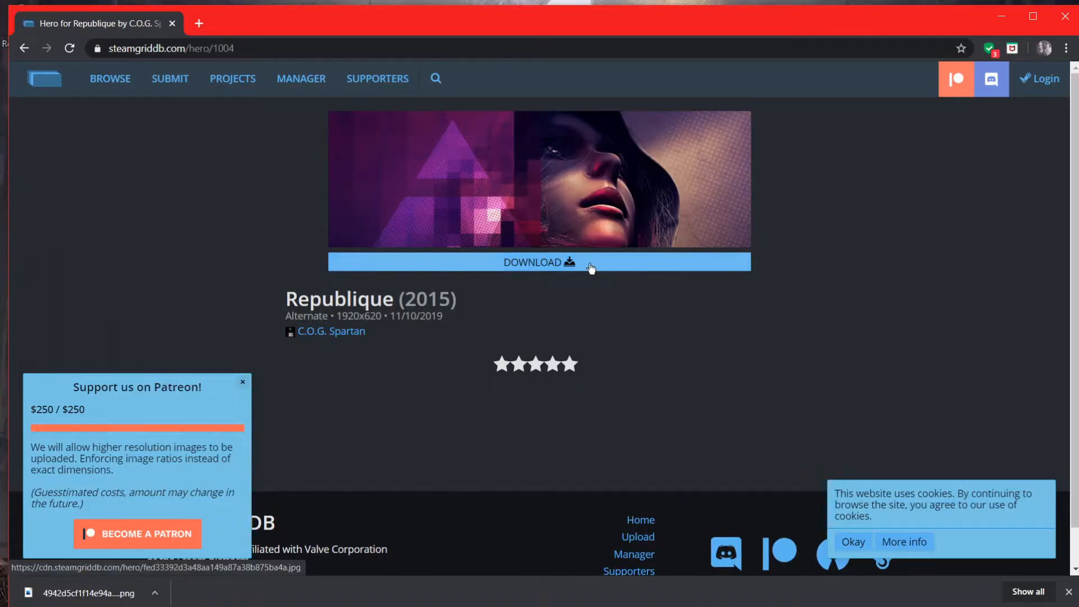
click(538, 262)
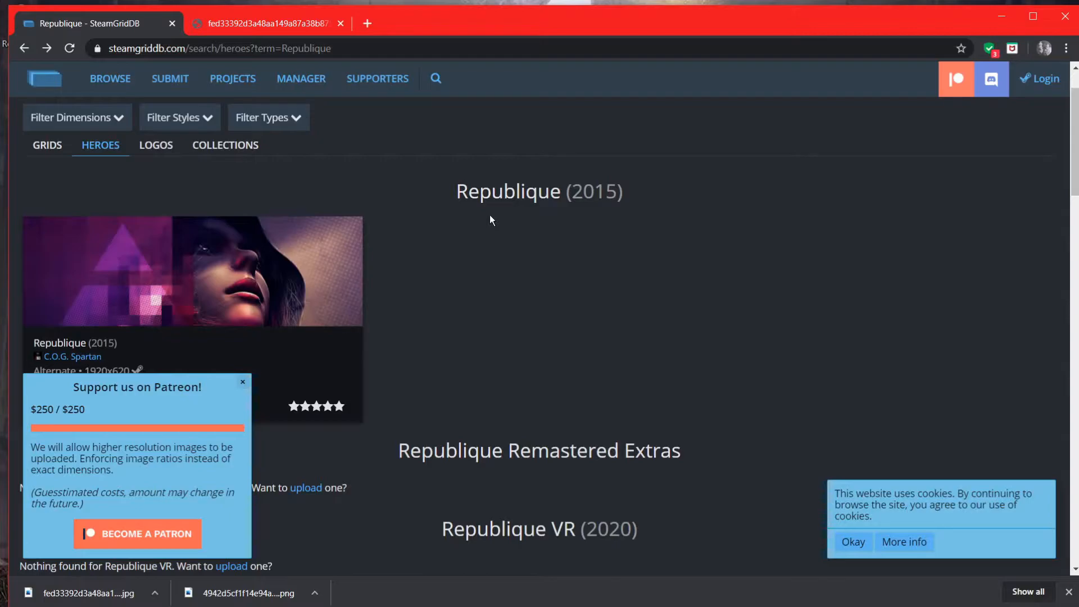
click(47, 145)
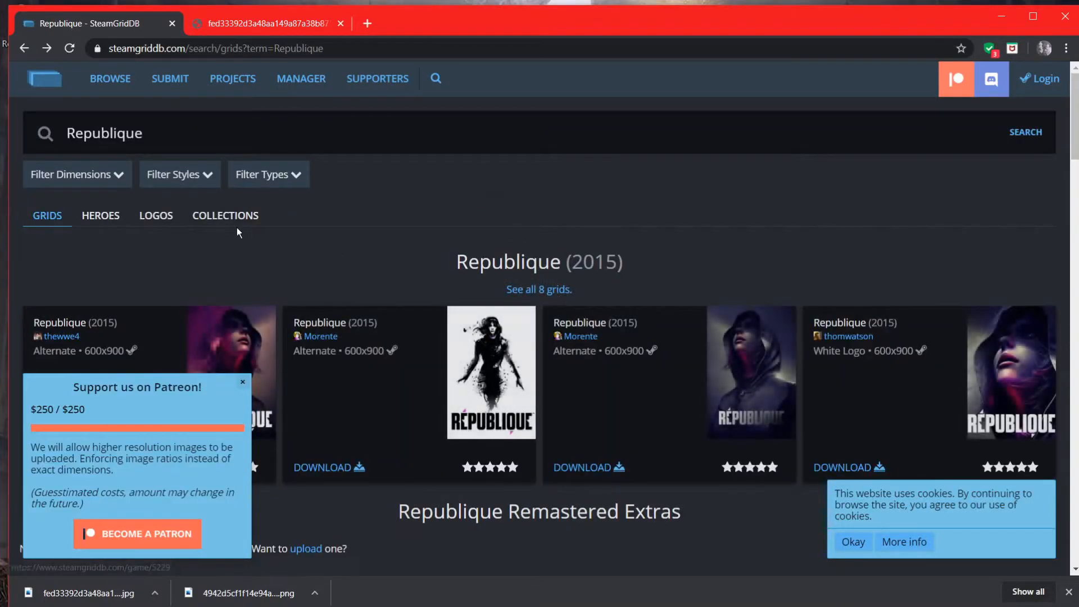
Save the white 640x216 Republique logo PNG by isaktamin from the Logos results.
click(155, 216)
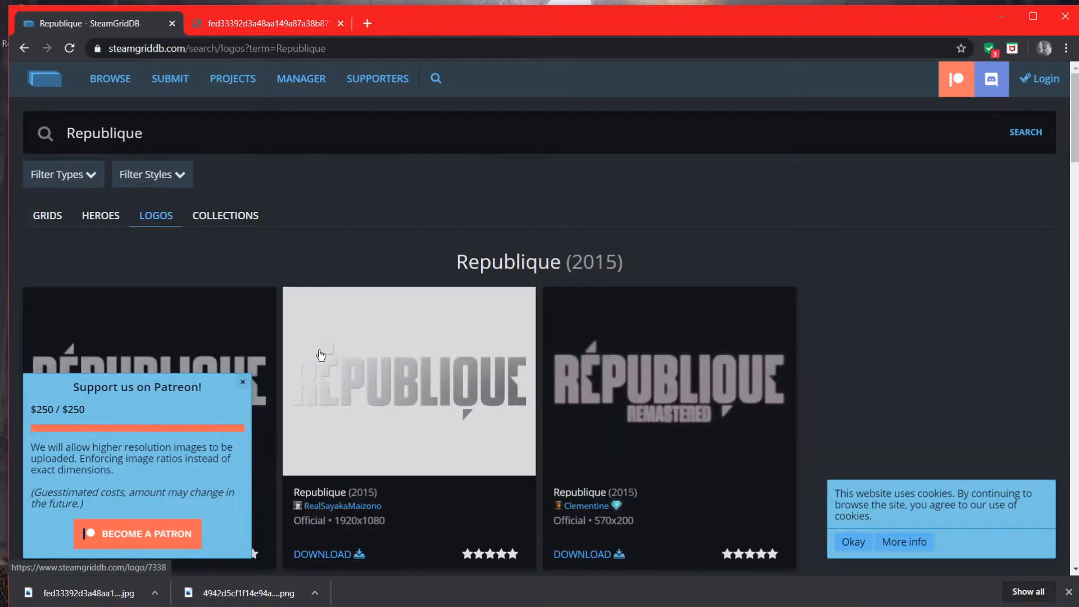
scroll(down, 3)
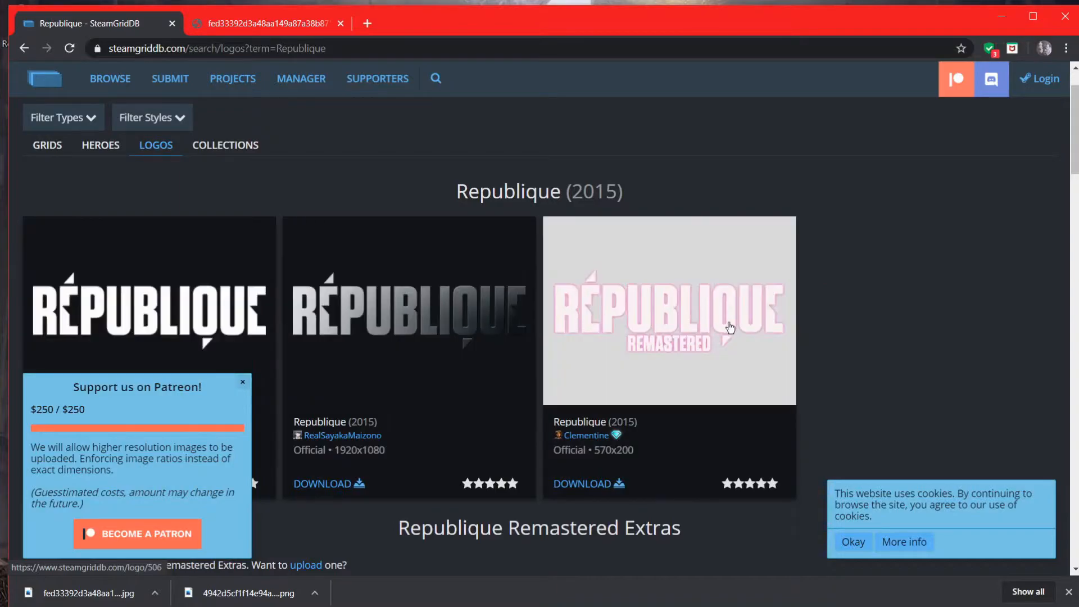
scroll(down, 3)
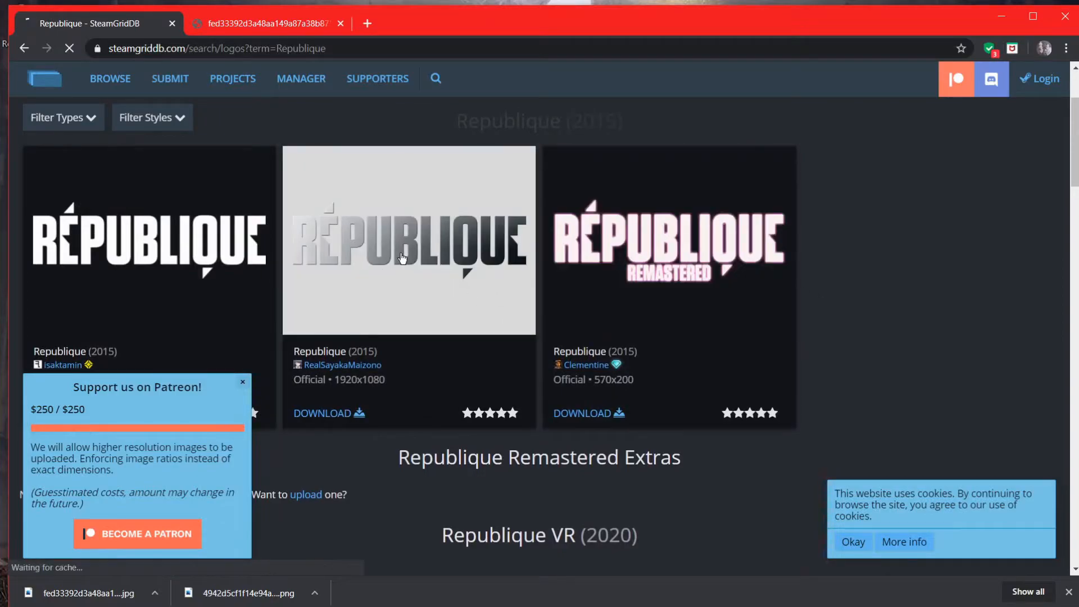
click(409, 239)
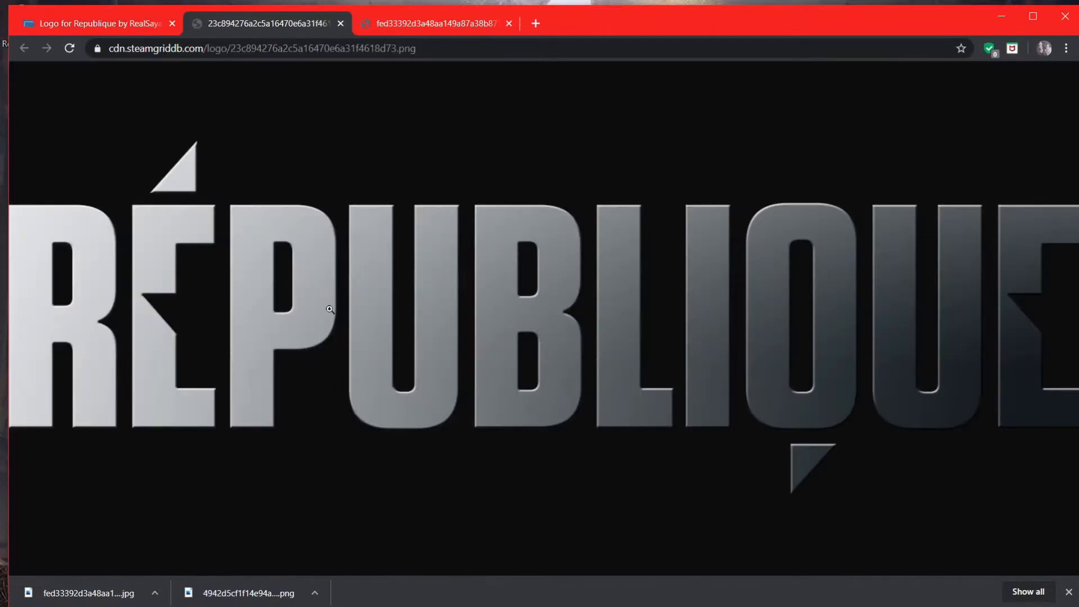
mouse_move(451, 280)
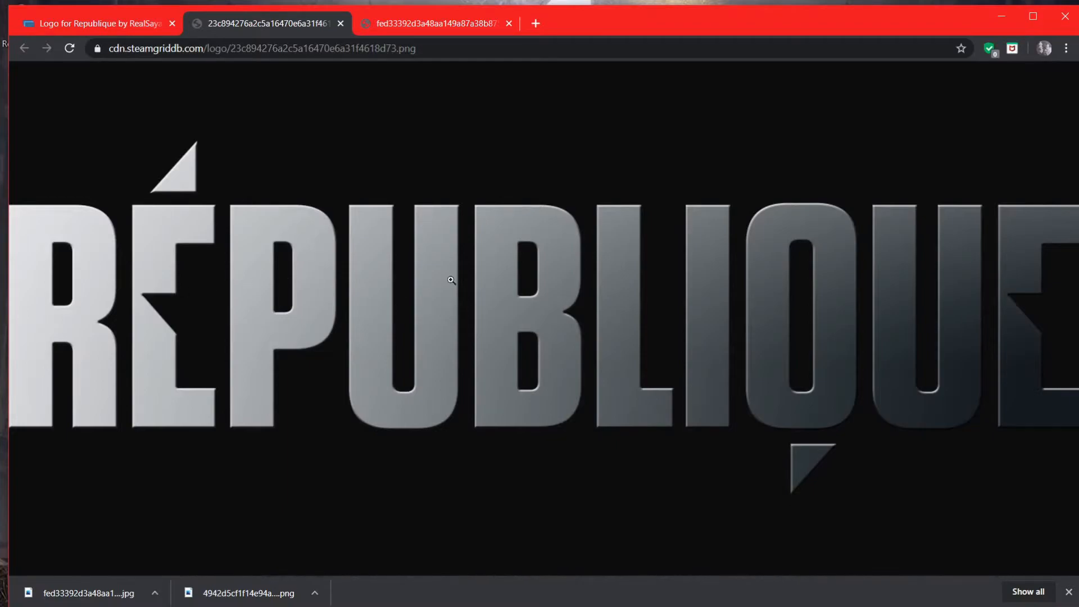
mouse_move(347, 178)
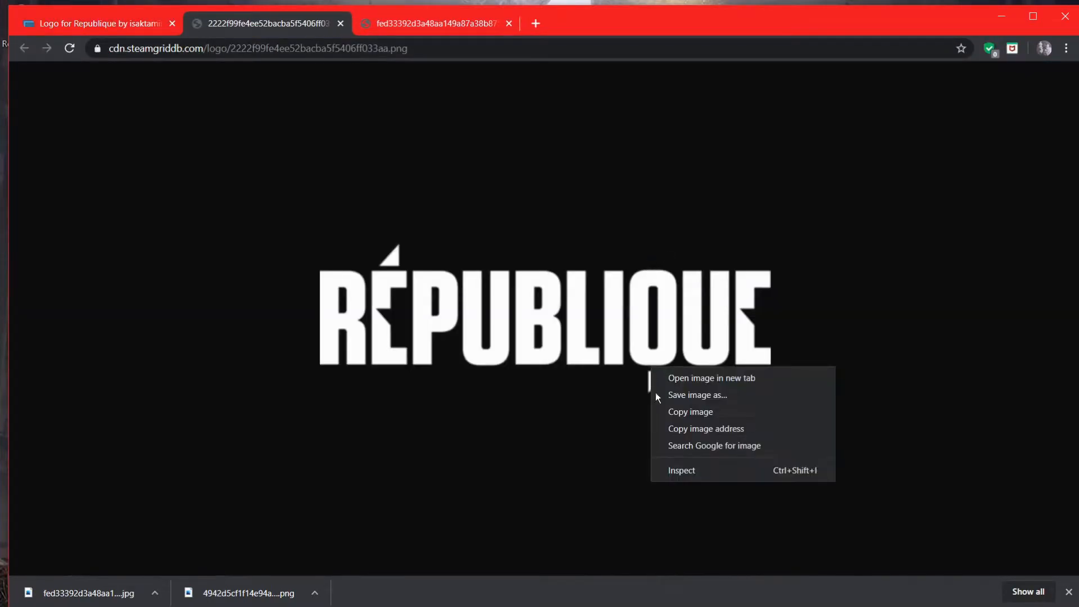
click(696, 394)
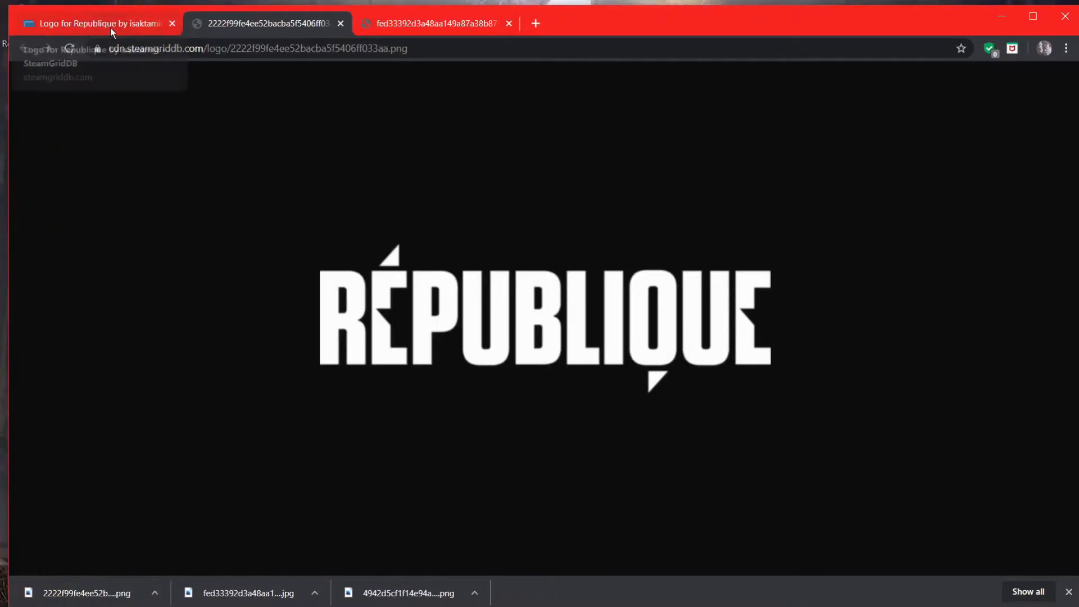
click(97, 22)
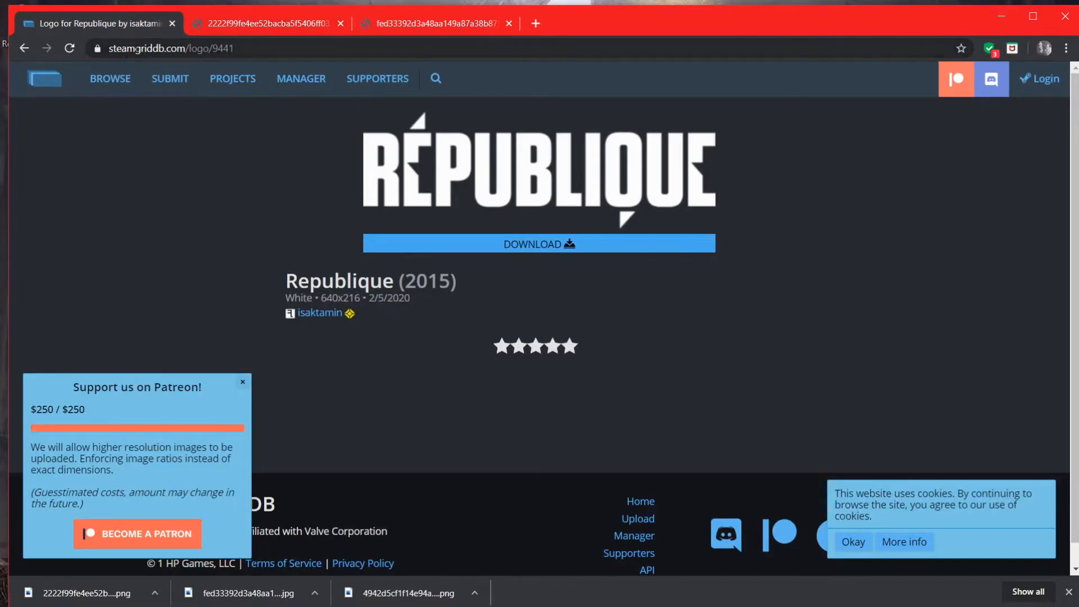
Search Google for steamgriddb again and return to the SteamGridDB home page.
click(25, 49)
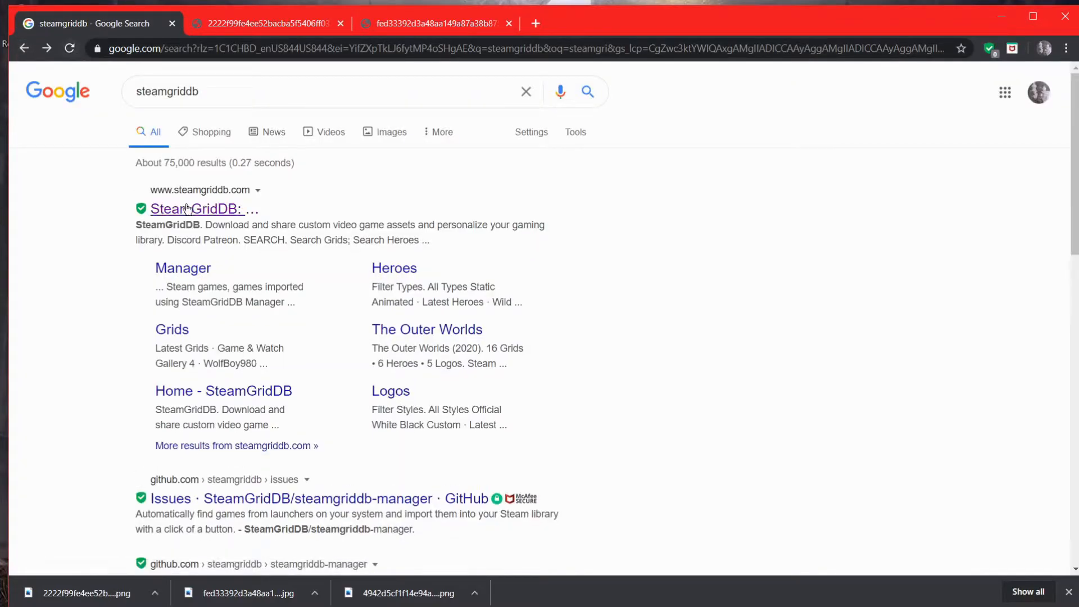
click(196, 209)
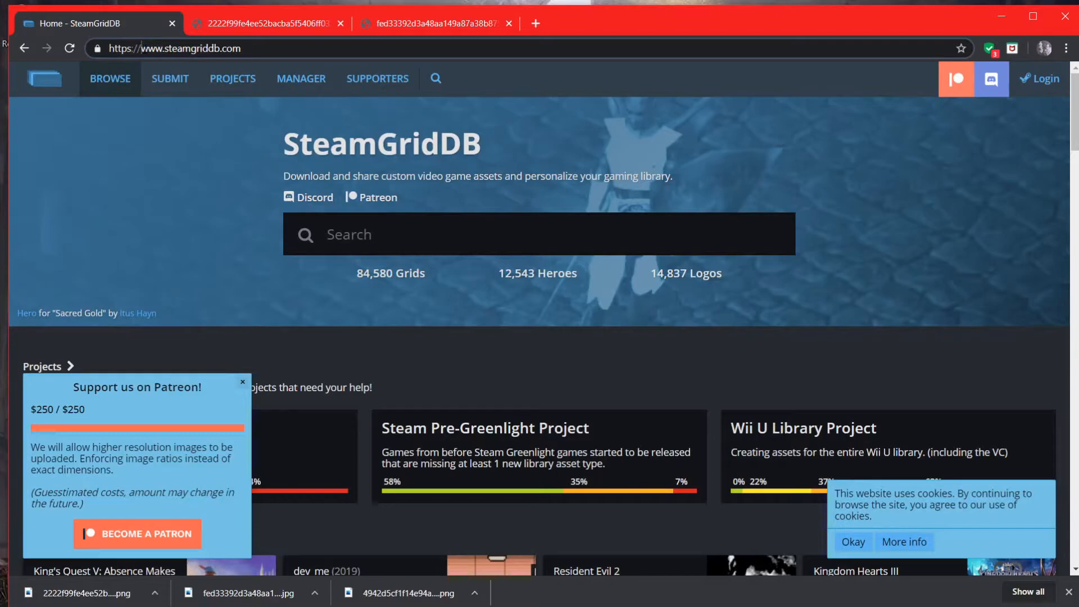
click(174, 48)
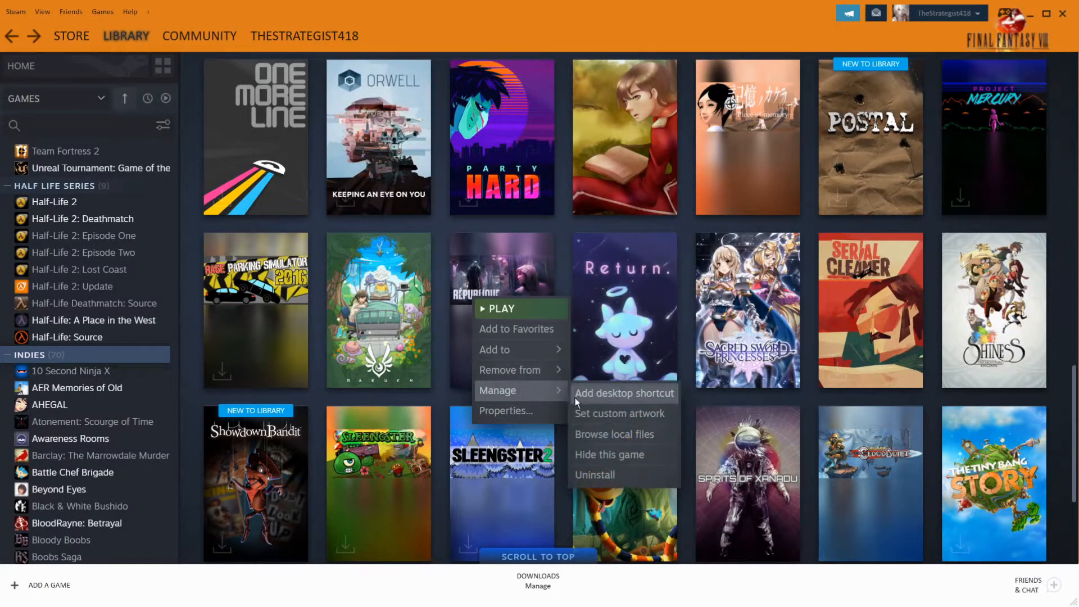
Set the hooded-figure 4942d5…png from Steam Photos as Republique's custom cover.
click(620, 413)
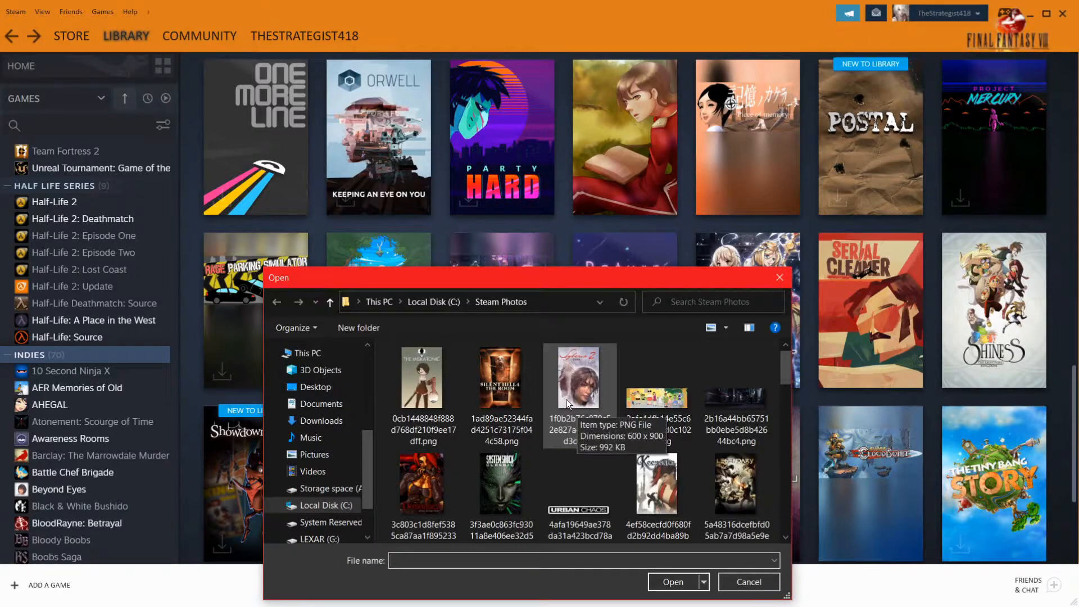
scroll(down, 3)
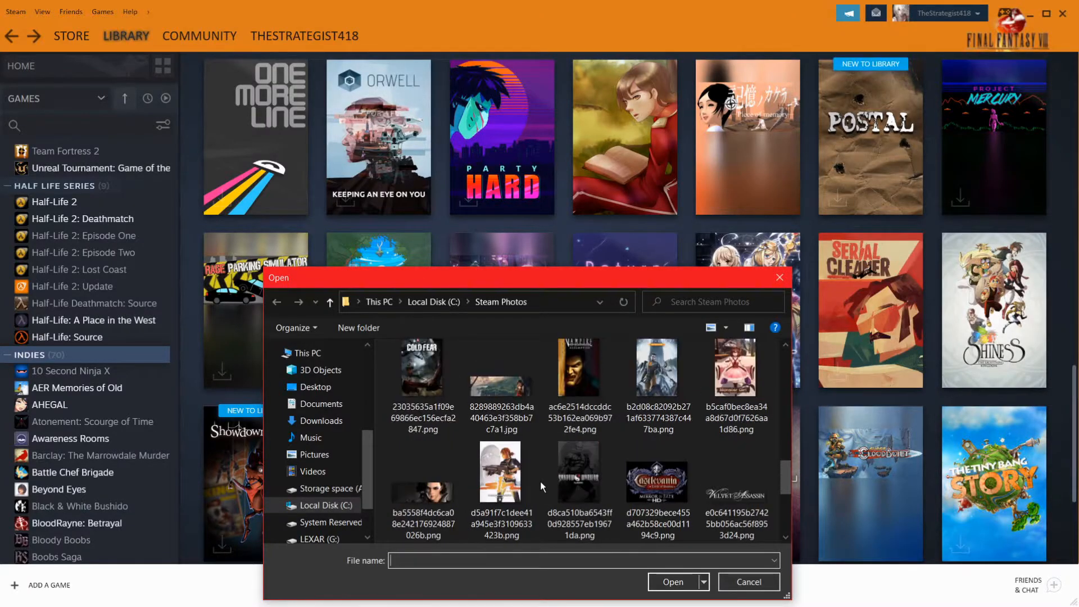
scroll(down, 3)
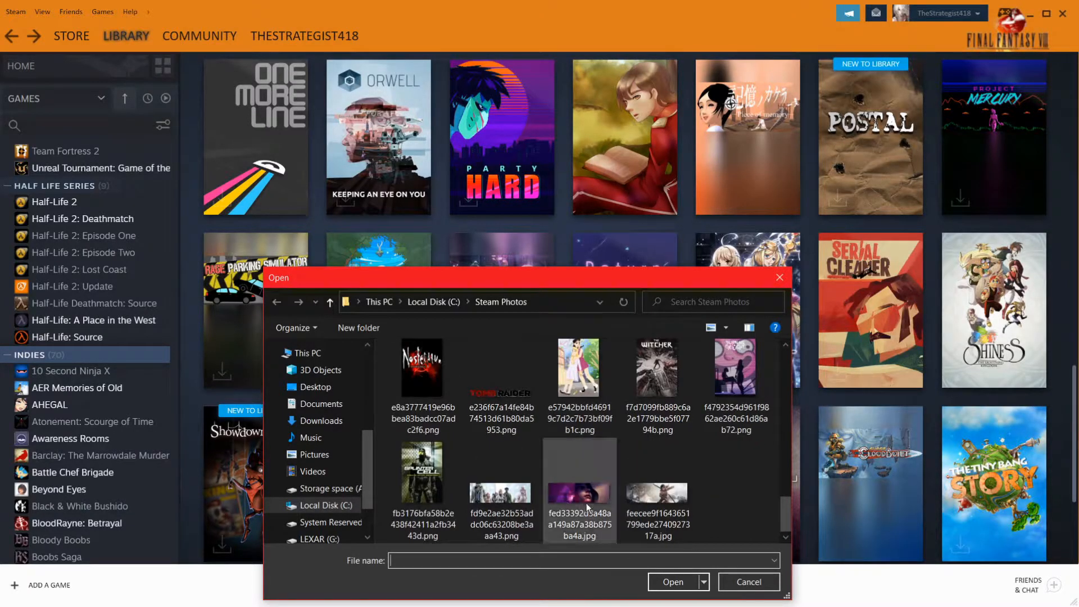
scroll(down, 3)
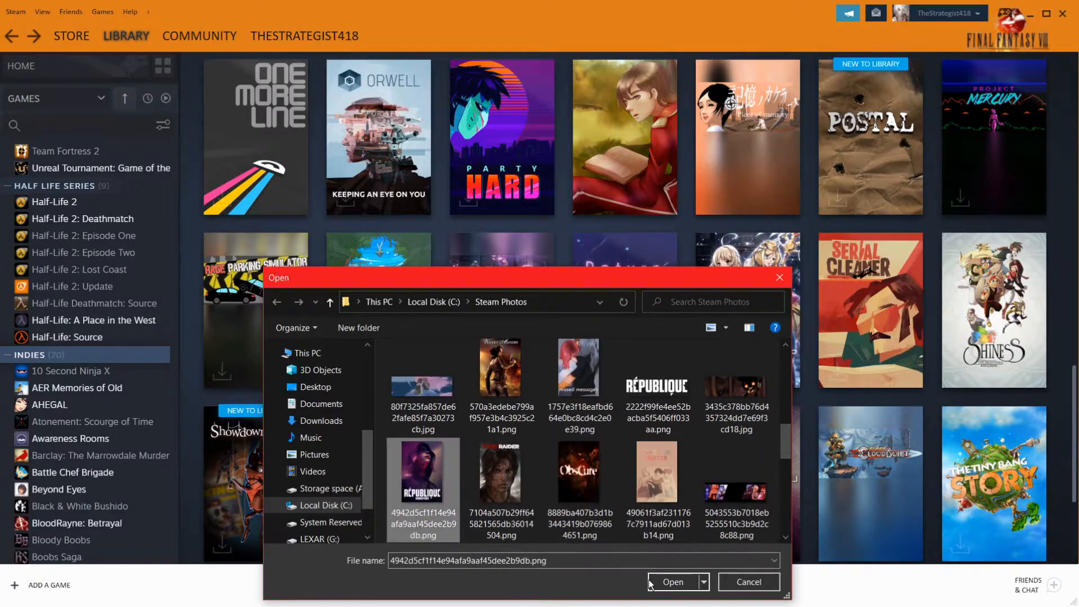
click(672, 581)
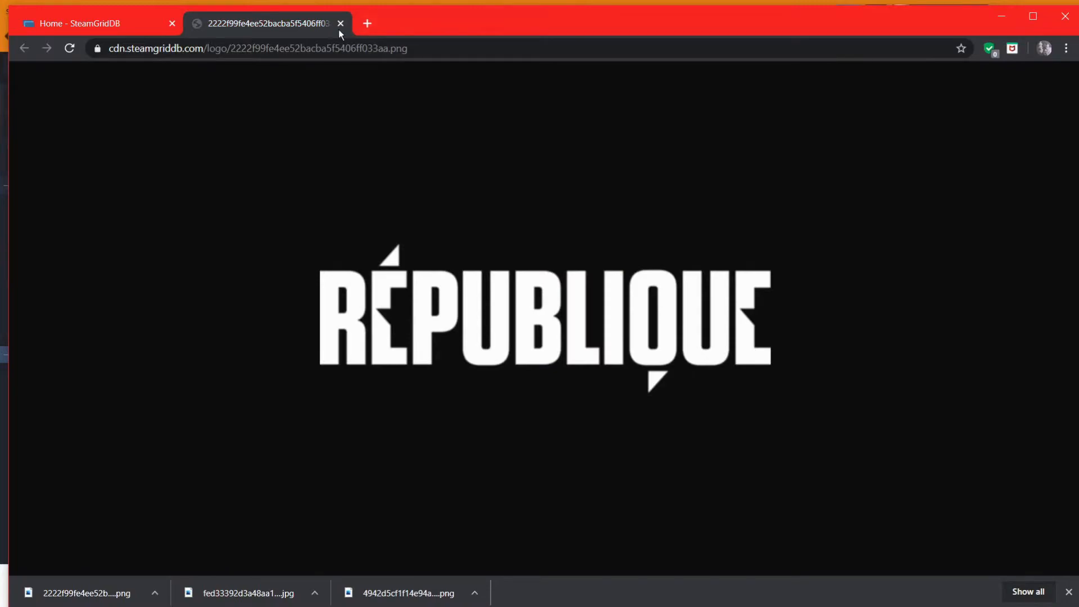
Search SteamGridDB grids for 'Republique' and locate the hooded-figure cover without the Remastered title.
click(339, 22)
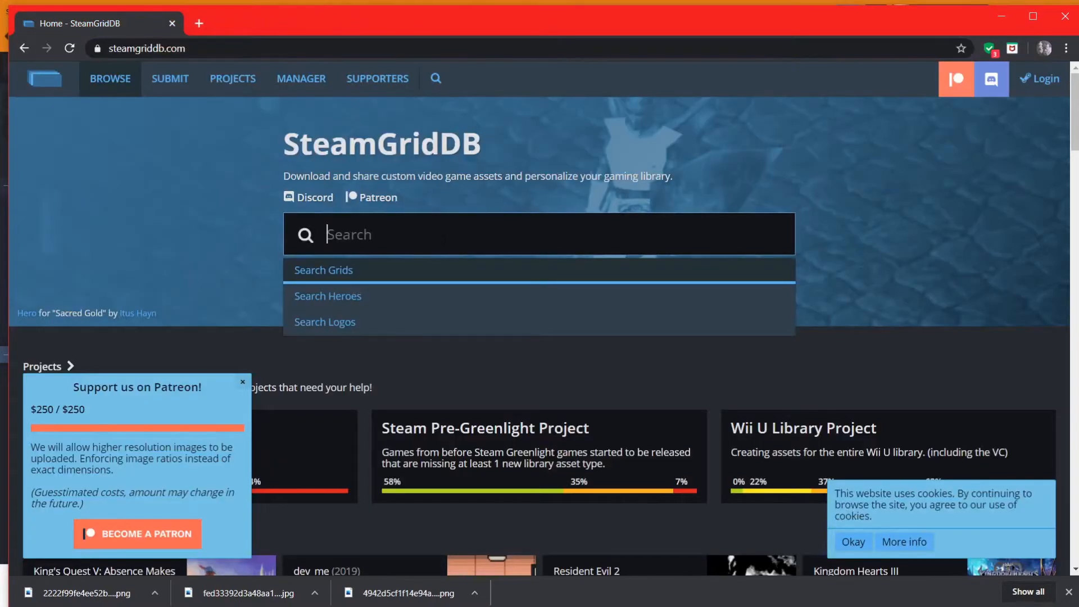
text(R)
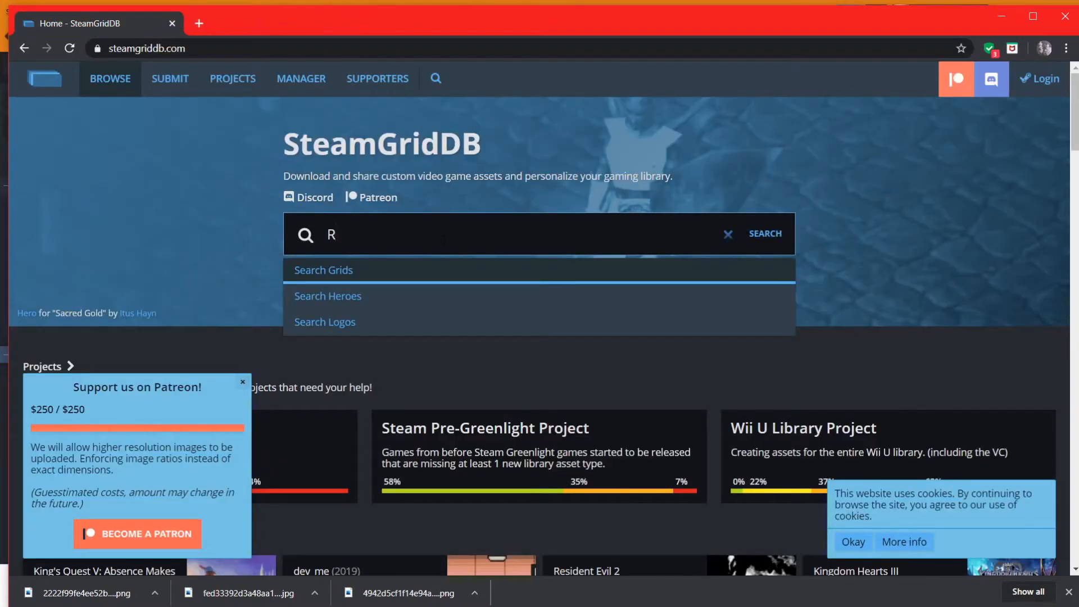
text(epubl)
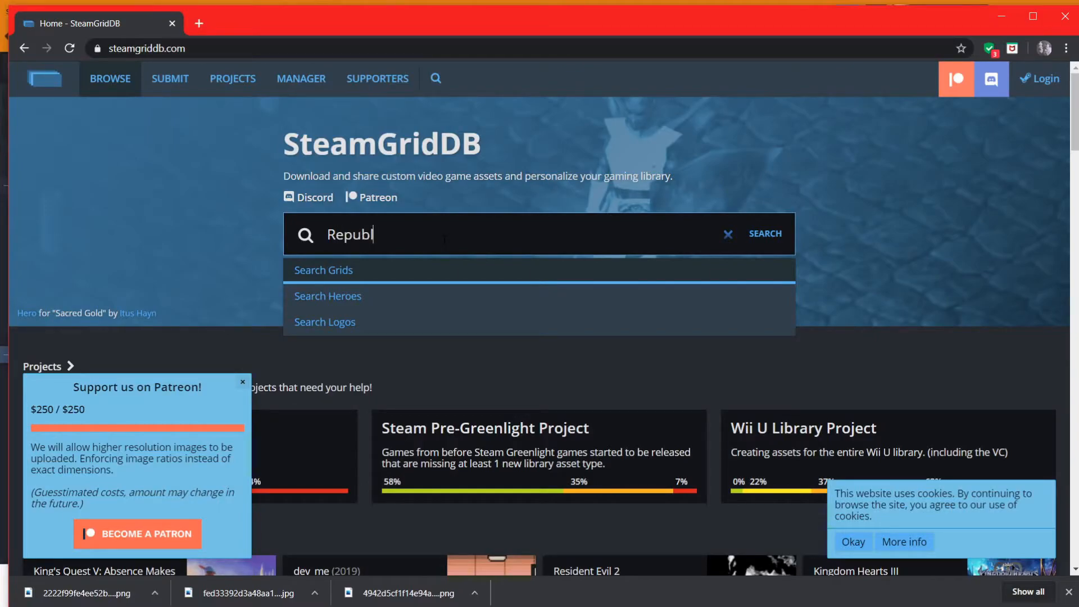
text(ique)
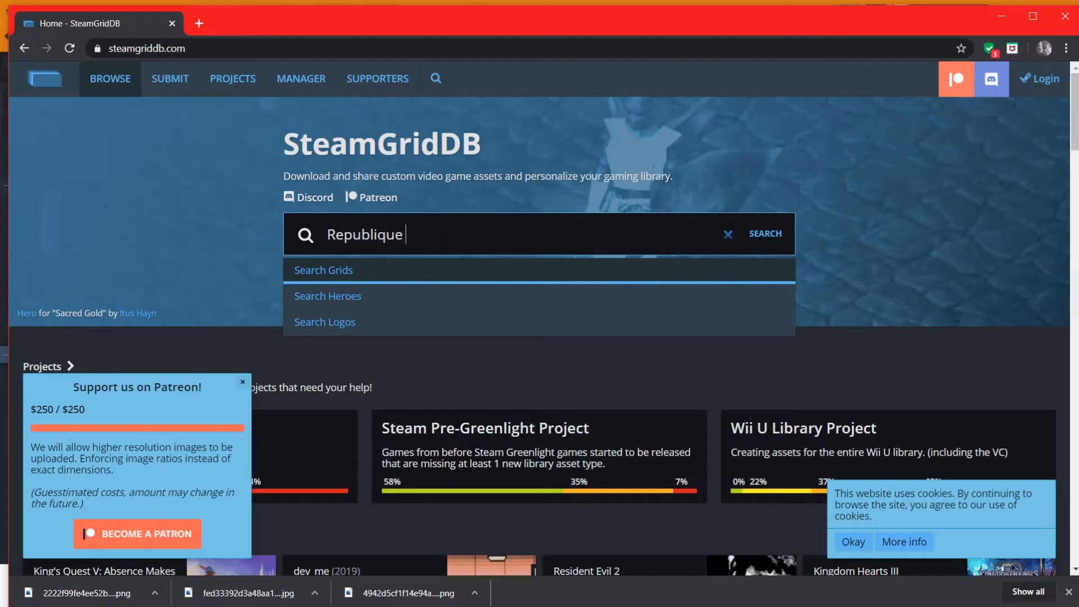
click(324, 269)
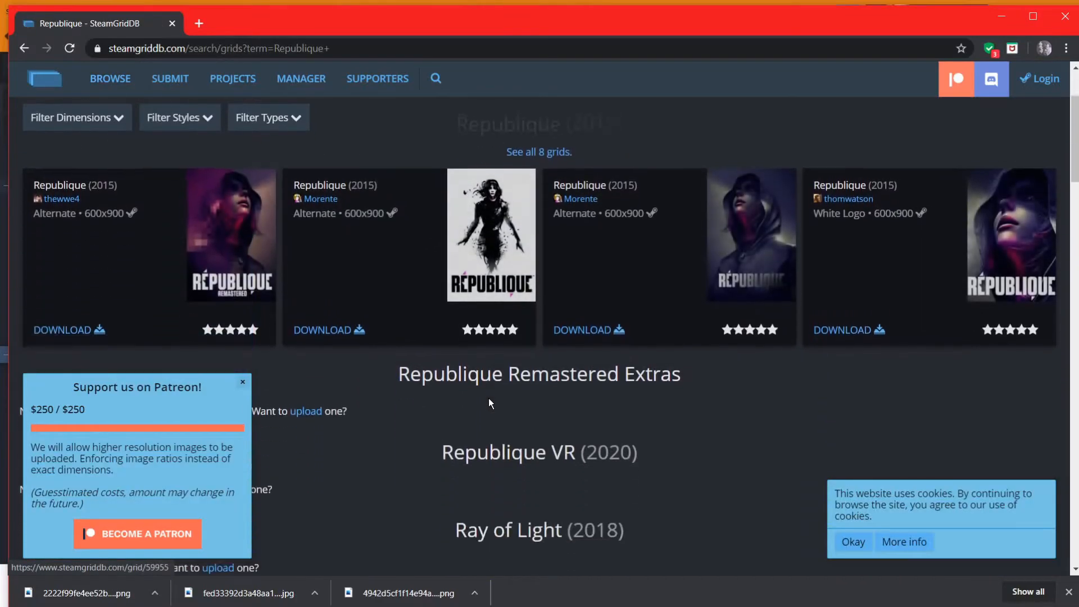
scroll(down, 3)
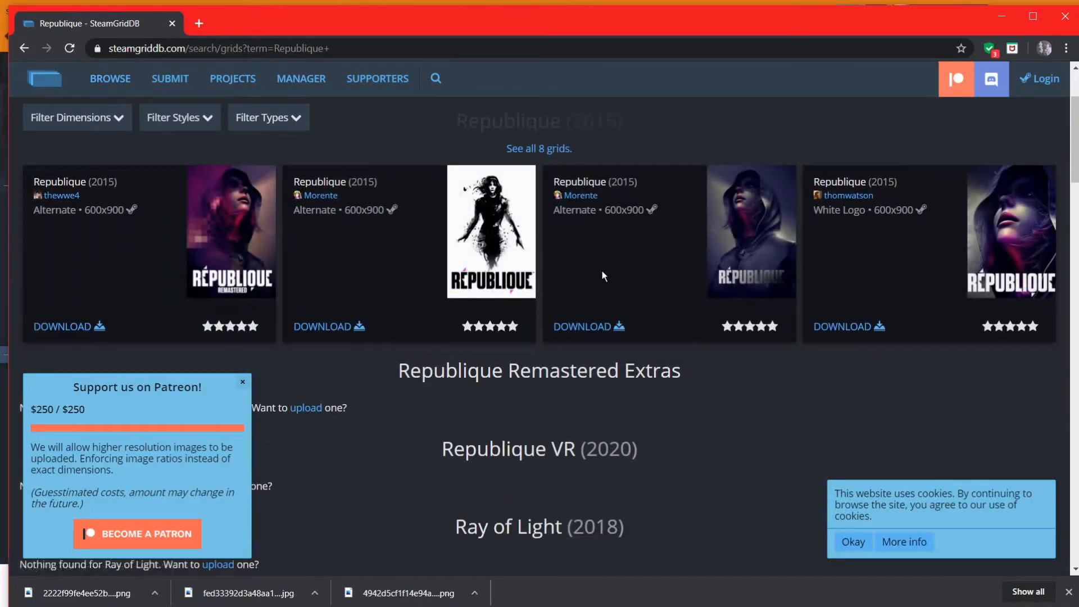
mouse_move(587, 326)
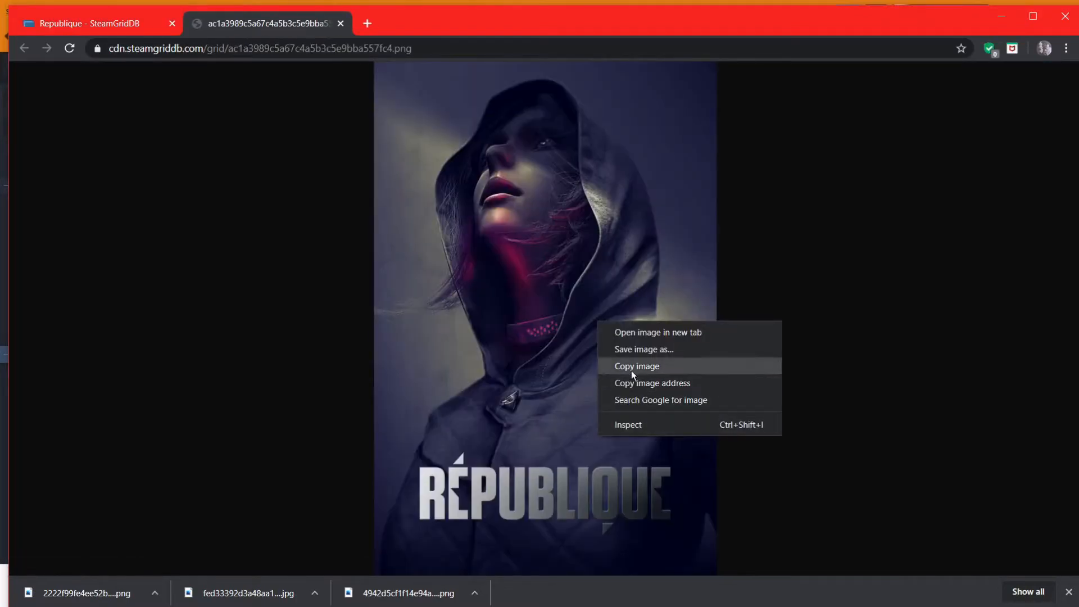
Save the hooded-figure cover as a PNG into the Steam Photos folder and return to Steam.
click(642, 348)
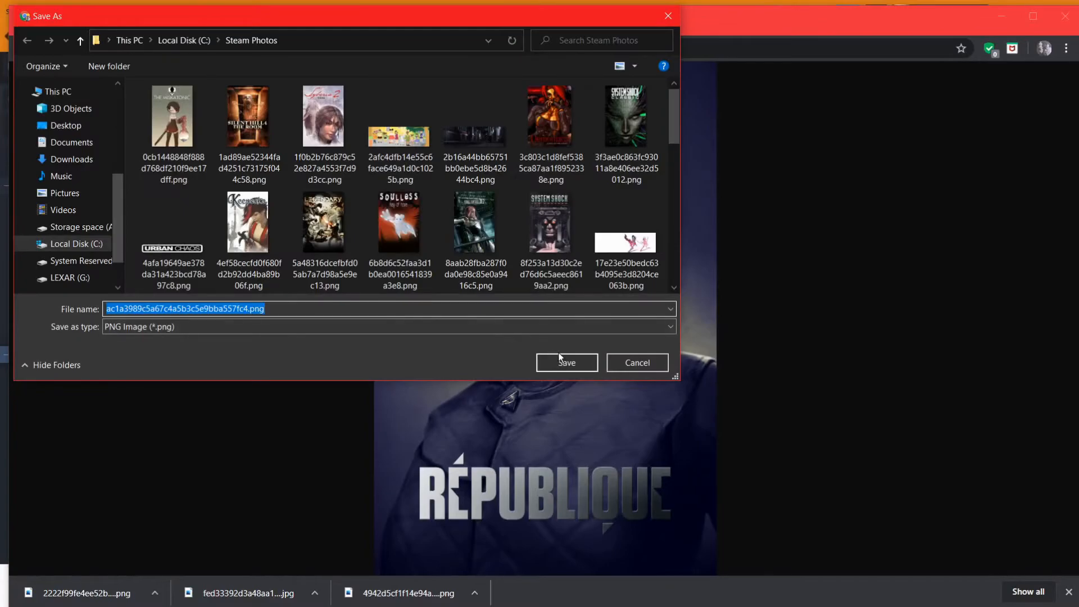
click(636, 363)
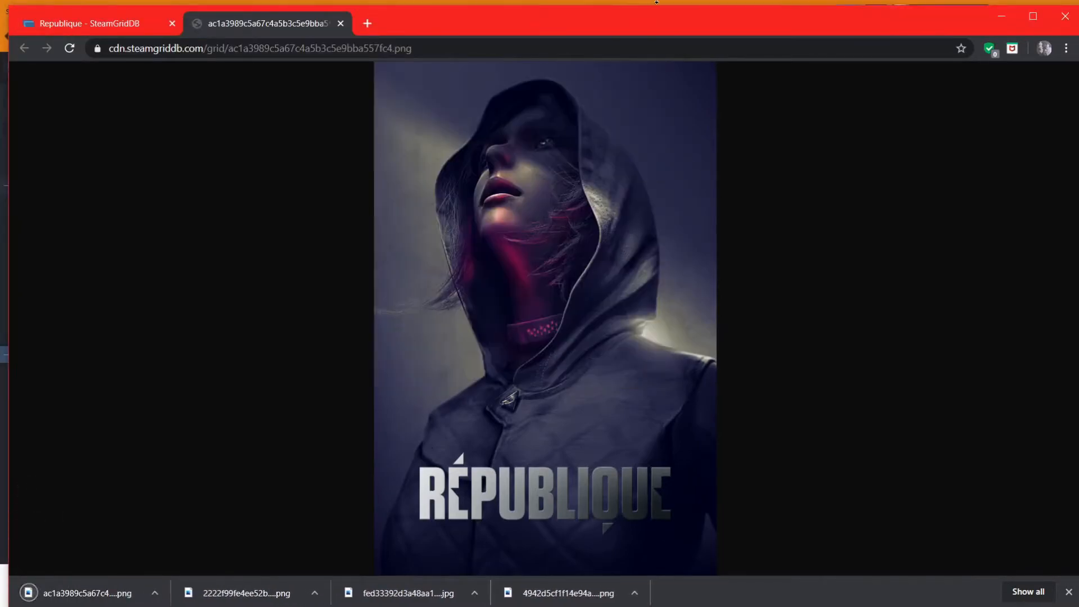
click(340, 22)
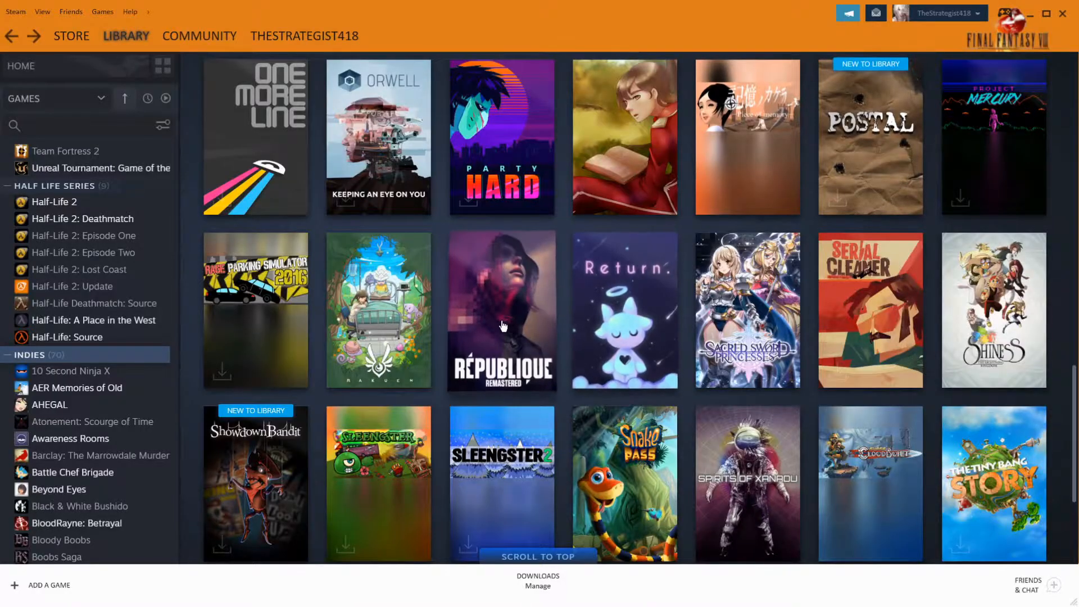
Set Republique's library cover to the newly downloaded hooded-figure artwork via custom artwork.
right_click(501, 324)
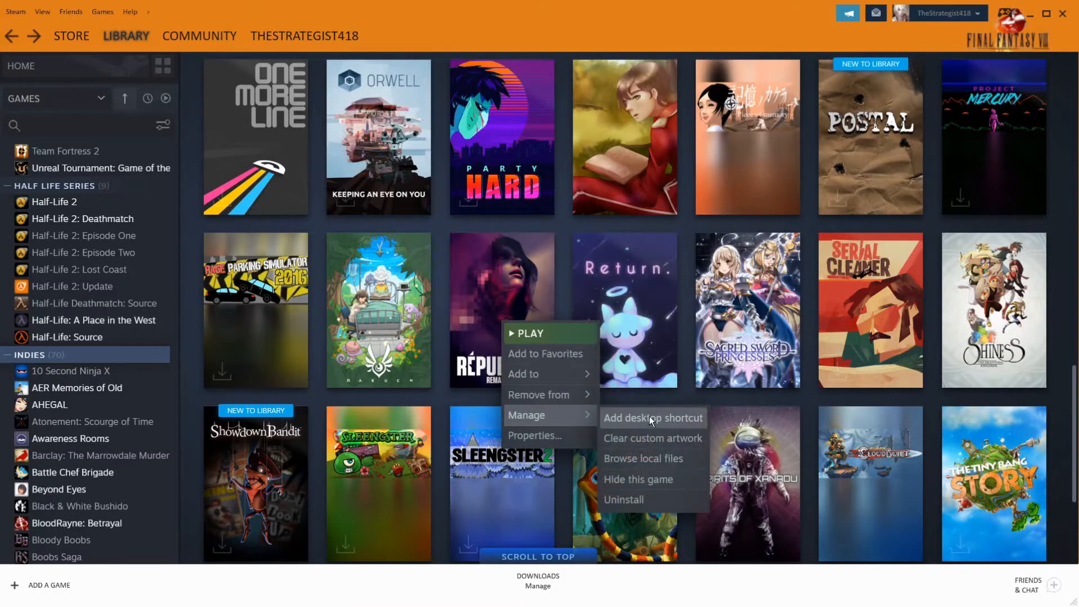
mouse_move(652, 438)
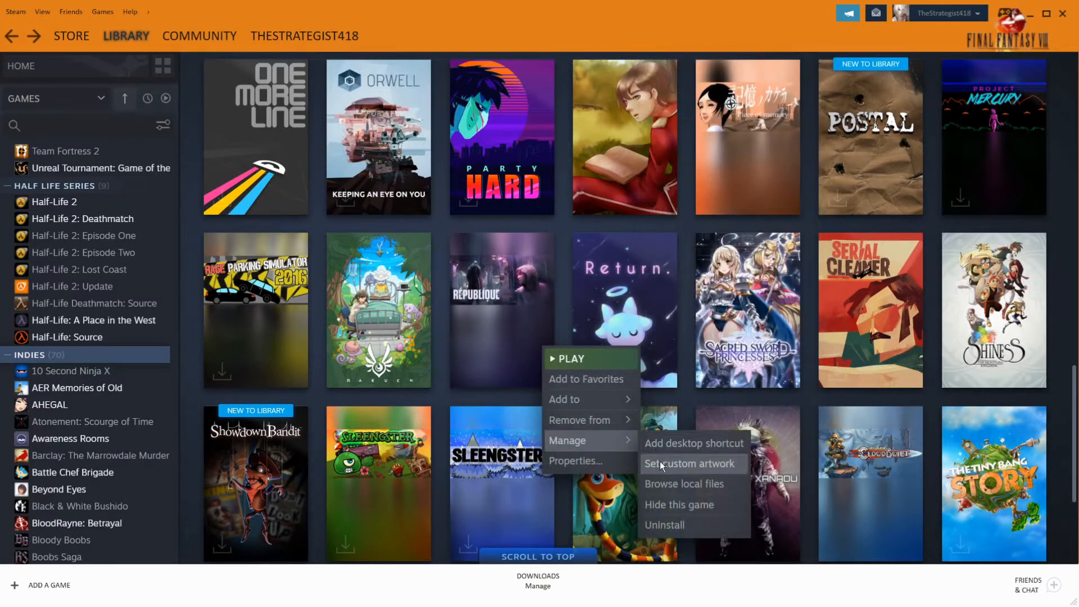
click(692, 463)
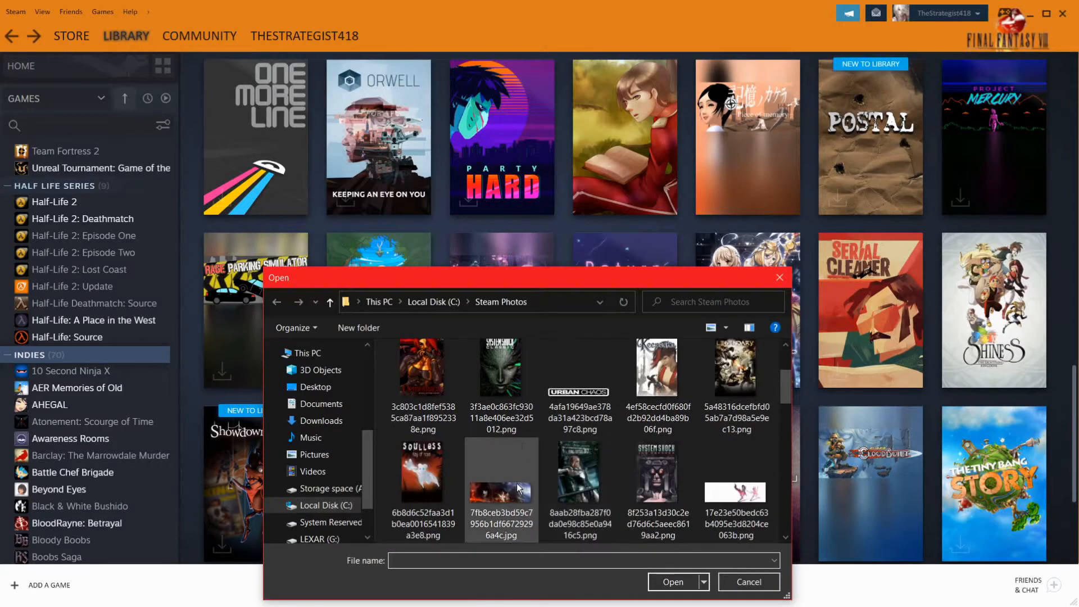
scroll(down, 3)
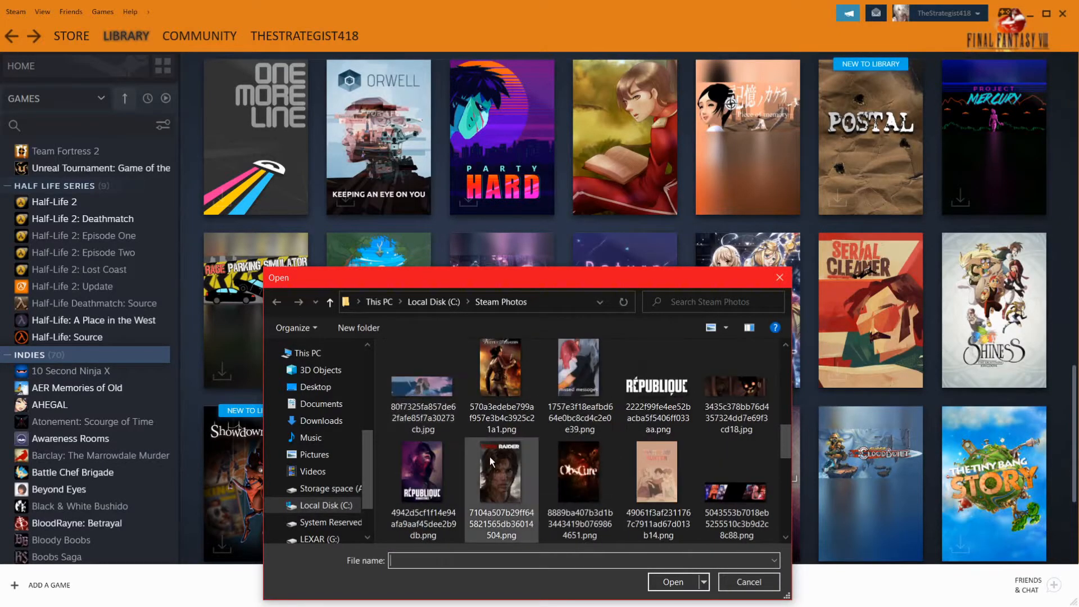
scroll(down, 3)
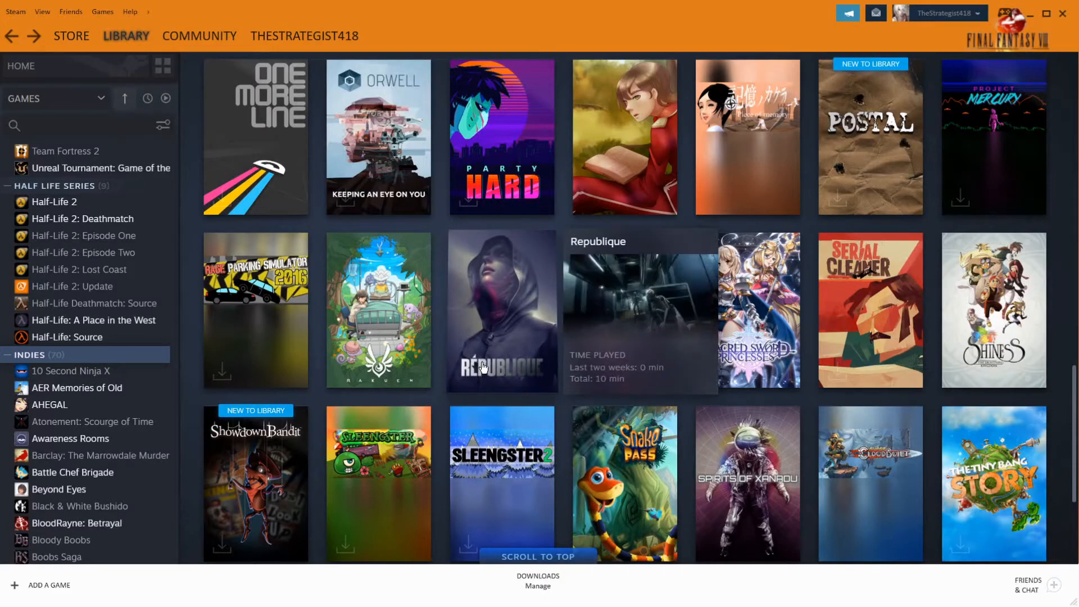
Set Republique's custom logo to the RÉPUBLIQUE logo PNG from Steam Photos.
right_click(501, 310)
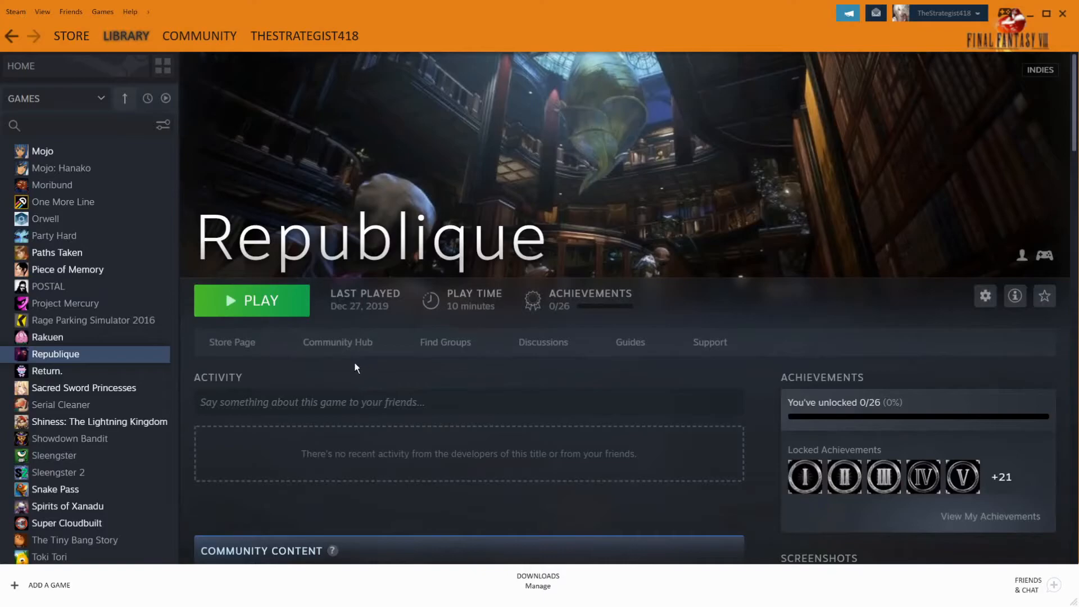
mouse_move(516, 255)
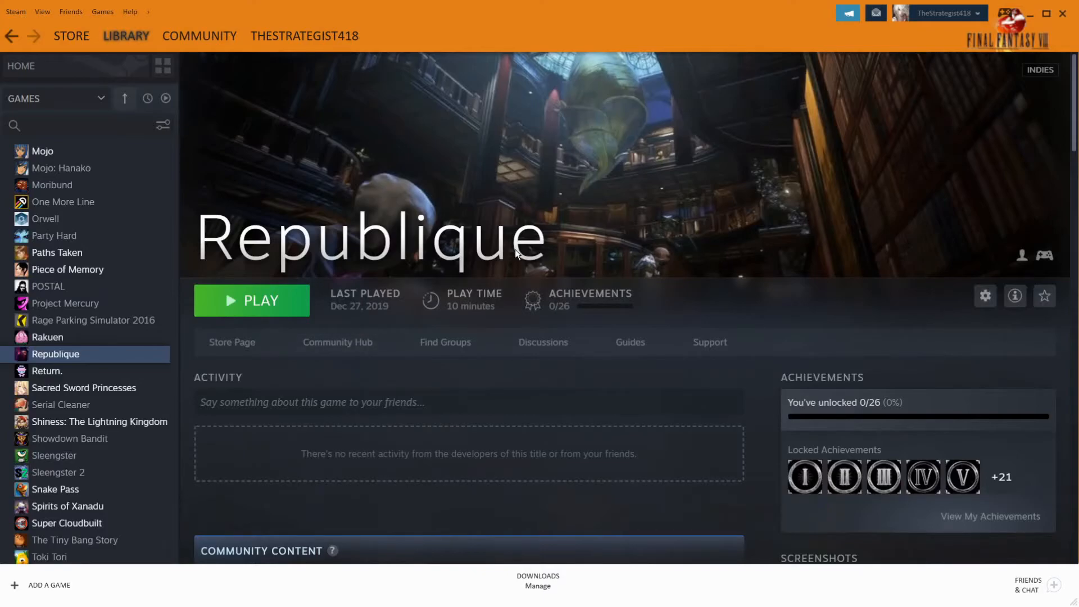
mouse_move(592, 209)
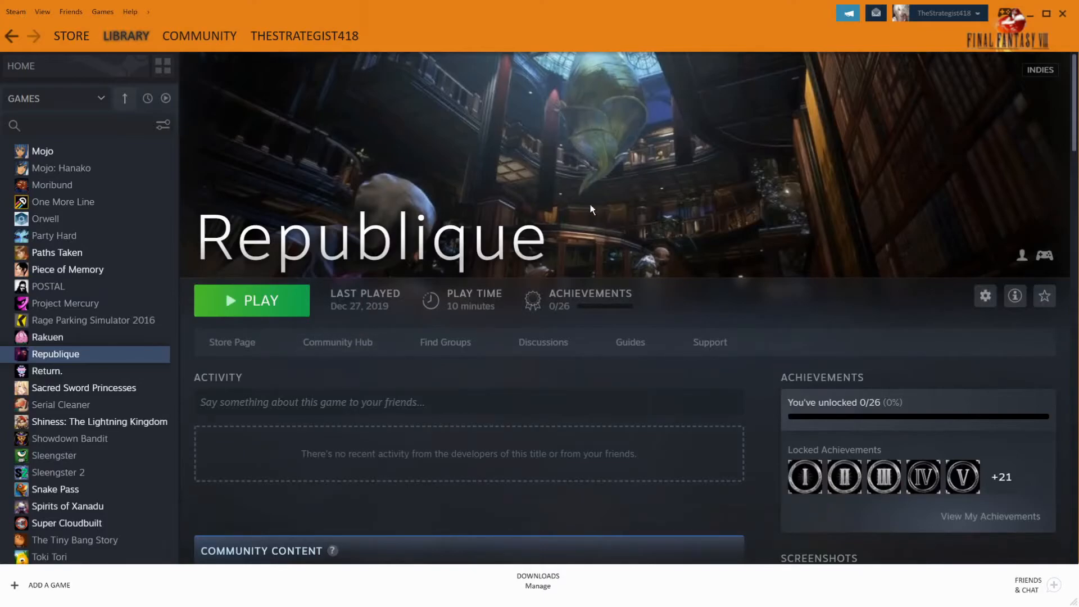
mouse_move(406, 253)
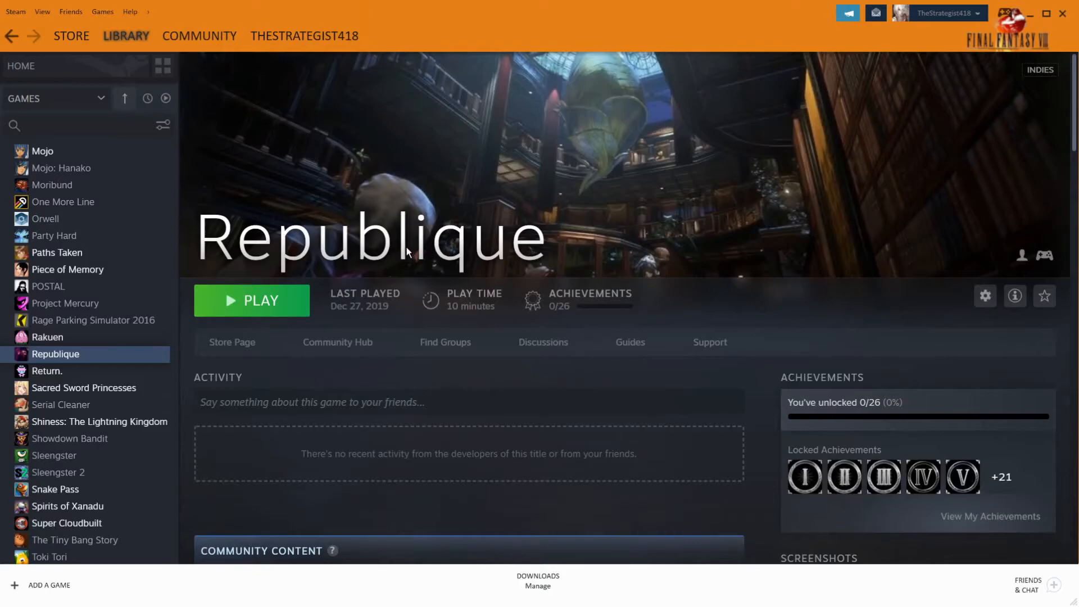
mouse_move(459, 255)
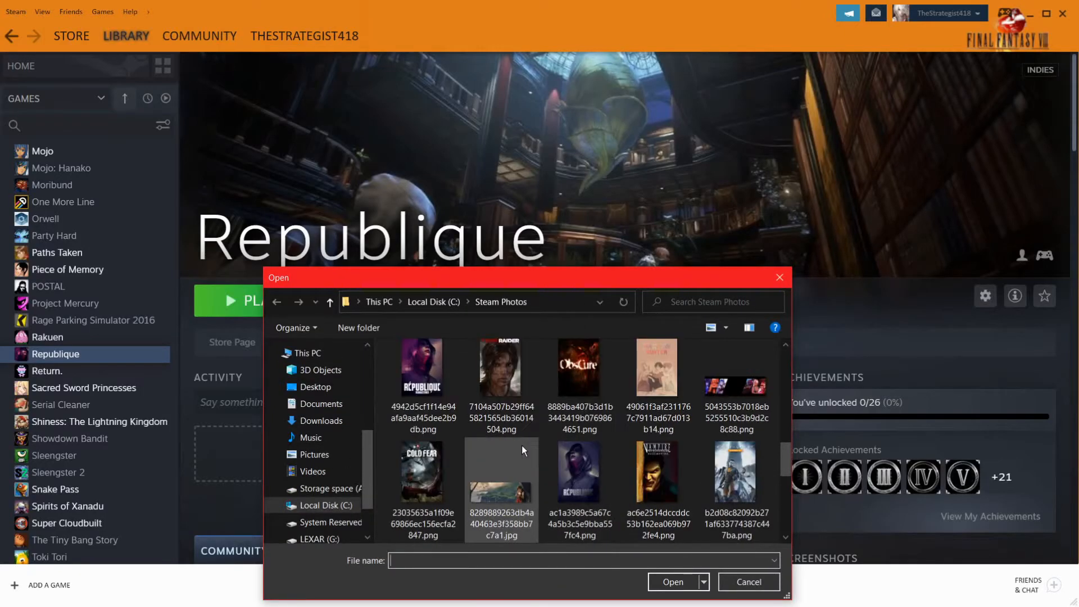
scroll(down, 3)
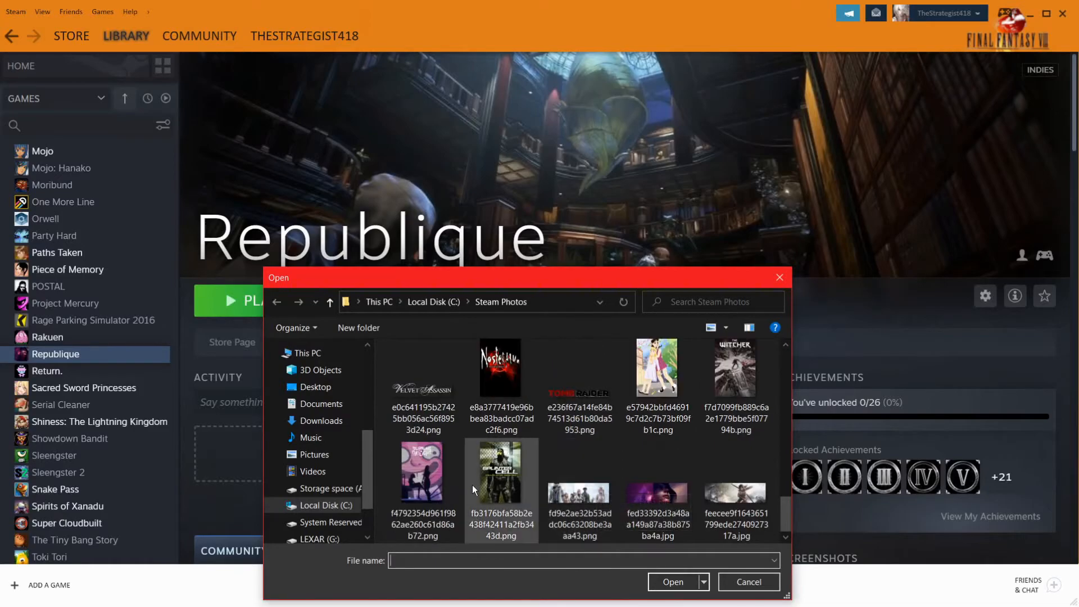
scroll(down, 3)
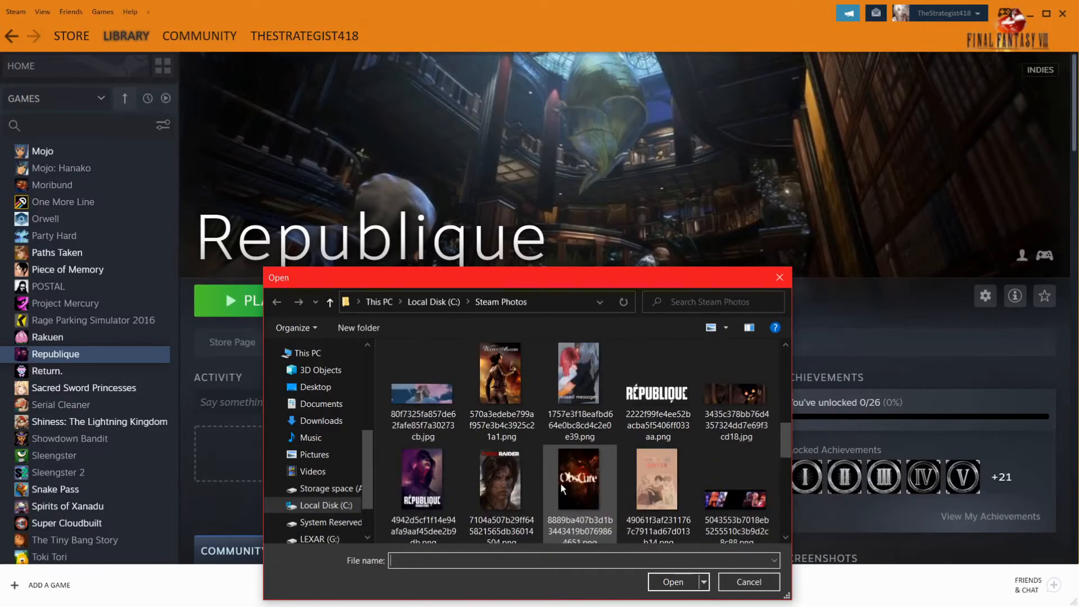
click(658, 479)
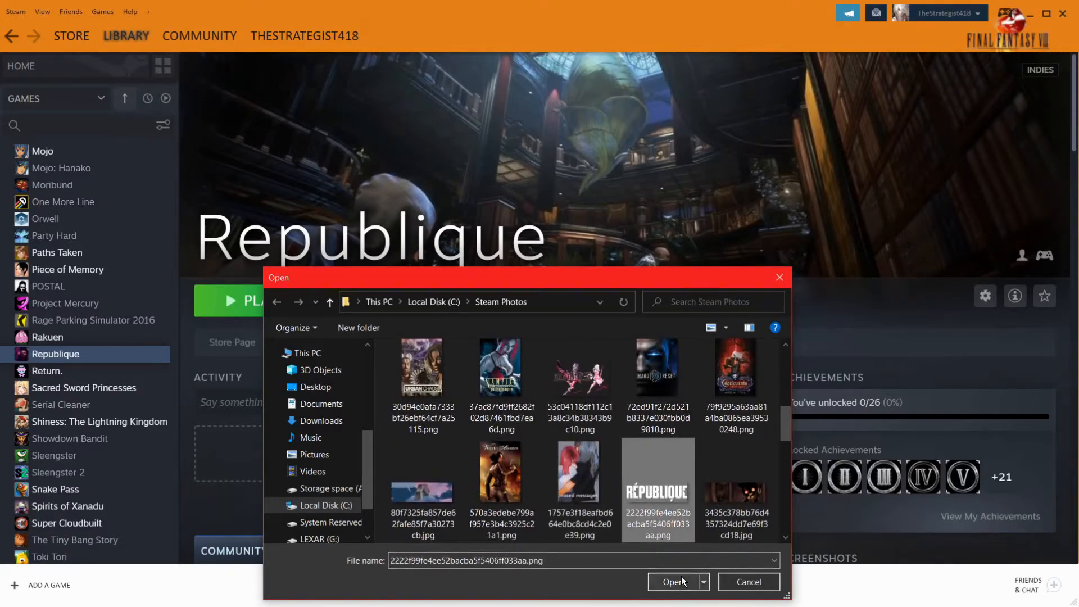
click(673, 581)
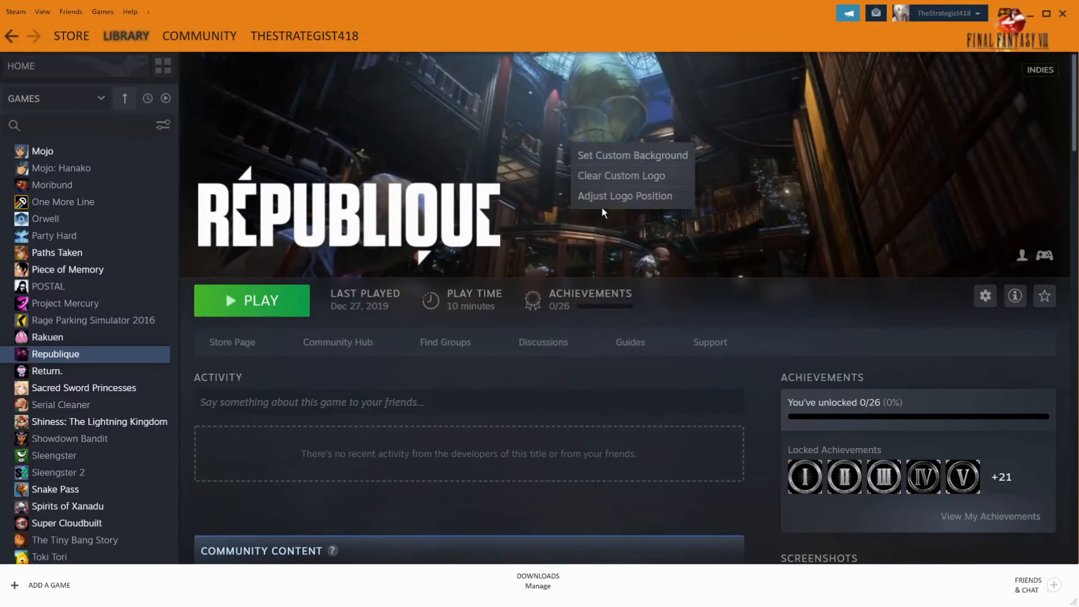
Resize the Republique logo smaller and move it to the lower left of the header, then confirm.
click(624, 195)
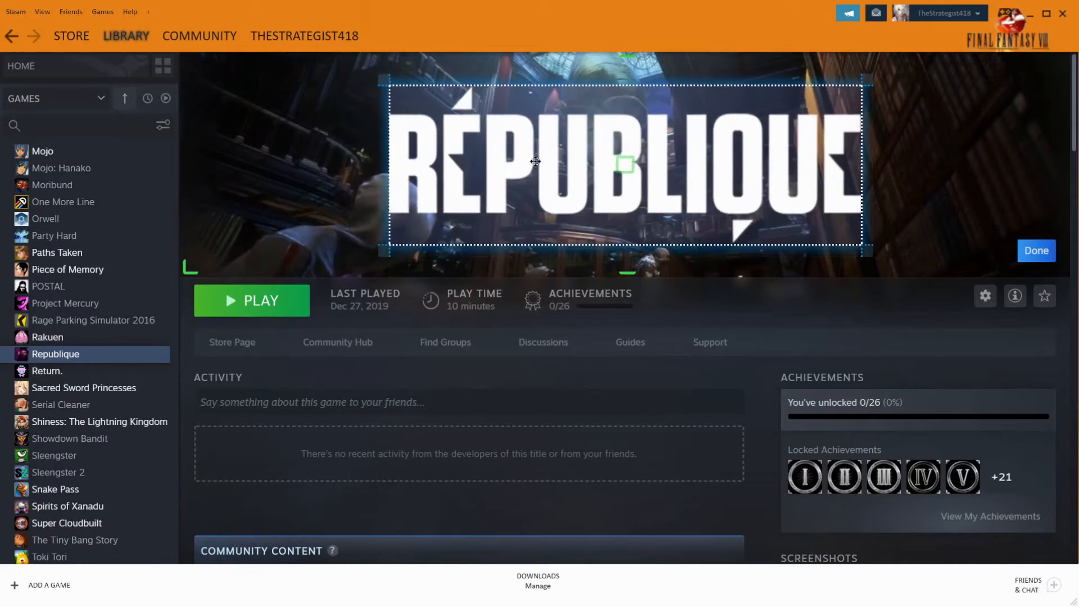
drag(535, 162, 550, 133)
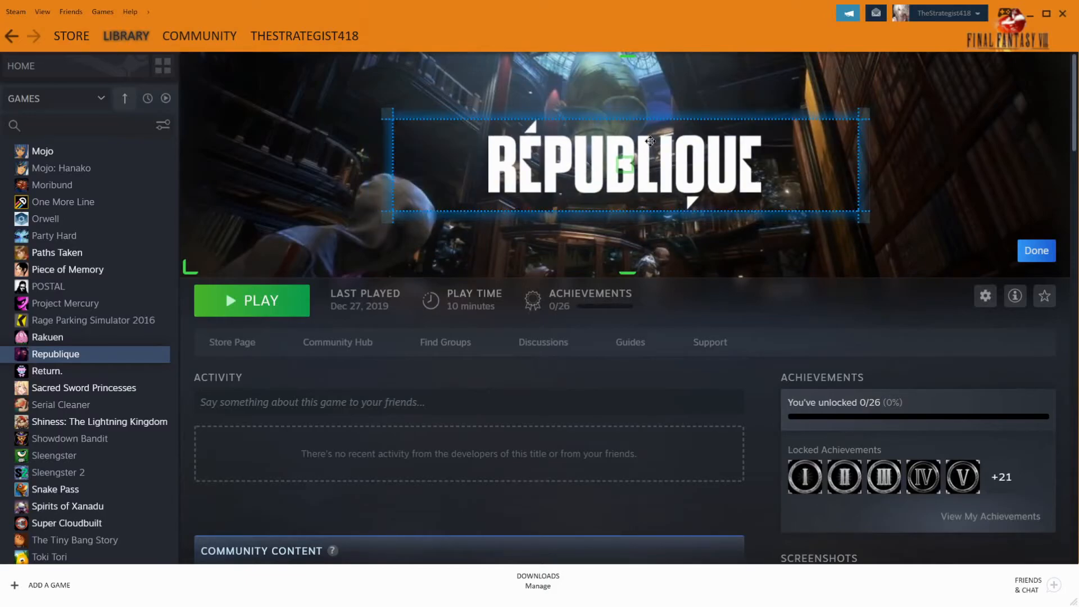
mouse_move(216, 277)
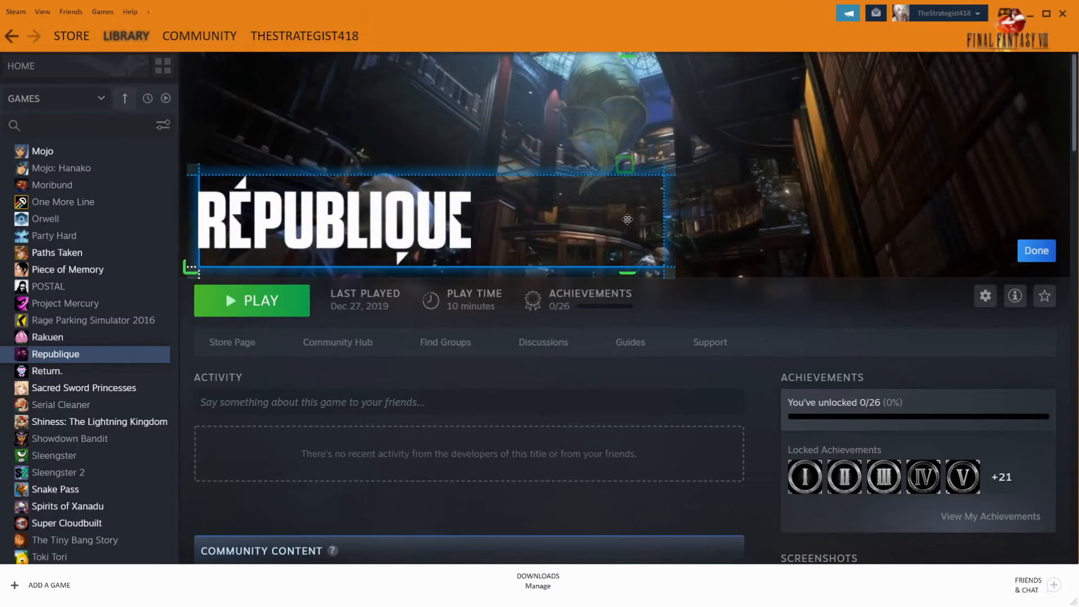
click(1035, 249)
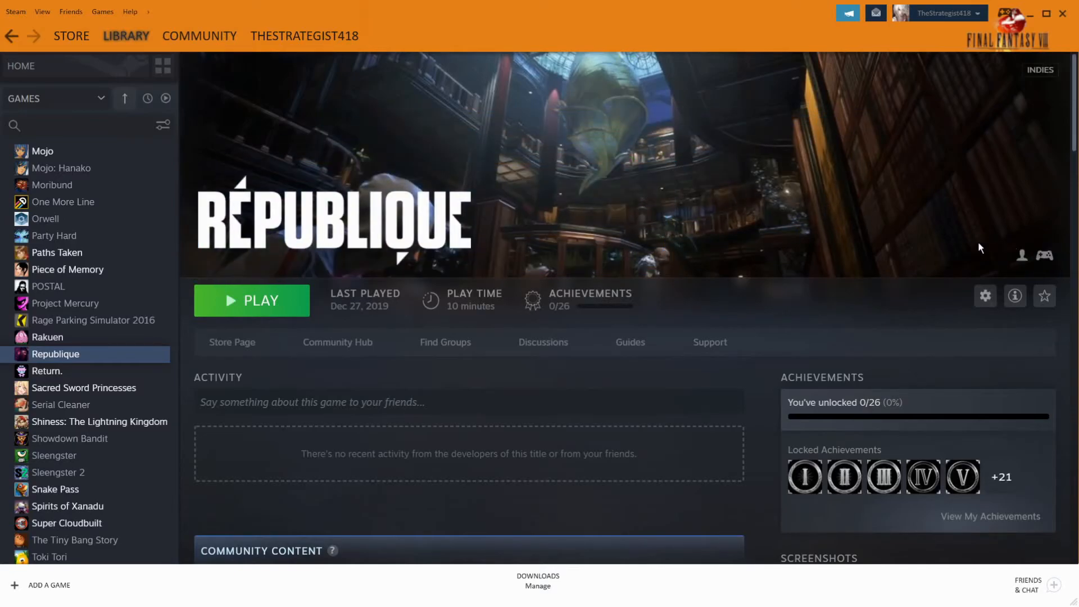
Set Republique's custom background to the purple close-up face JPG from Steam Photos.
right_click(647, 158)
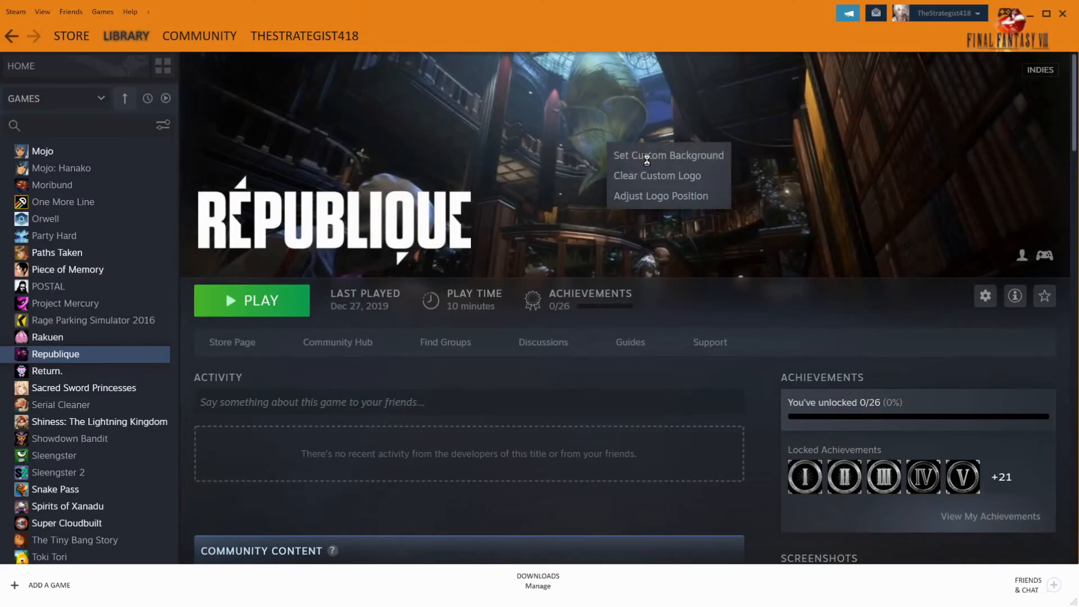
click(667, 155)
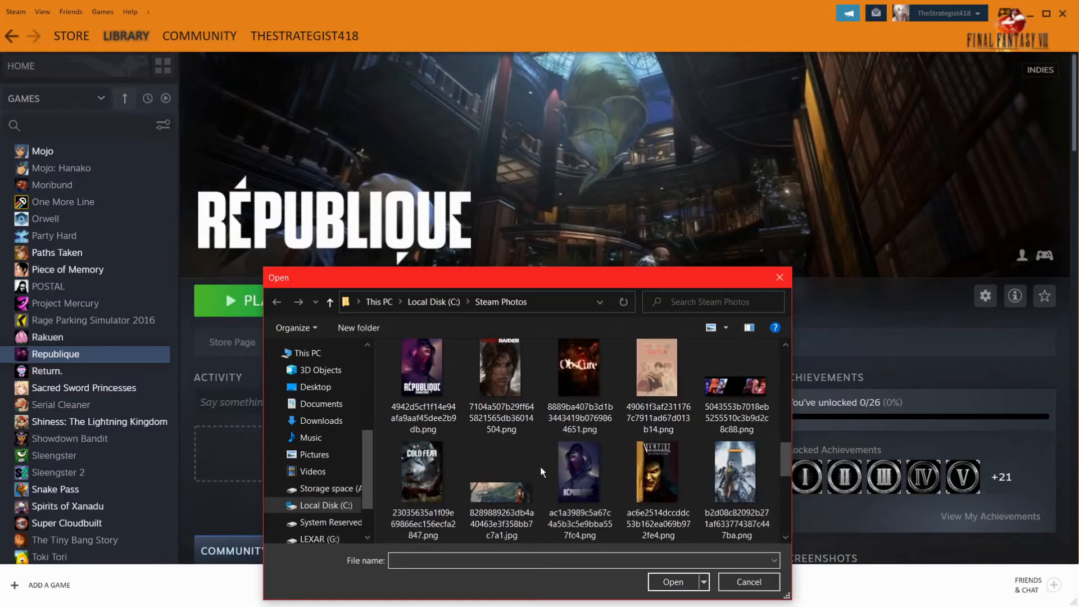
scroll(down, 3)
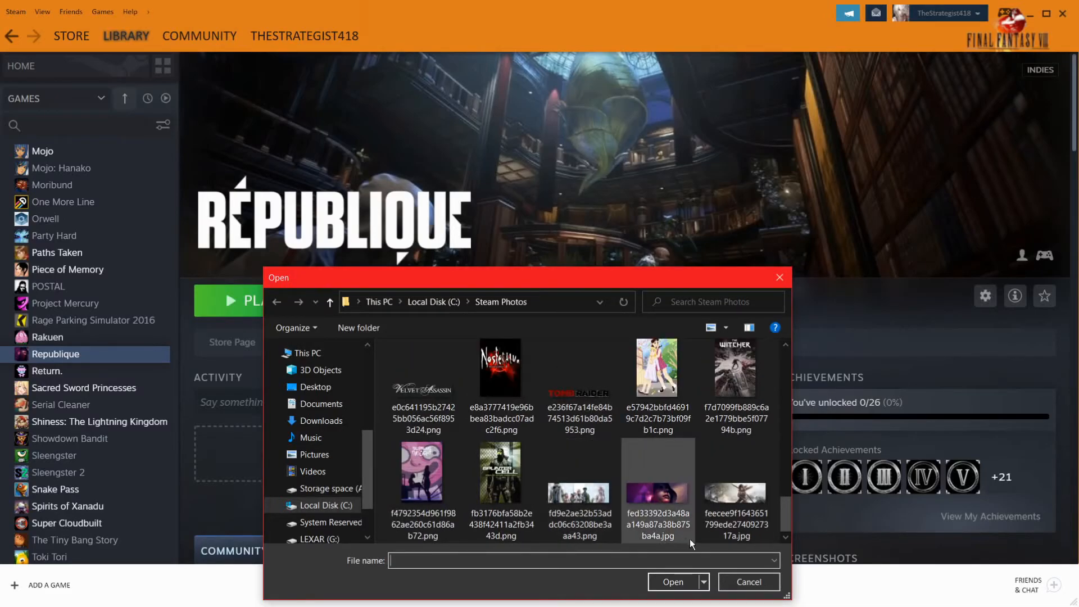
click(747, 581)
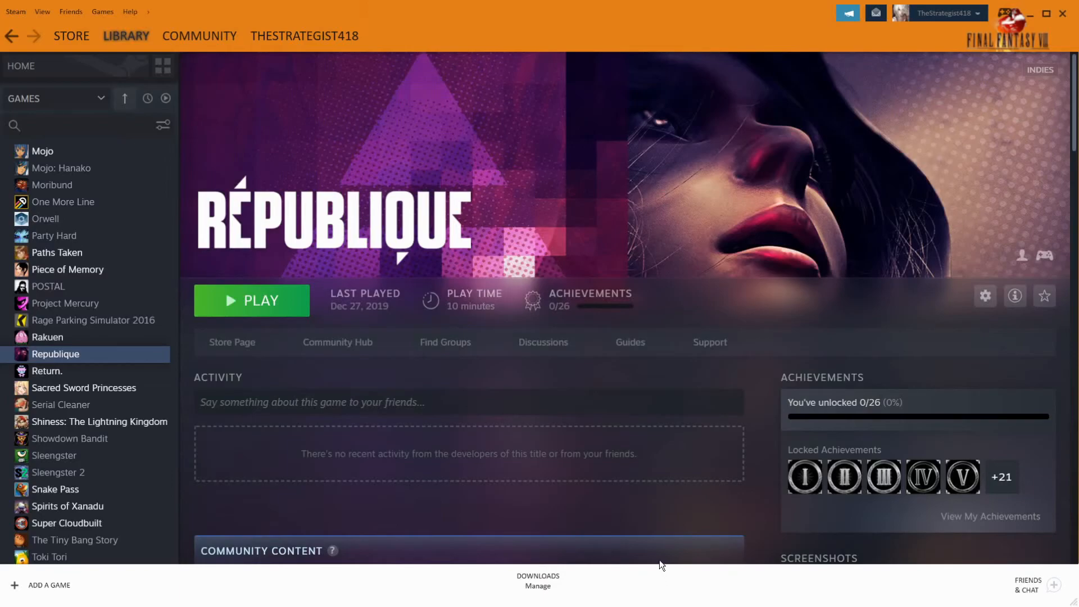
mouse_move(289, 223)
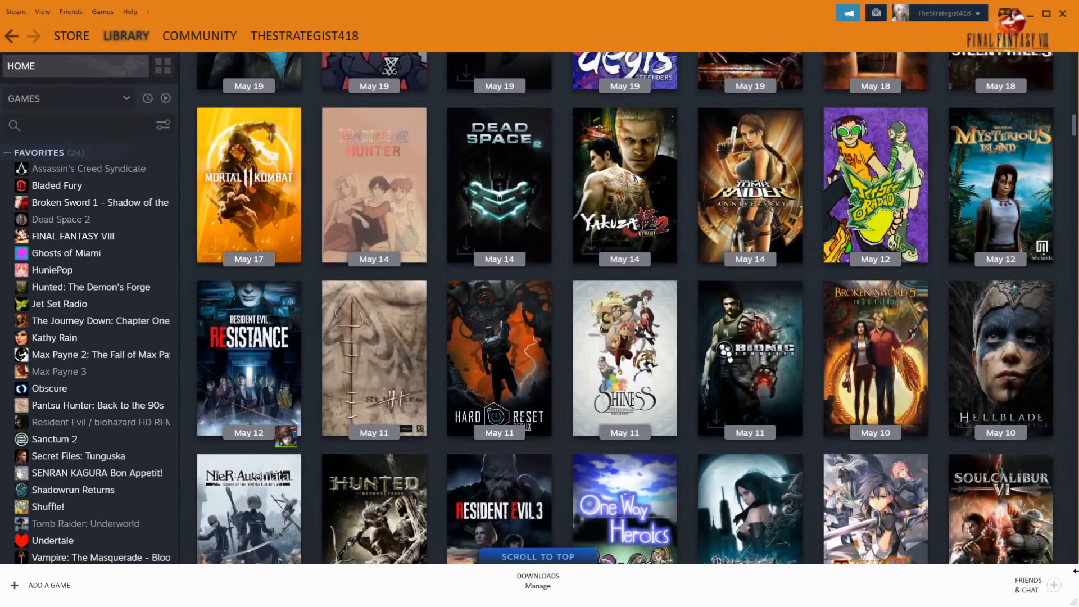
mouse_move(749, 358)
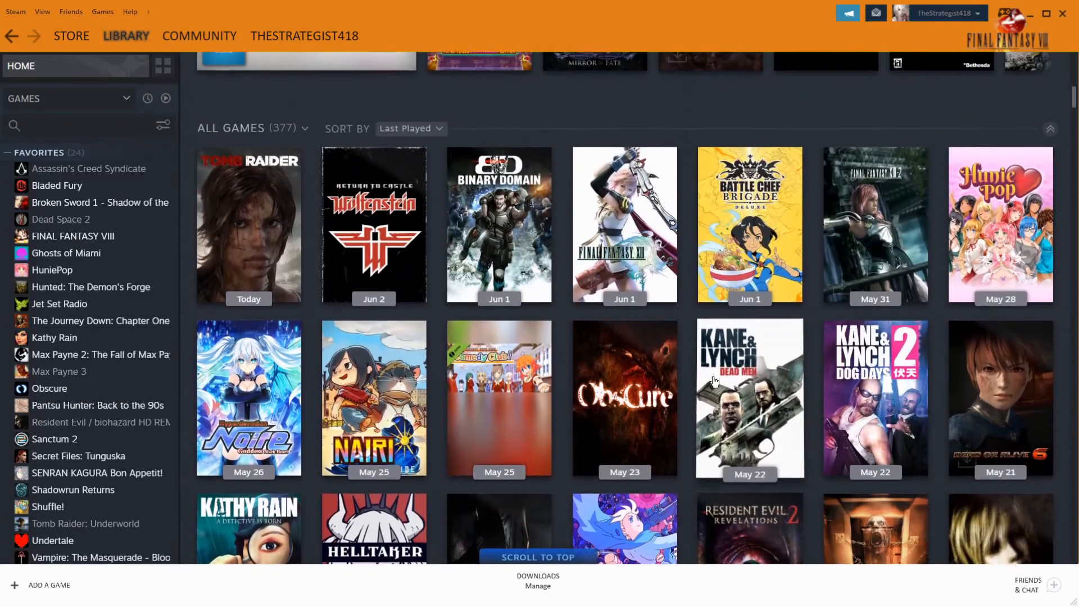
Scroll the library home grid down to the Pantsu Hunter tile.
scroll(down, 3)
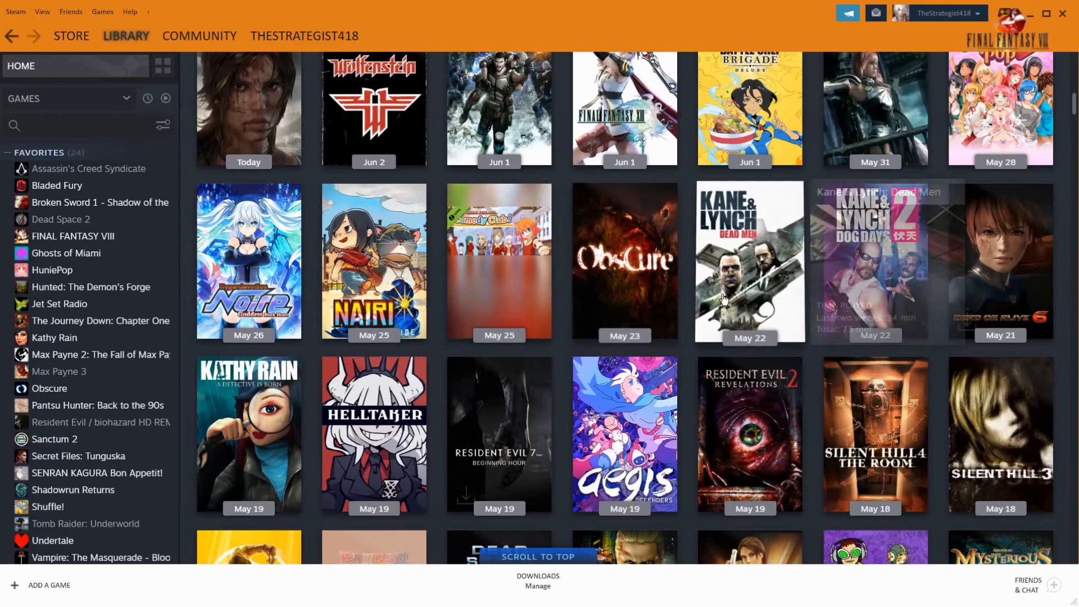
scroll(down, 3)
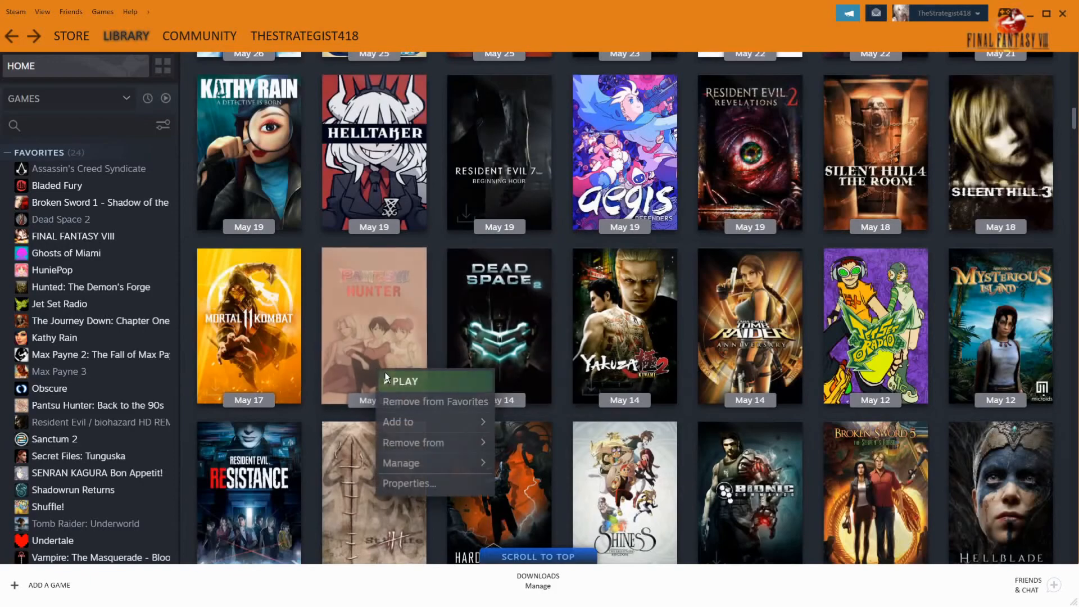
mouse_move(413, 443)
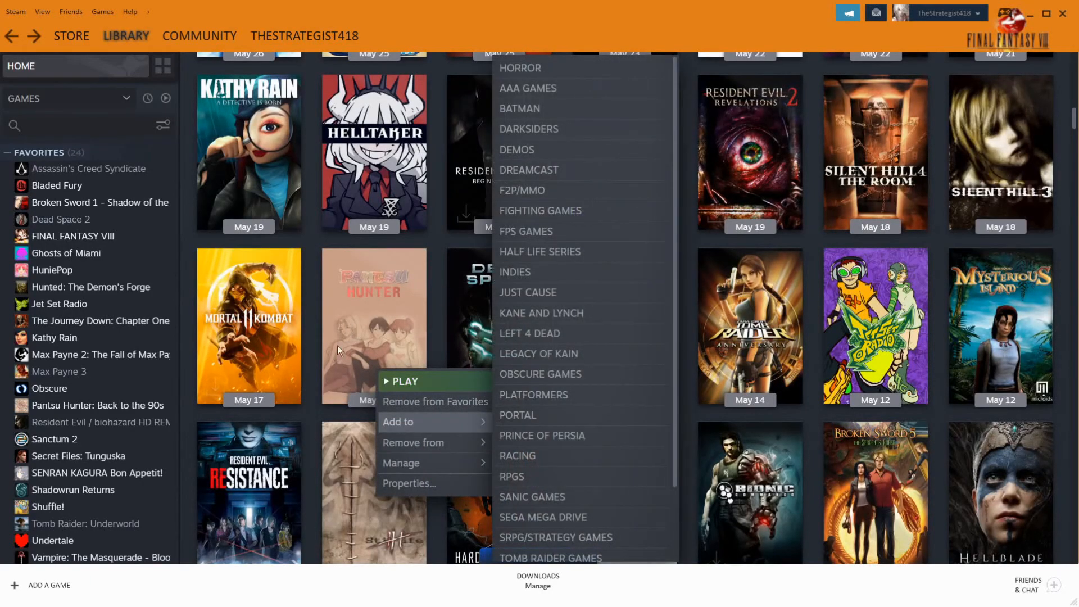
mouse_move(494, 431)
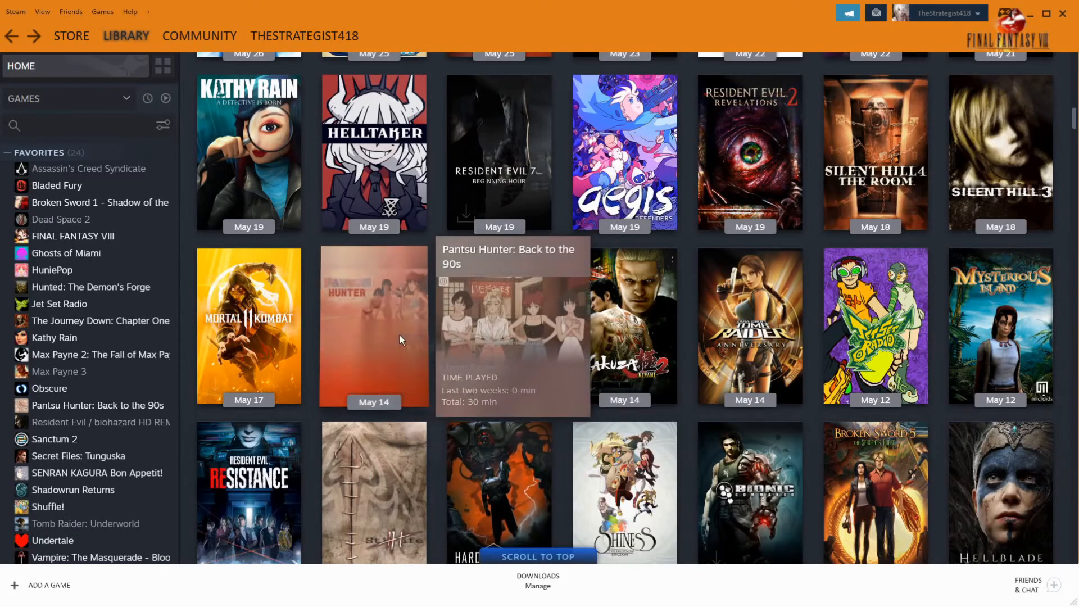
Set Pantsu Hunter's custom cover to the pastel character image from Steam Photos.
right_click(498, 327)
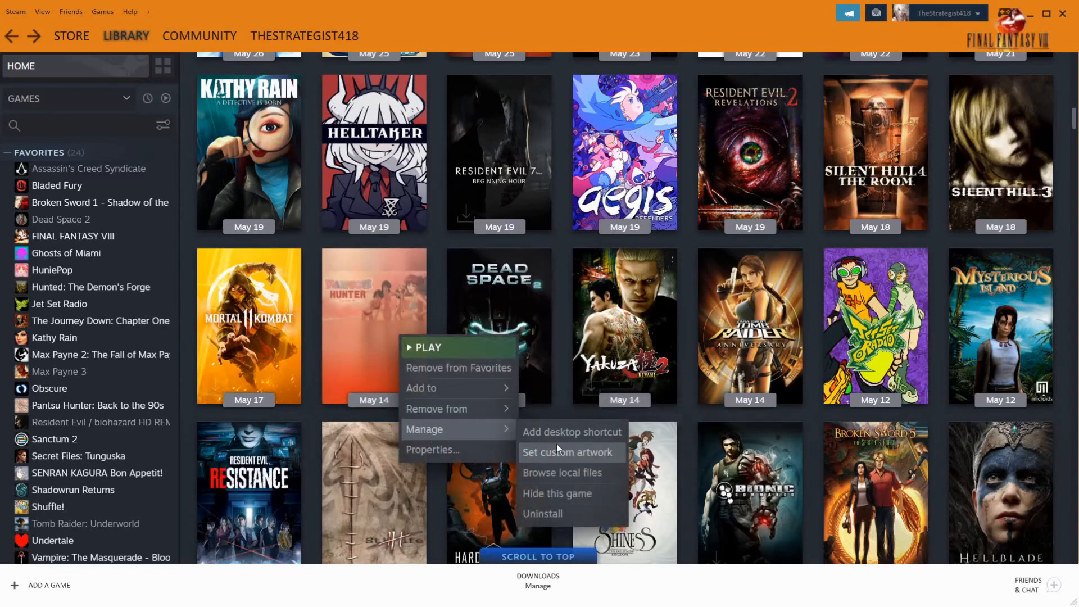
click(569, 451)
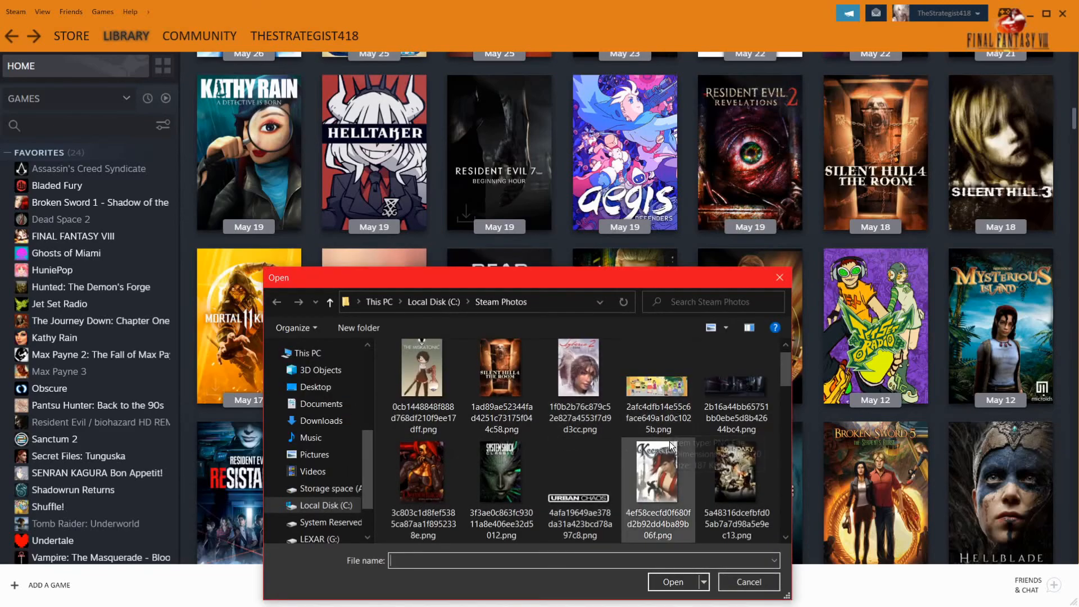
scroll(down, 3)
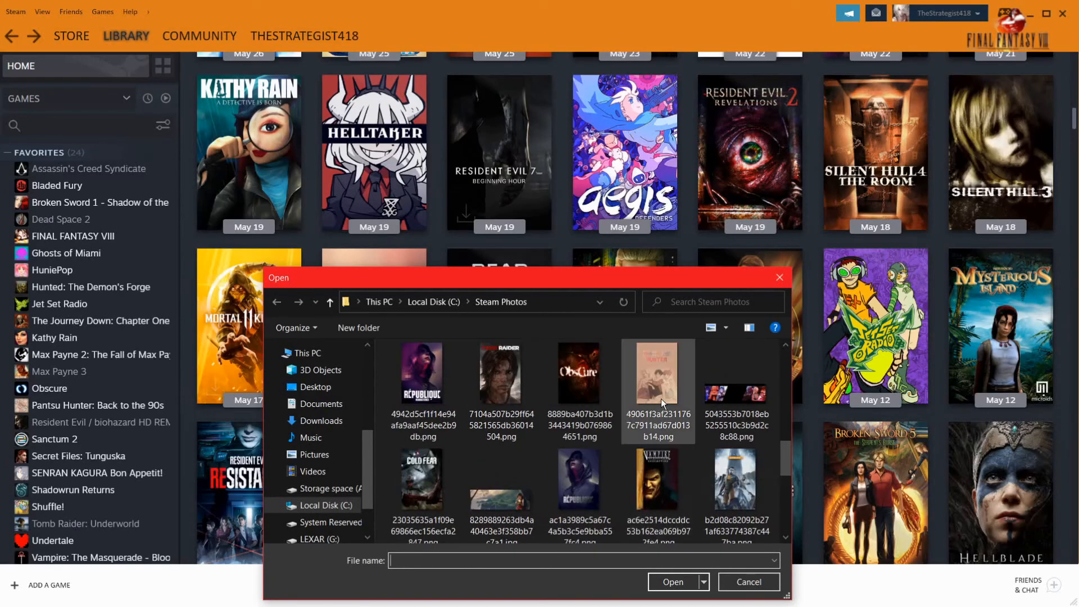
click(747, 580)
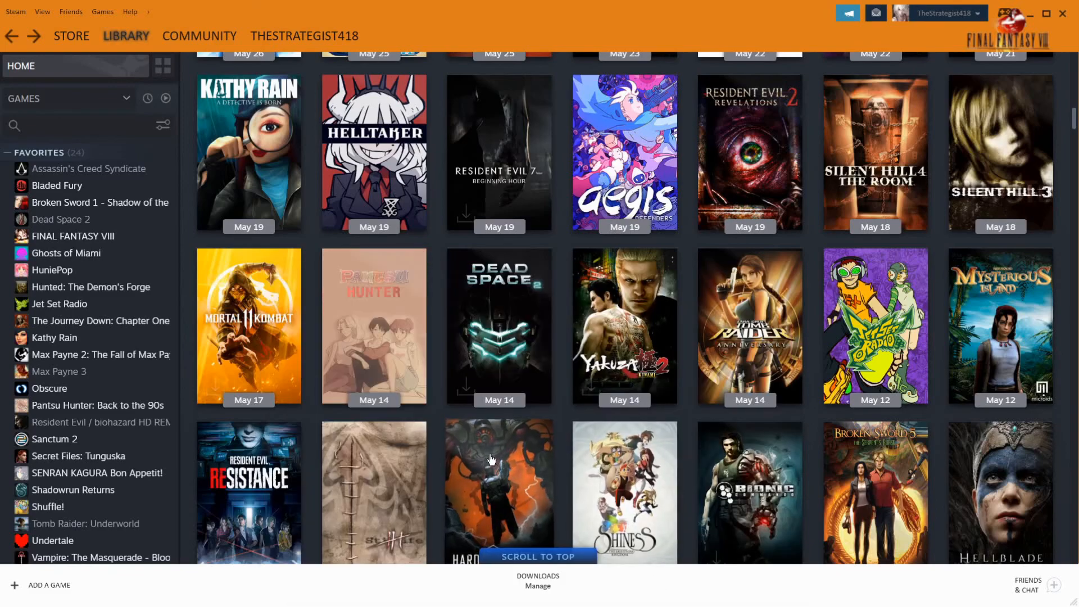